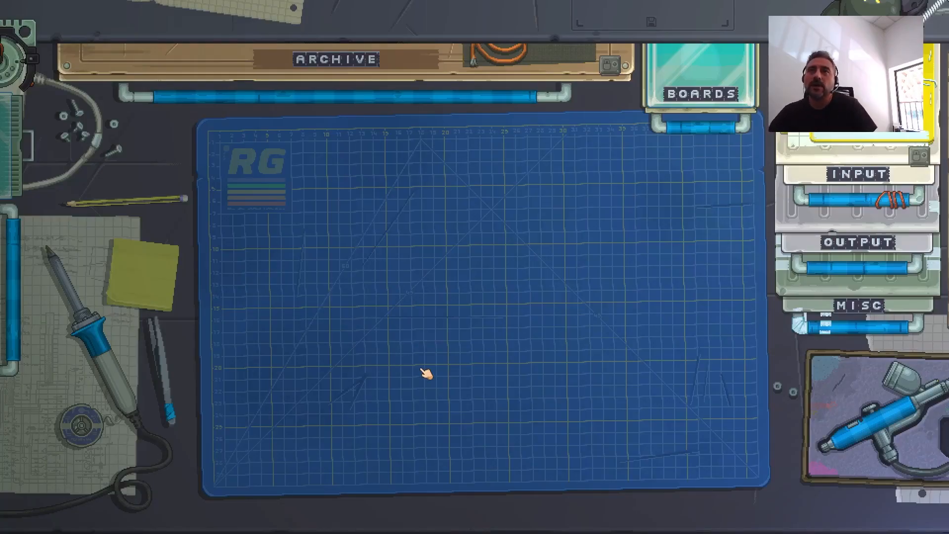
Step: Try the sample gadget briefly and put it away to clear the mat
left_click(336, 58)
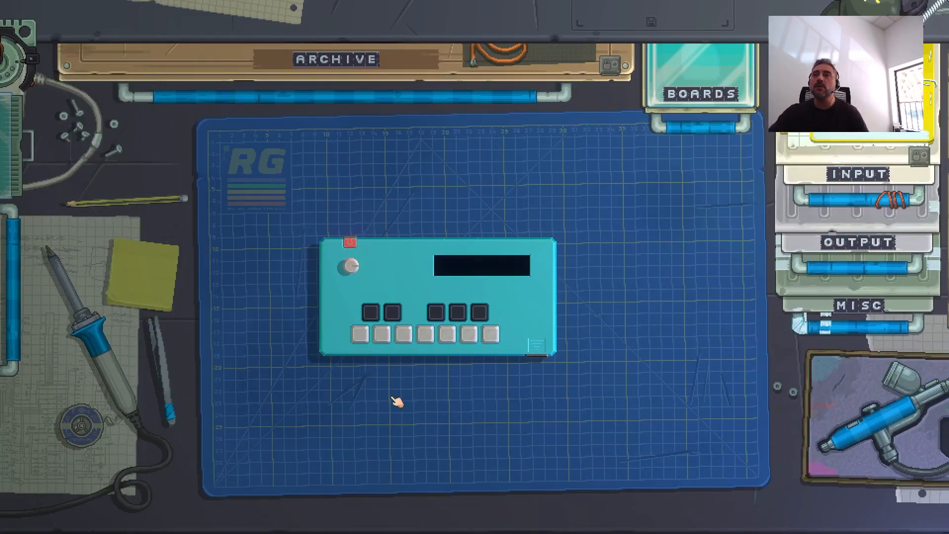
mouse_move(376, 299)
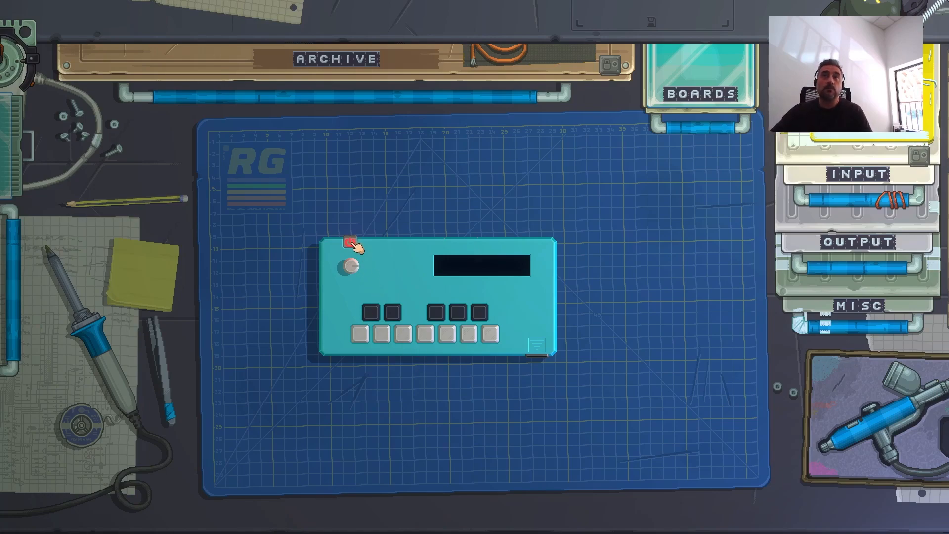
left_click(349, 244)
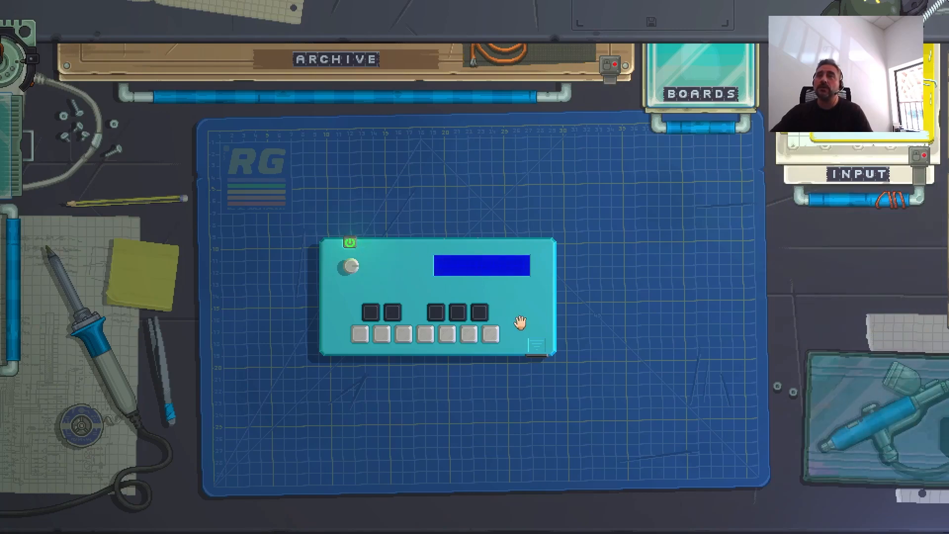
left_click_drag(517, 321, 391, 228)
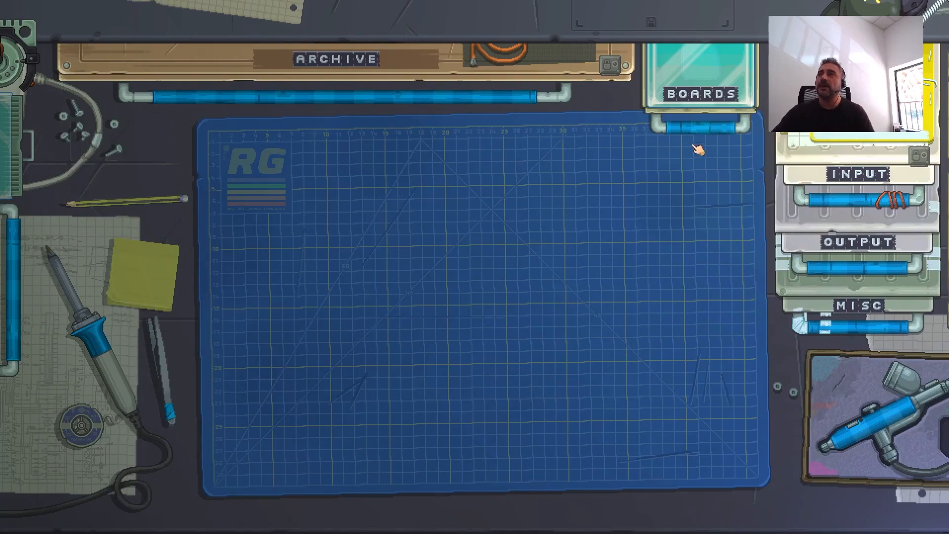
Step: Assemble a wide board from square pieces and a cut-corner piece from the Boards drawer
left_click(699, 94)
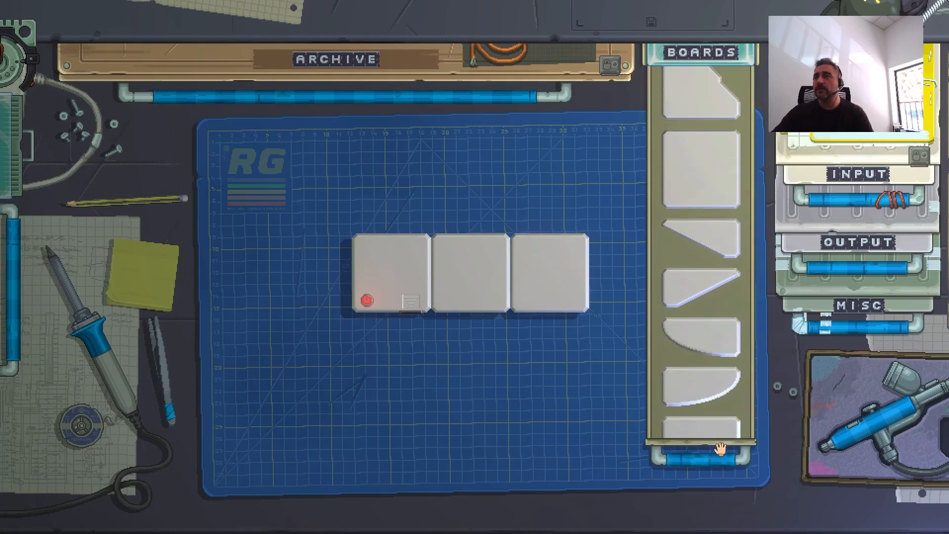
left_click_drag(696, 448, 373, 345)
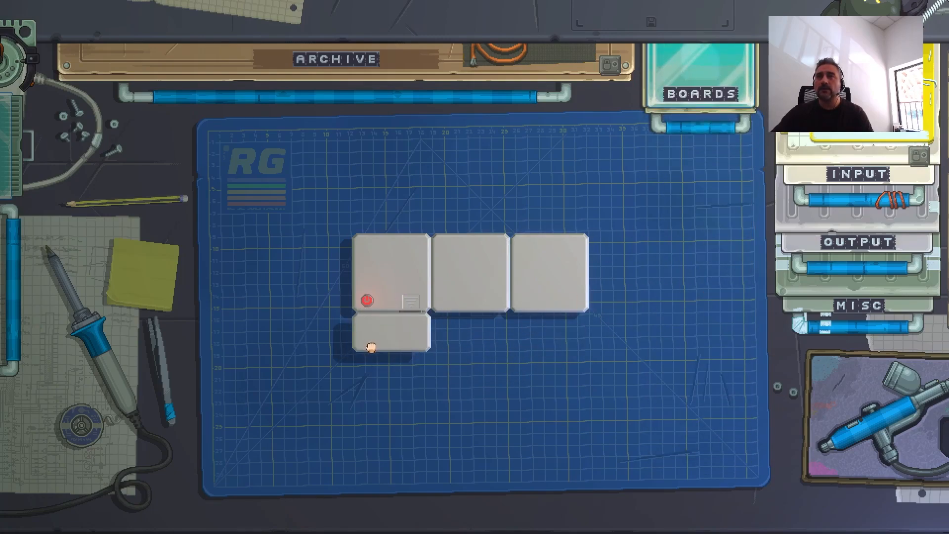
left_click(698, 93)
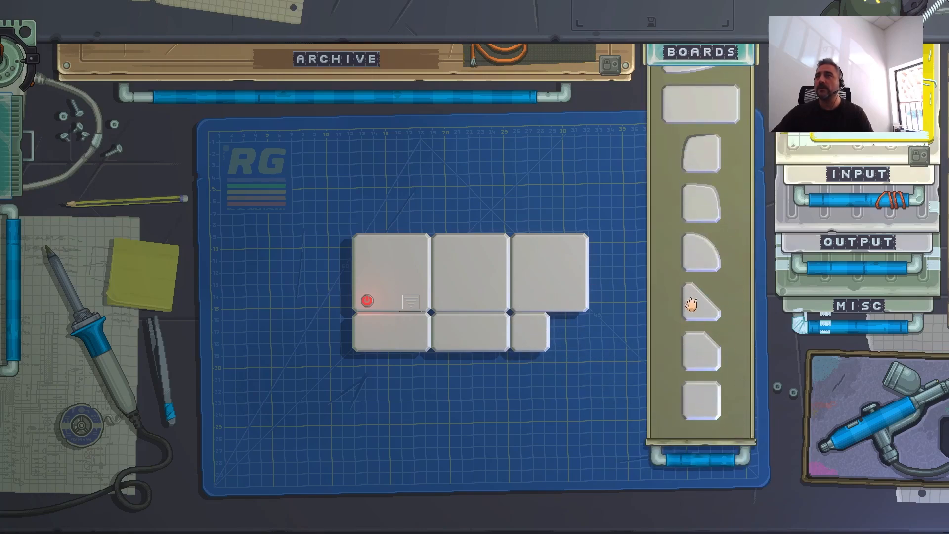
left_click(700, 51)
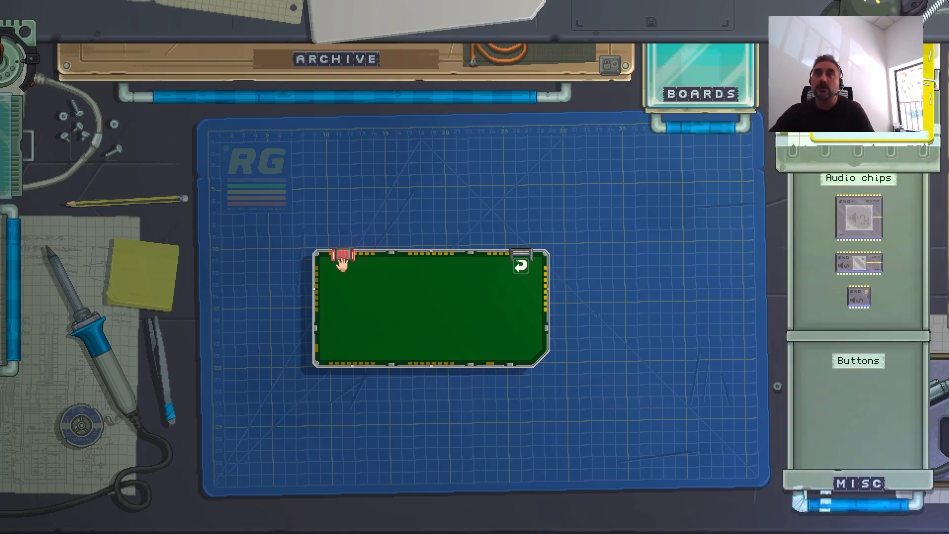
mouse_move(752, 354)
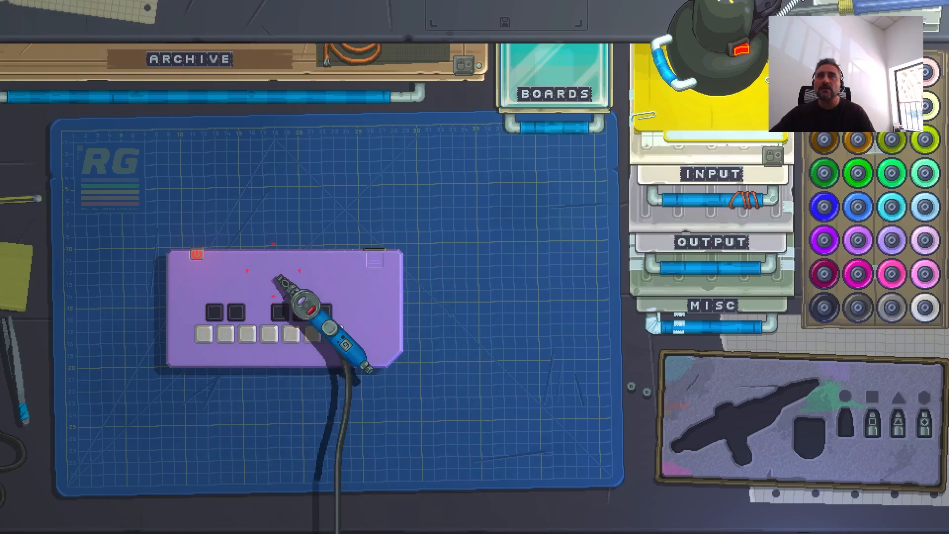
Step: Spray purple paint across the whole gadget case with the airbrush
left_click_drag(308, 315, 890, 273)
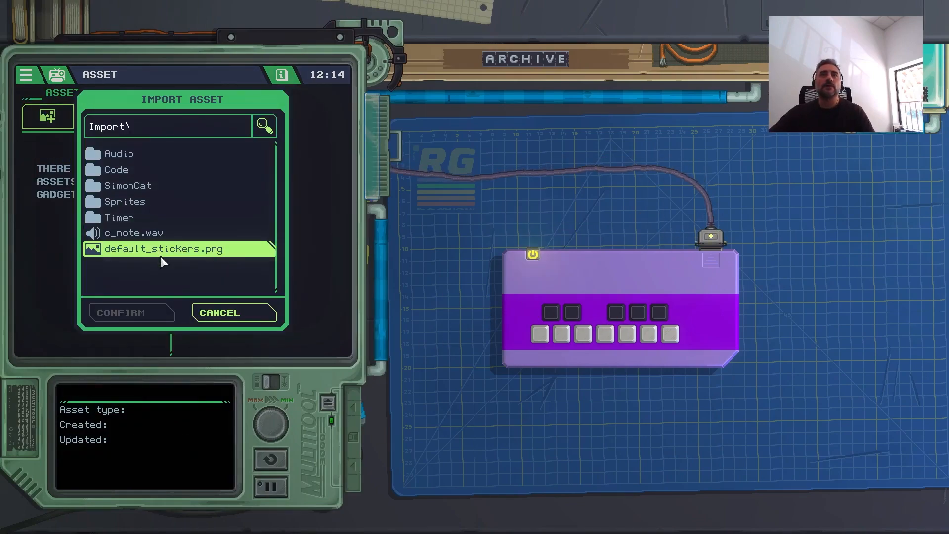
Step: Import Sprites/rg_logo.png into the Multitool as an asset
double_click(126, 202)
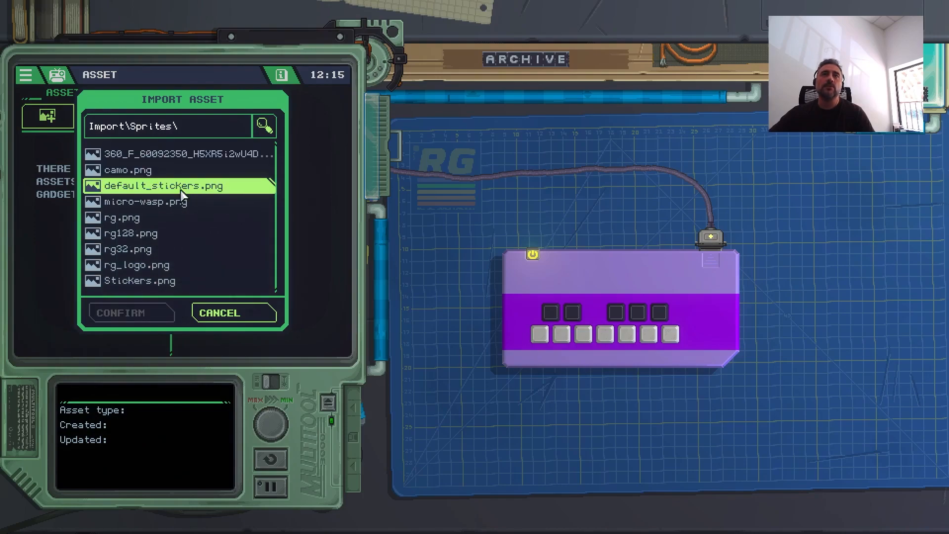
left_click(136, 265)
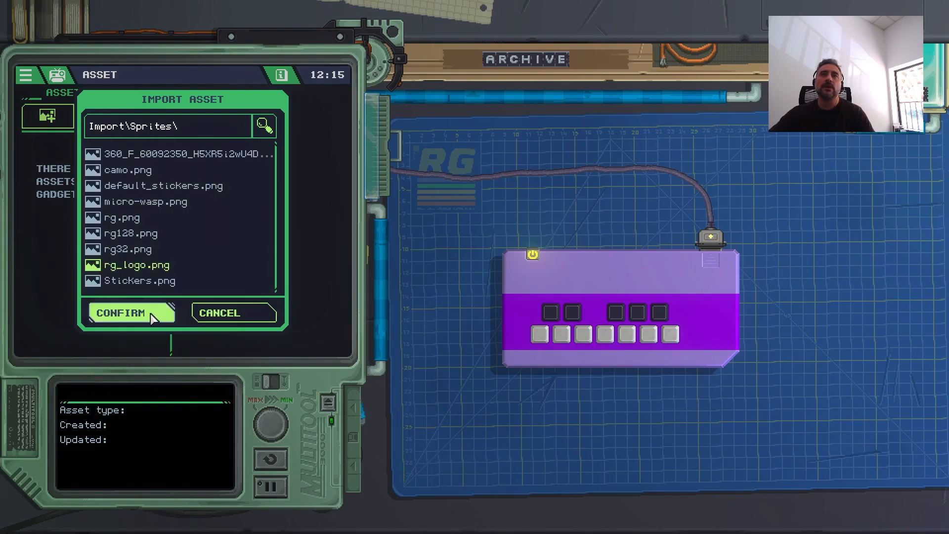
left_click(130, 313)
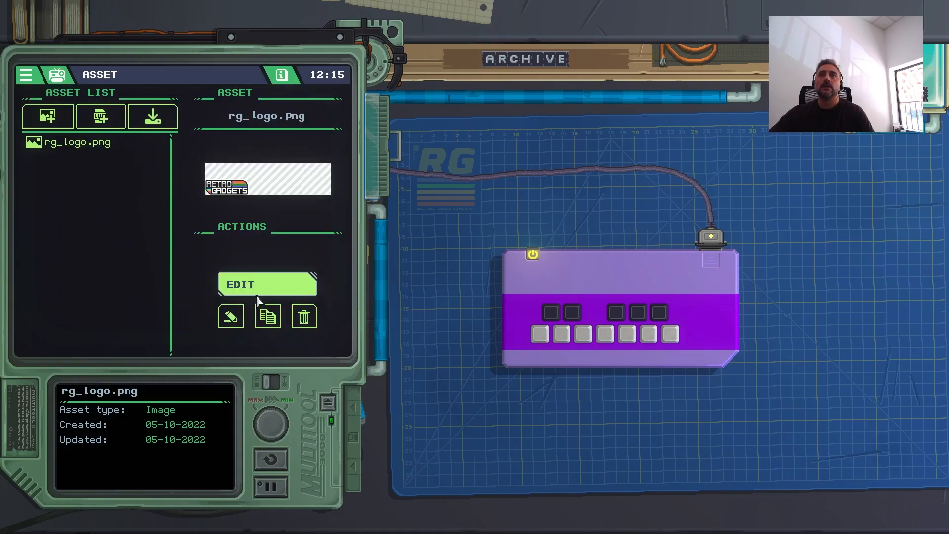
Step: Print the imported logo as a sticker for the purple case
left_click(267, 283)
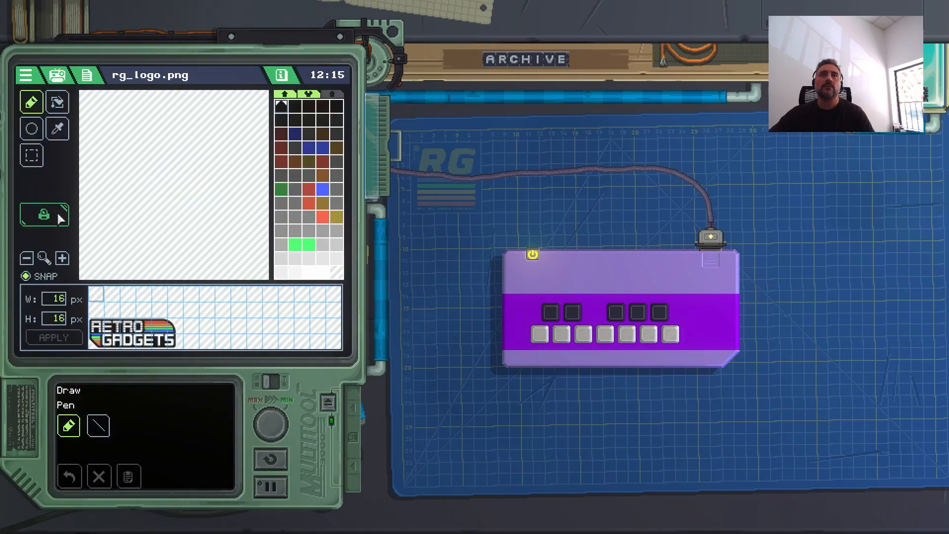
left_click(115, 75)
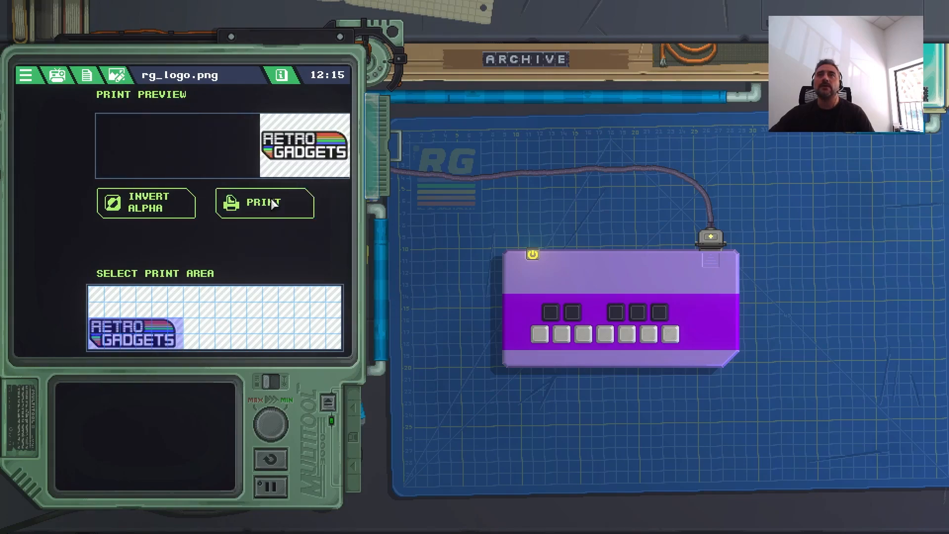
left_click(264, 202)
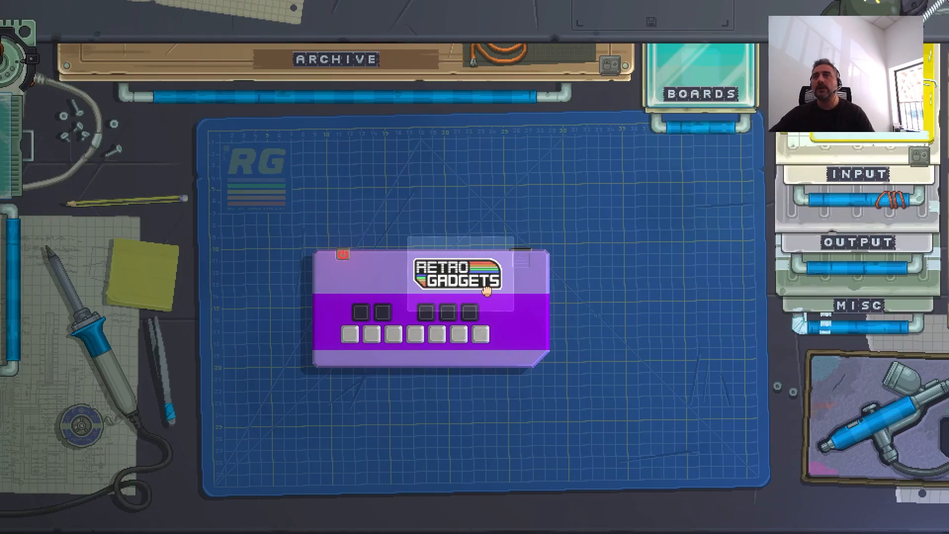
mouse_move(676, 294)
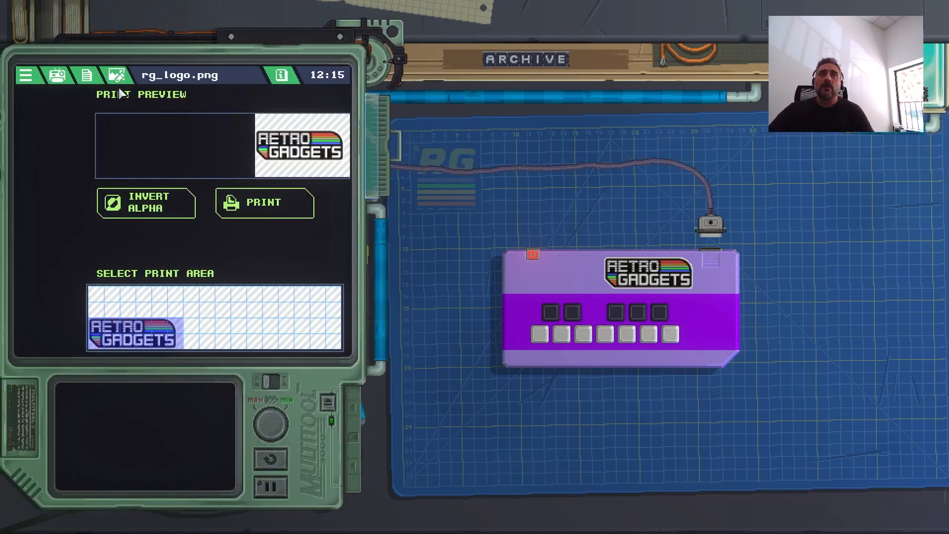
Step: Import c_note.wav as an audio asset, keeping its default name
left_click(55, 75)
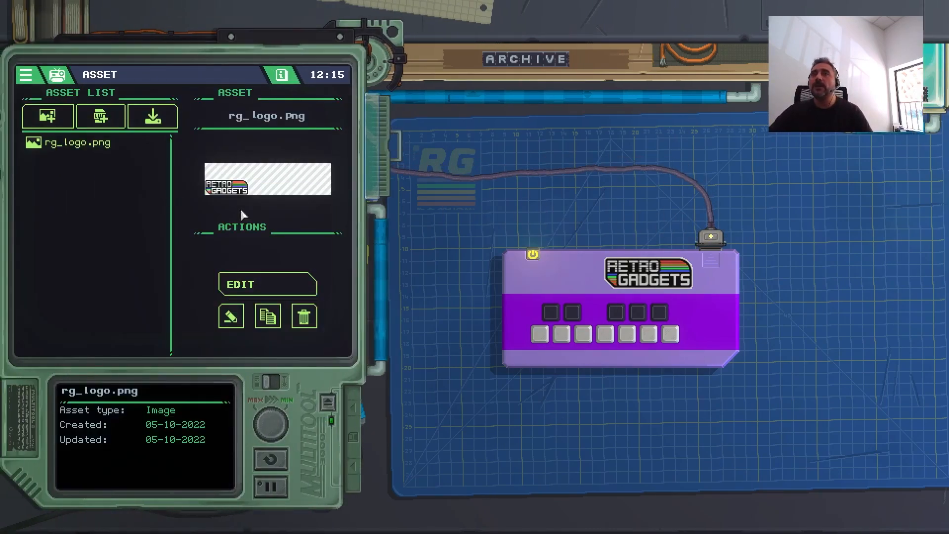
mouse_move(325, 209)
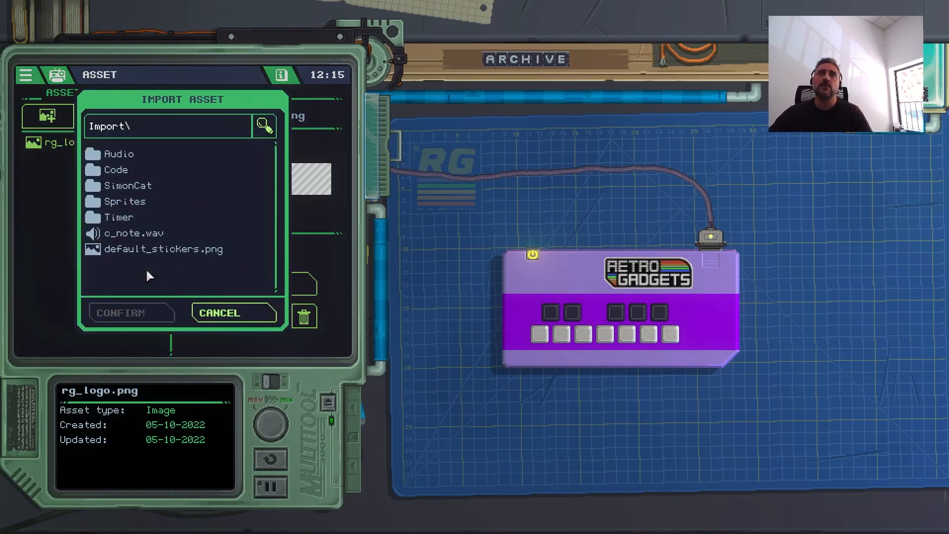
left_click(132, 233)
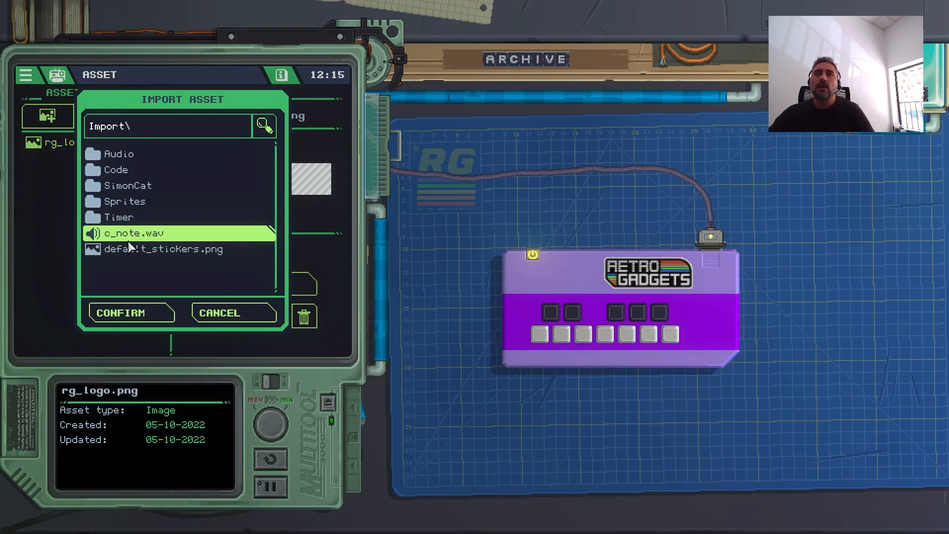
left_click(130, 311)
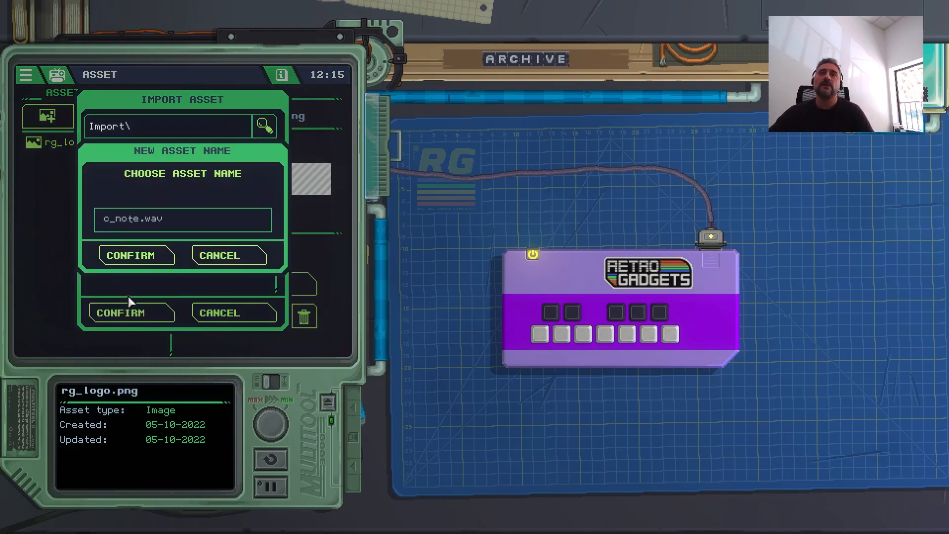
left_click(131, 255)
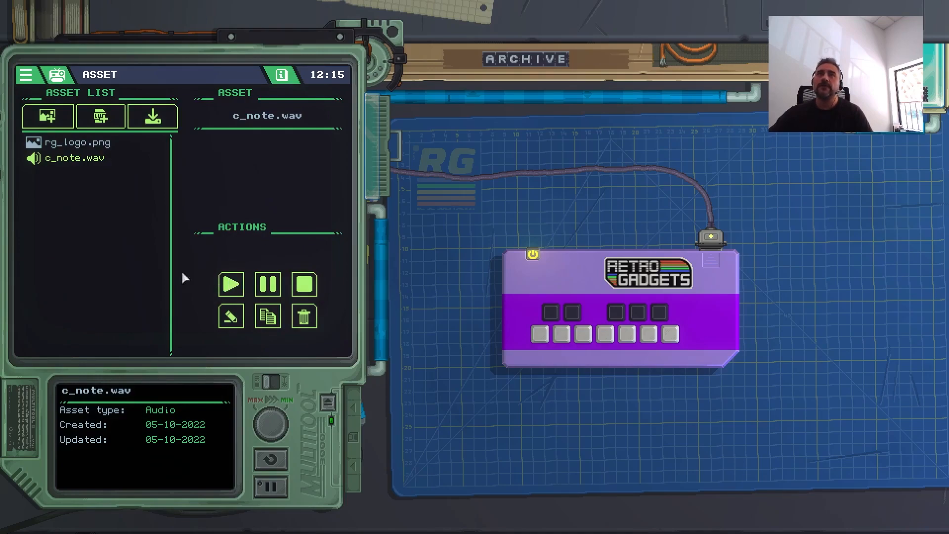
Step: Select the c_note asset and play it to hear the note
left_click(68, 158)
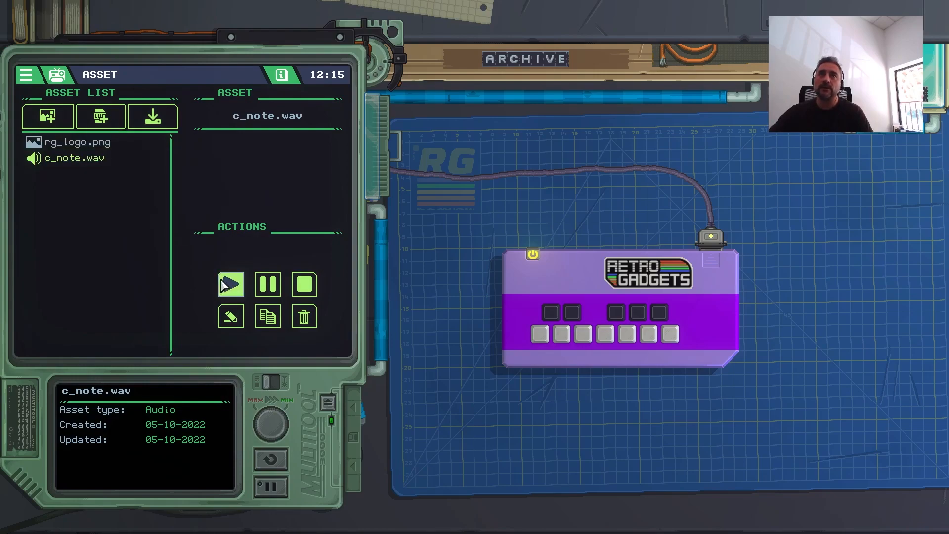
left_click(76, 143)
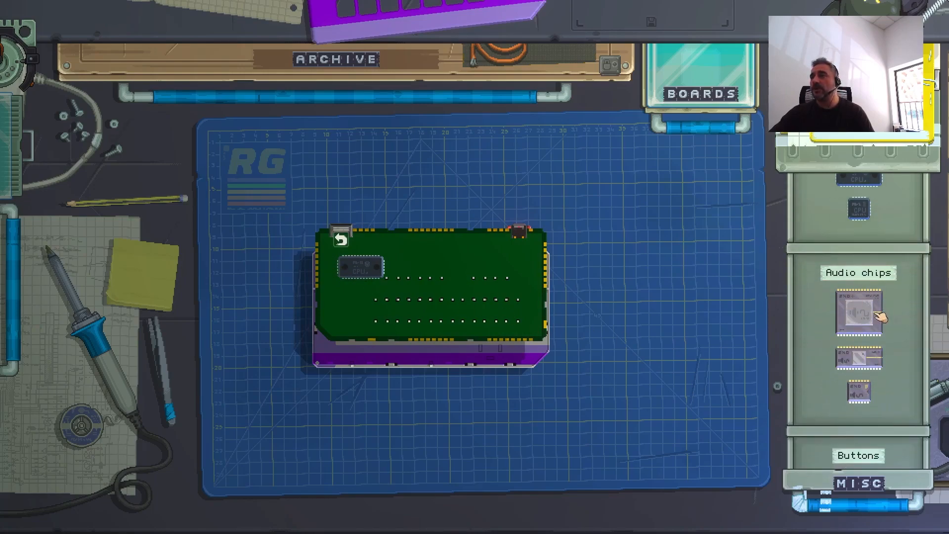
mouse_move(877, 396)
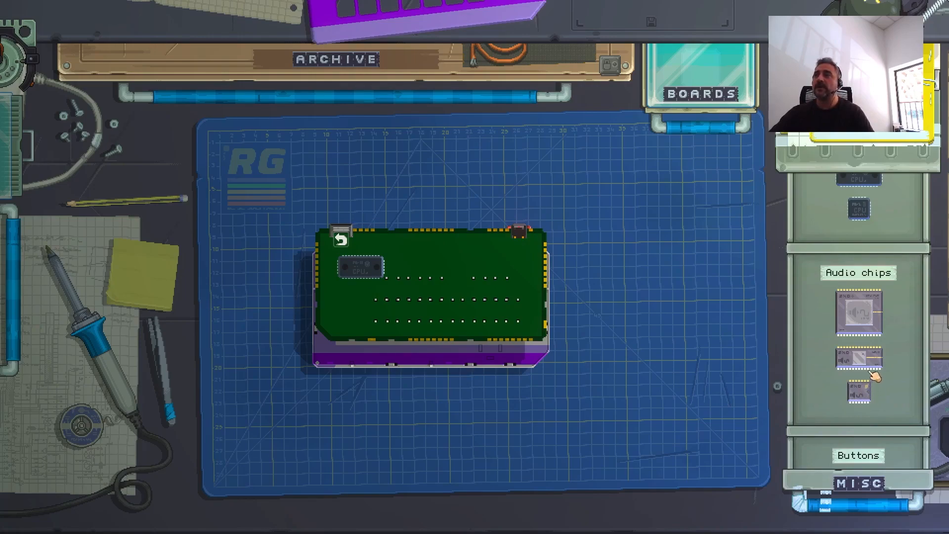
mouse_move(876, 365)
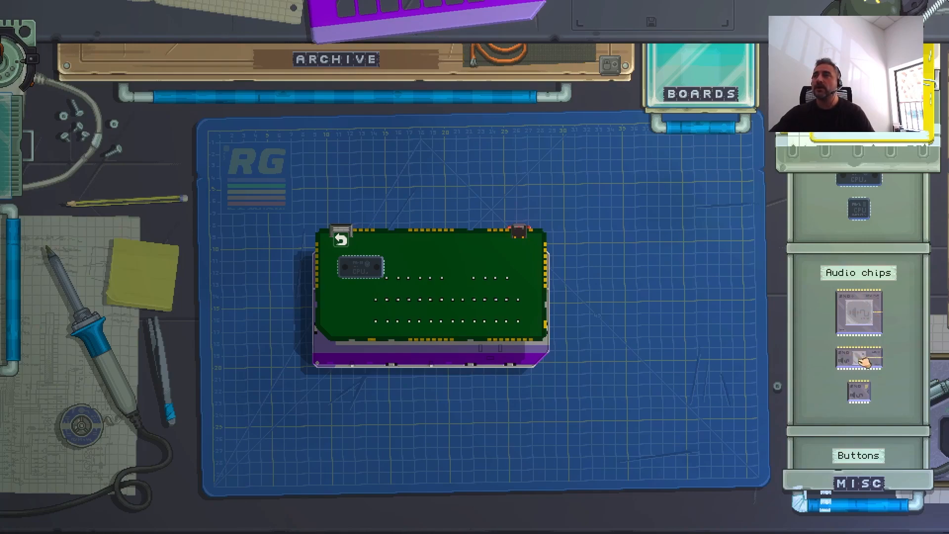
Step: Place an audio chip from the Misc drawer onto the board
left_click_drag(856, 362, 414, 271)
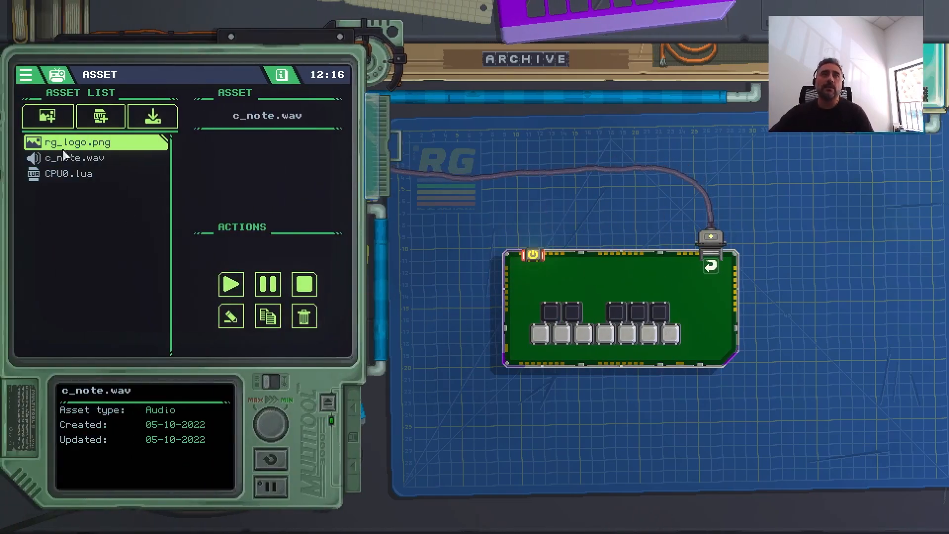
Step: In CPU0.lua declare local au:AudioChip = gdt.AudioChip0
left_click(87, 175)
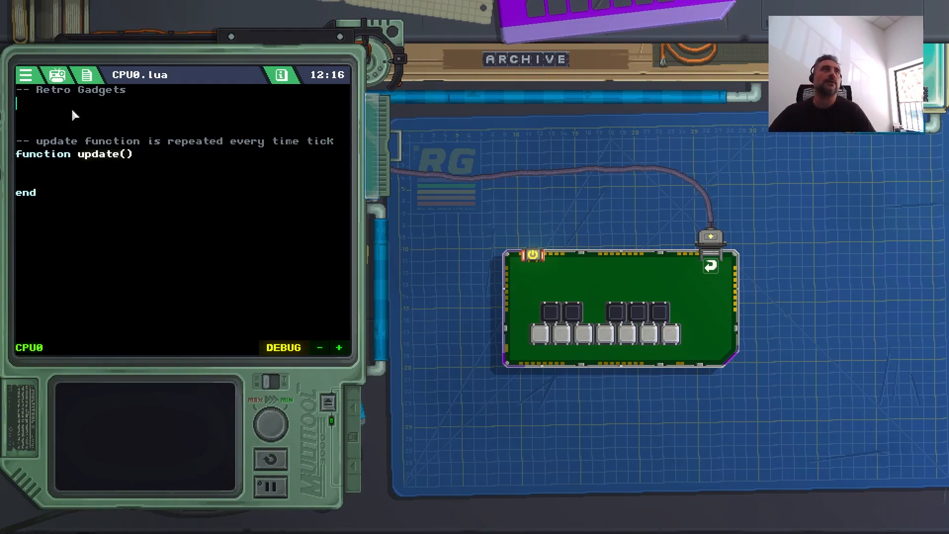
type("local")
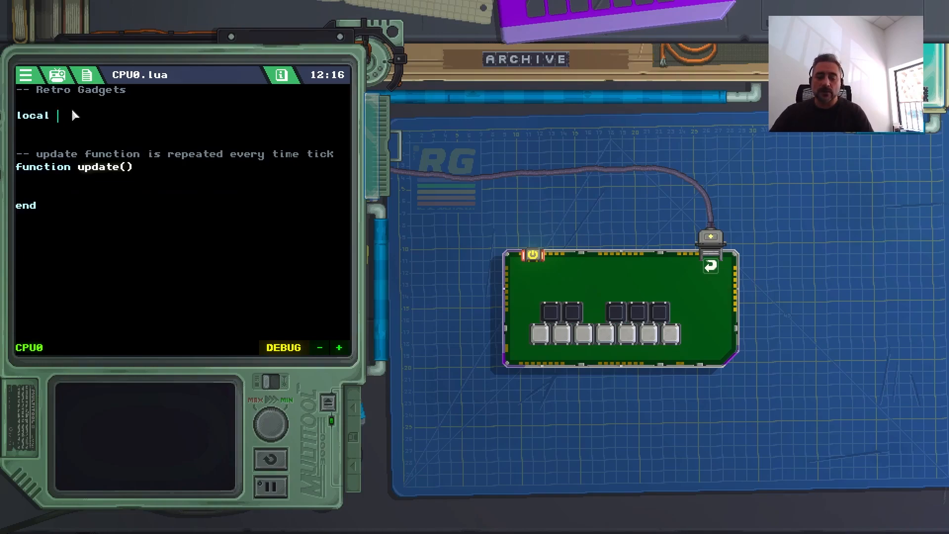
type("audu")
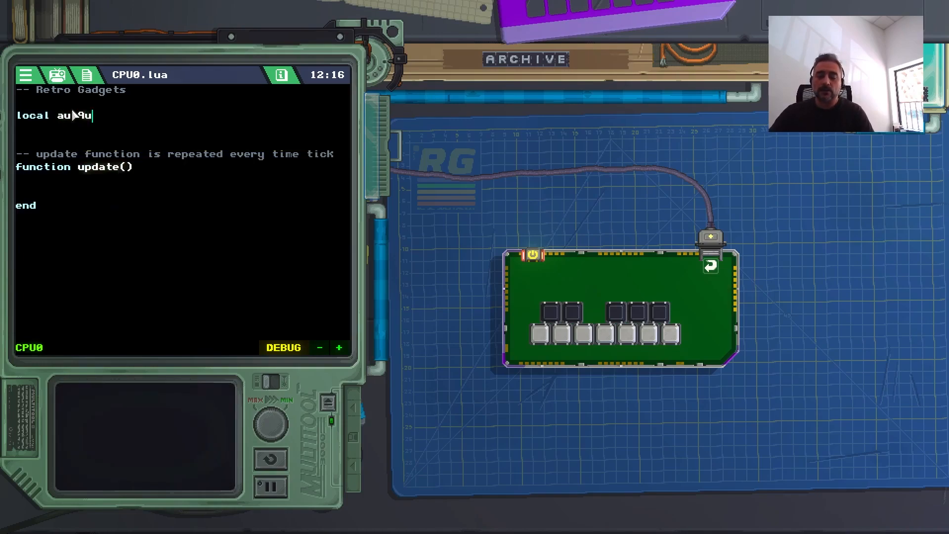
type("dioC")
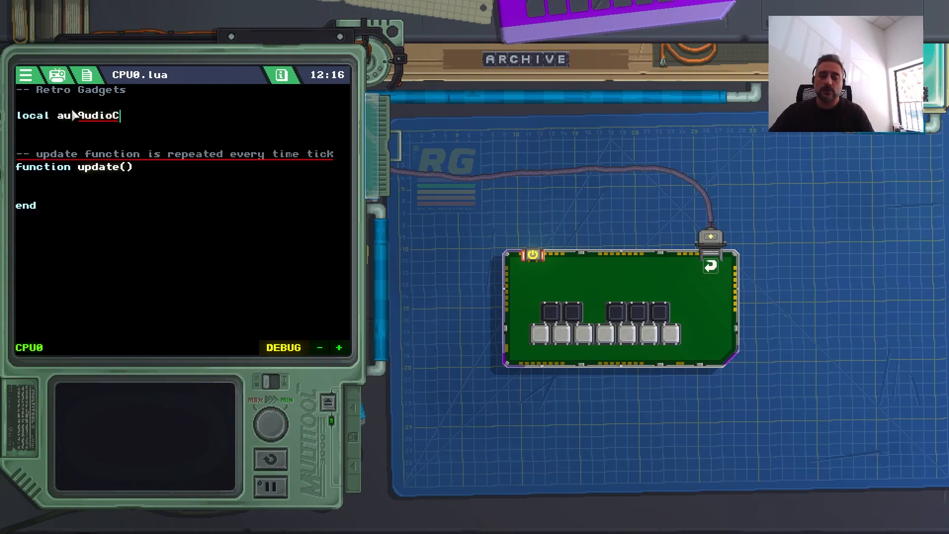
type(":AudioChip")
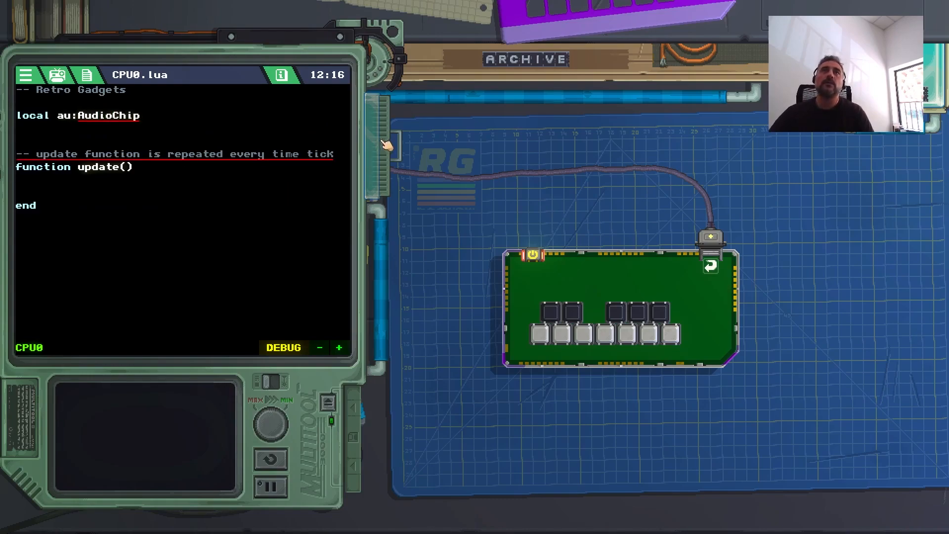
type("=")
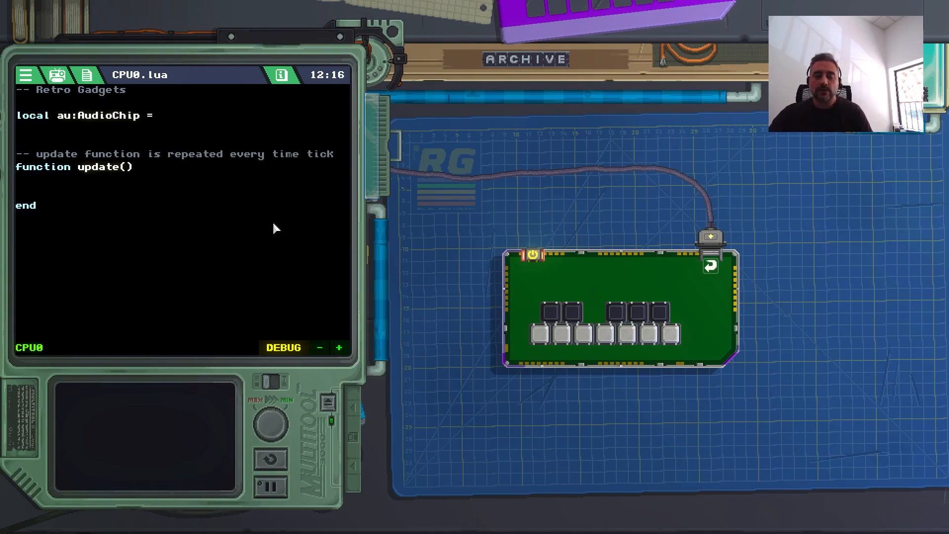
type("qdt.")
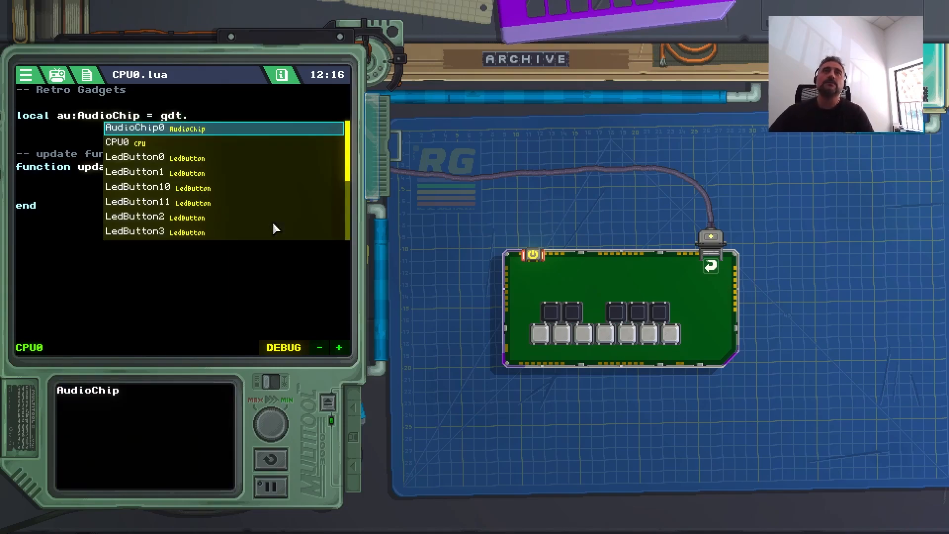
left_click(133, 127)
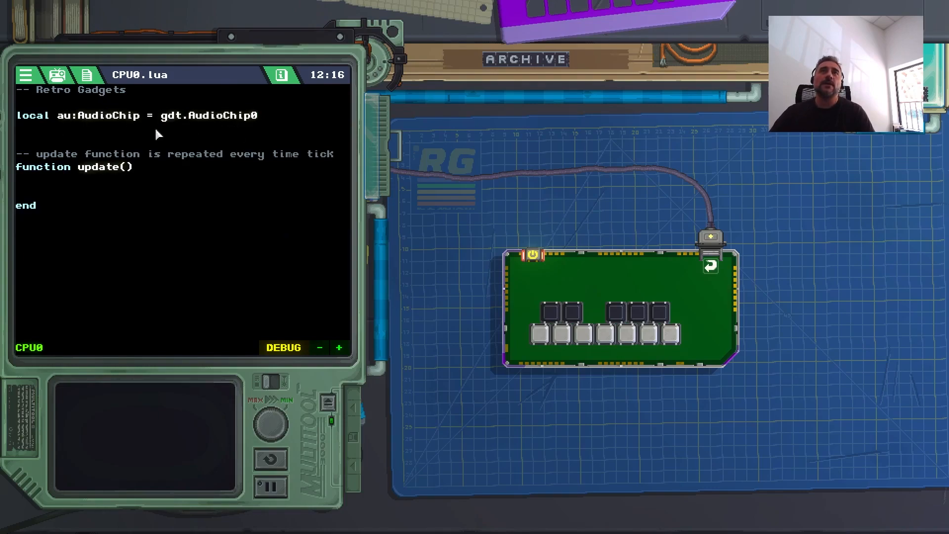
mouse_move(67, 125)
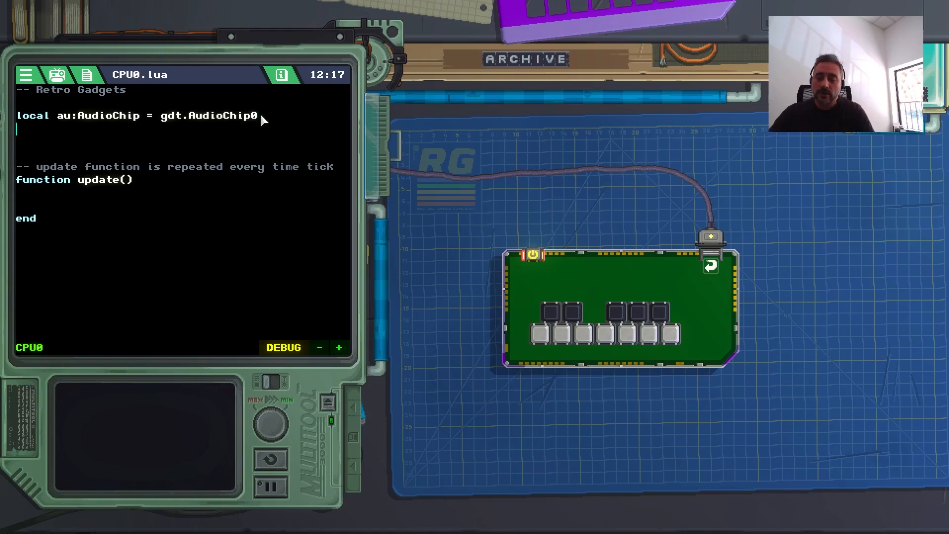
Step: Declare local snd:AudioSample = GetAudioSample("c_note.wav")
type("local")
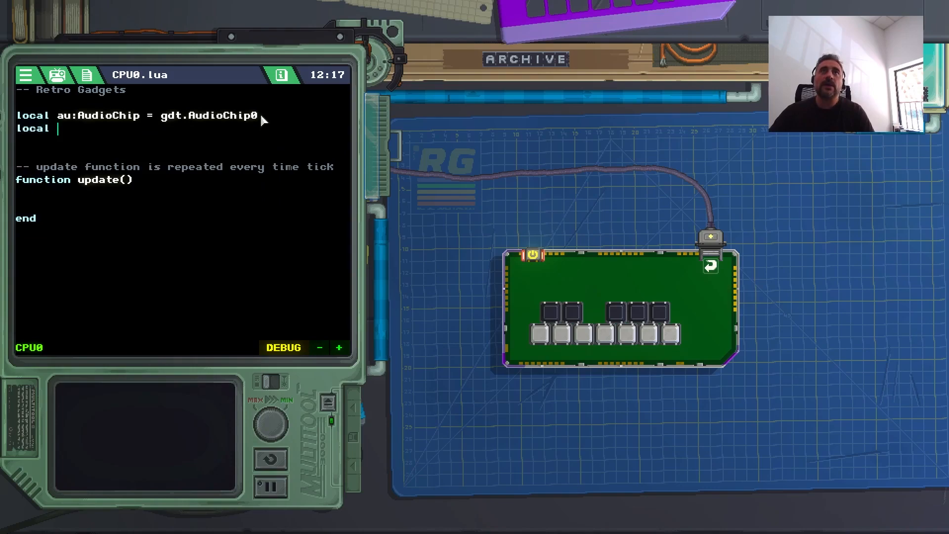
type("snd")
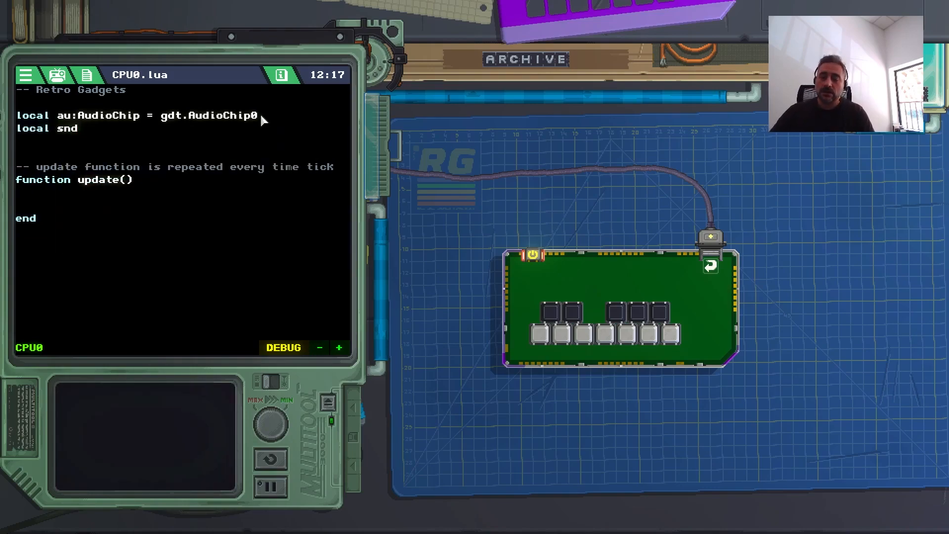
type(":A")
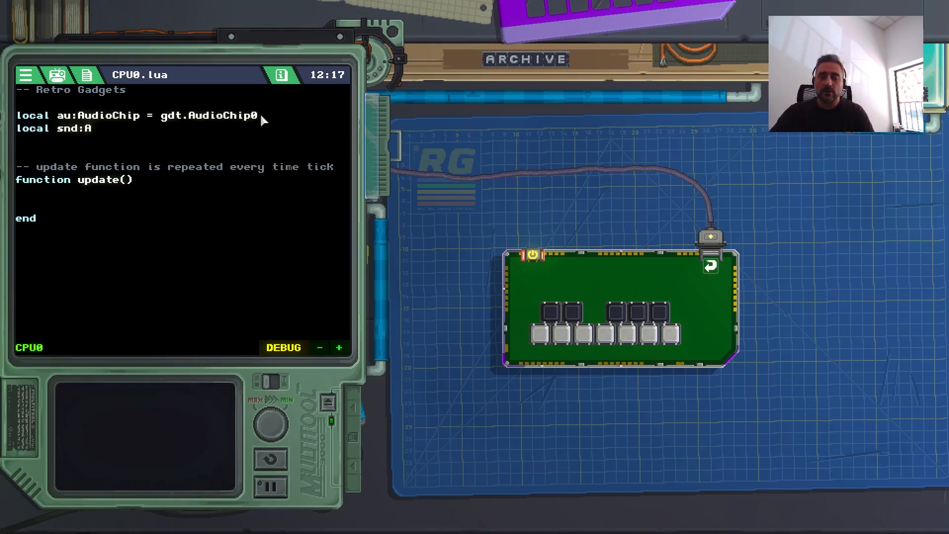
type("udioSample")
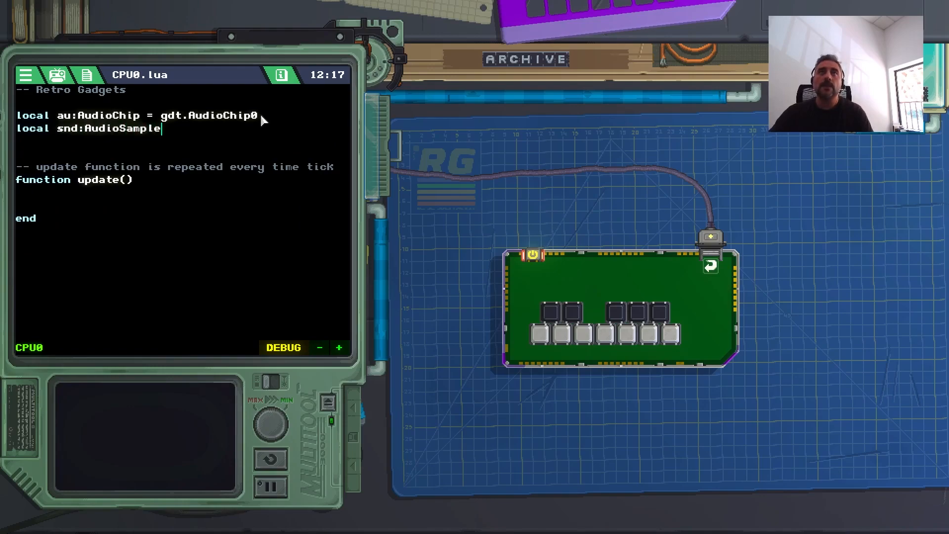
type("=")
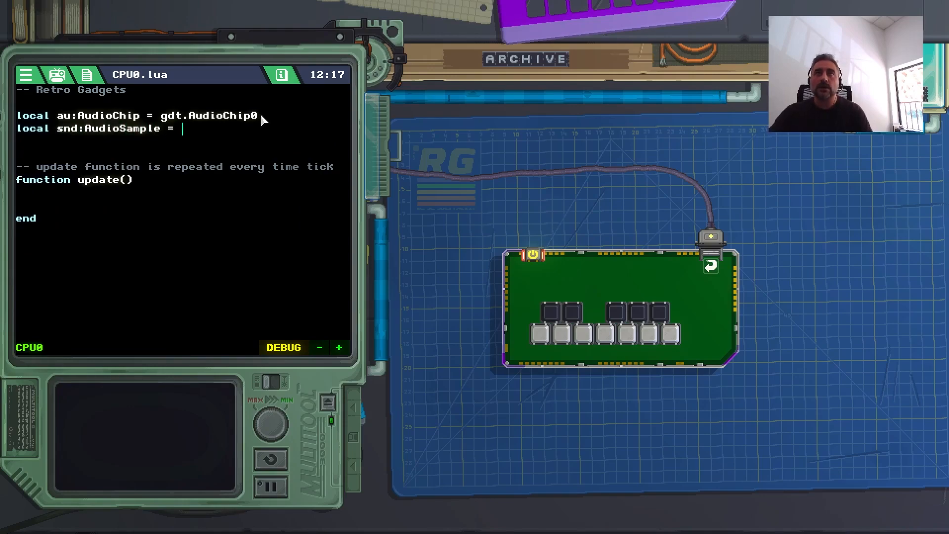
type("GetAudioSample(")
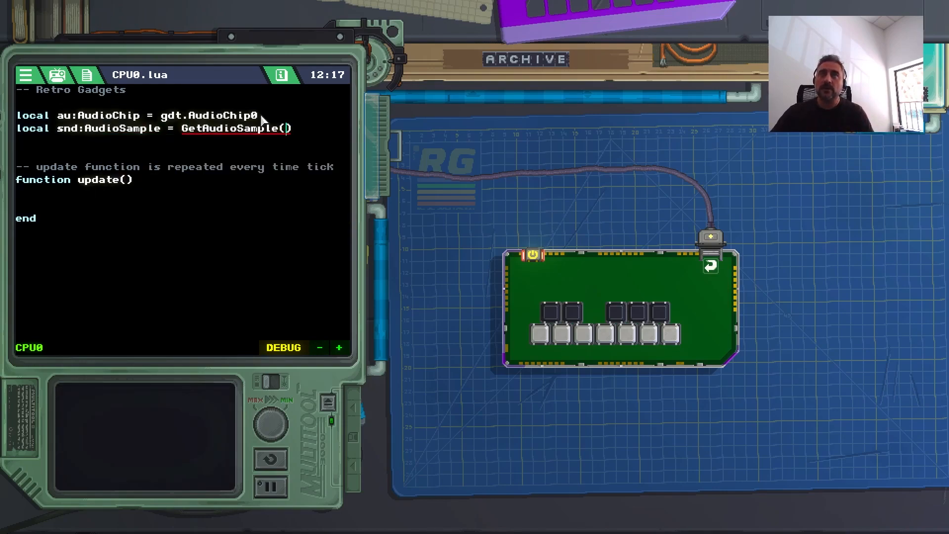
type("\"")
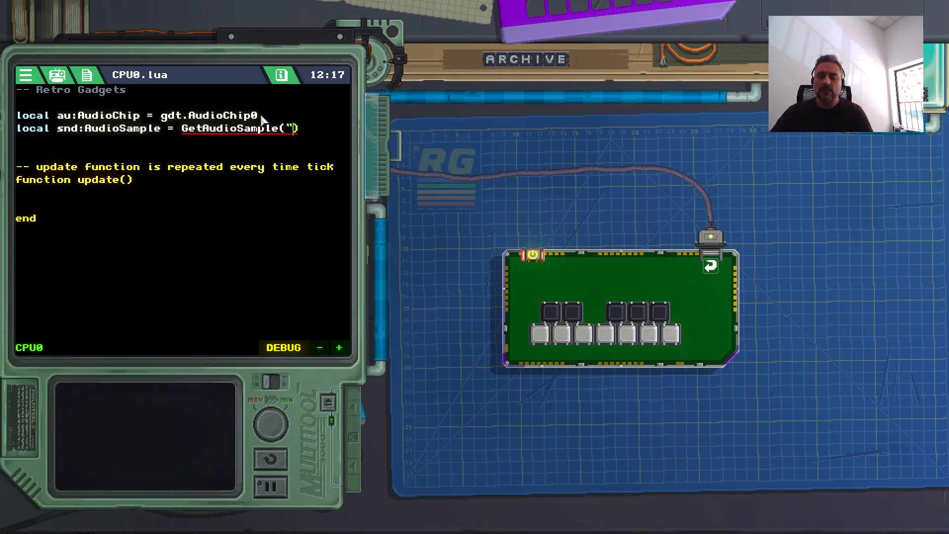
type("c_note")
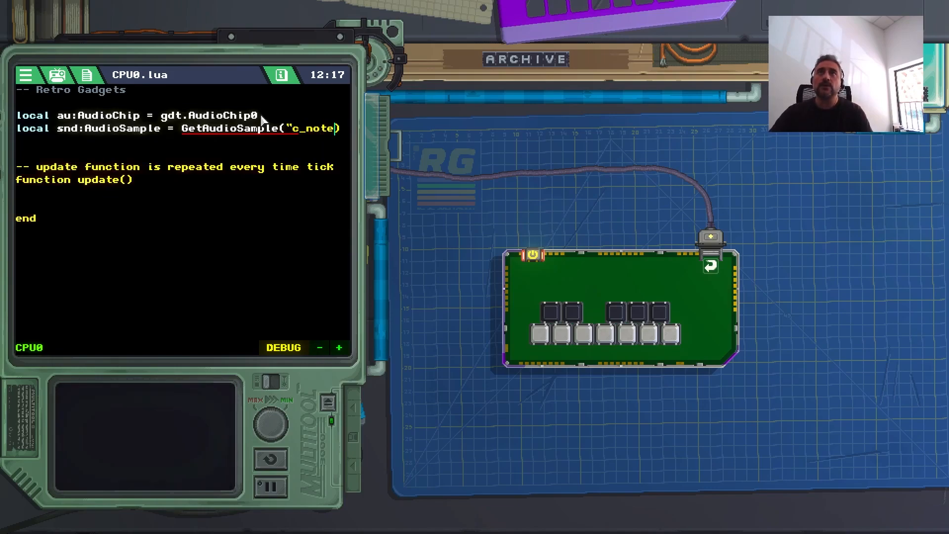
type(".wav")
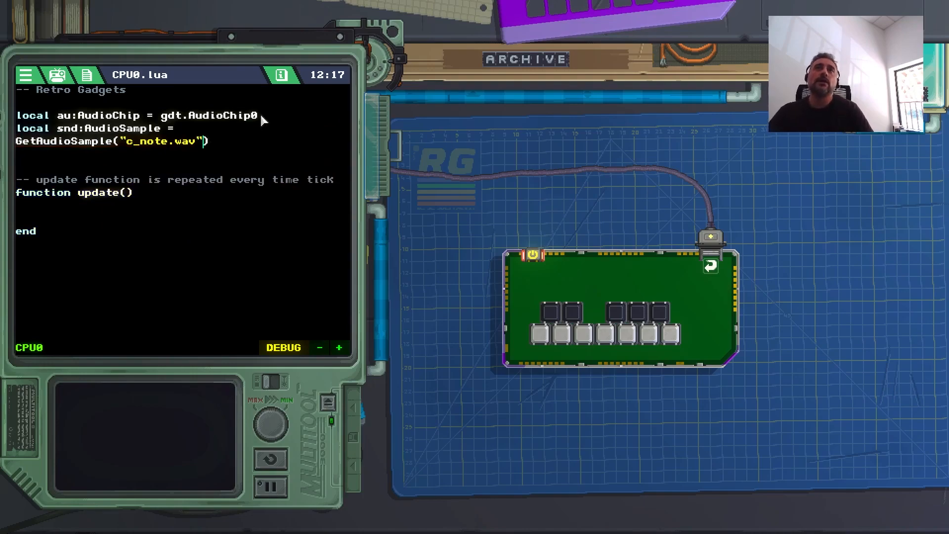
key("Enter")
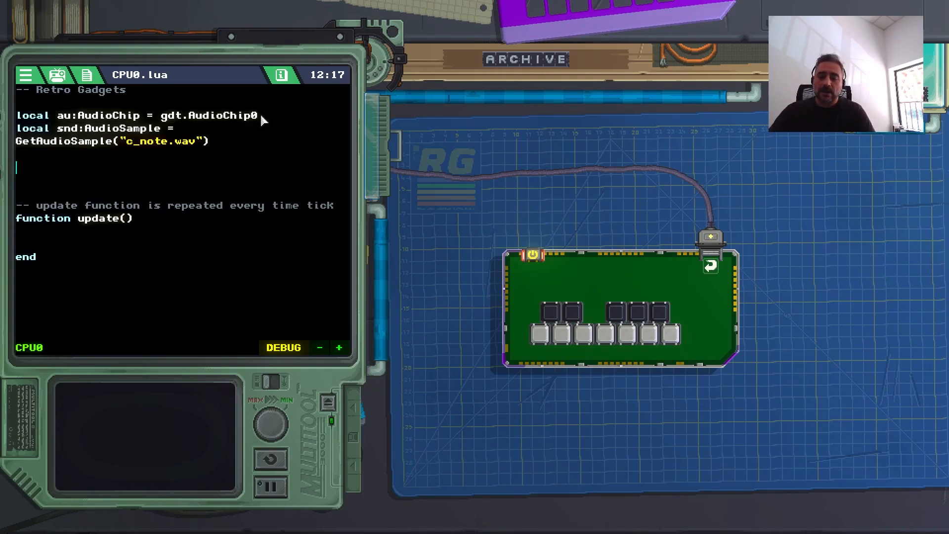
Step: Declare a local Kb table of LedButton starting with gdt.LedButton0
type("local Kb")
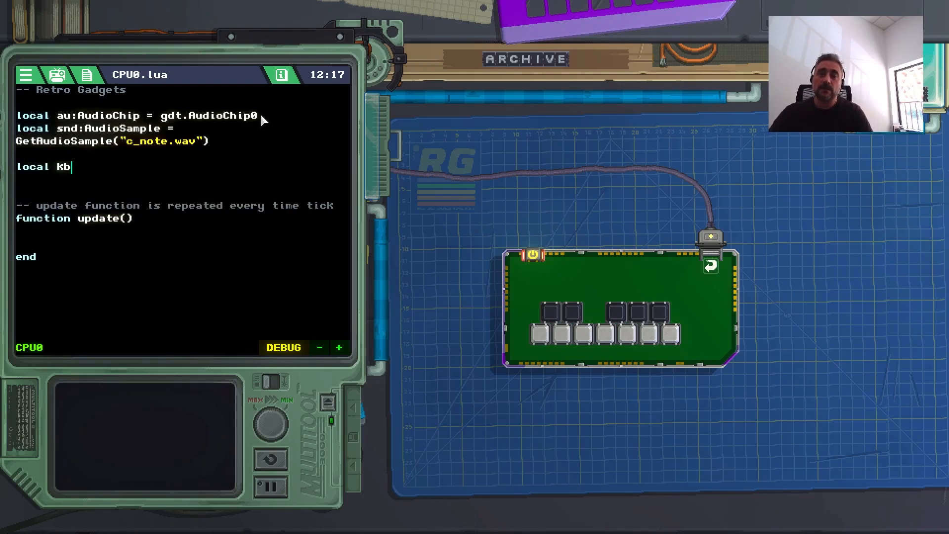
type(":")
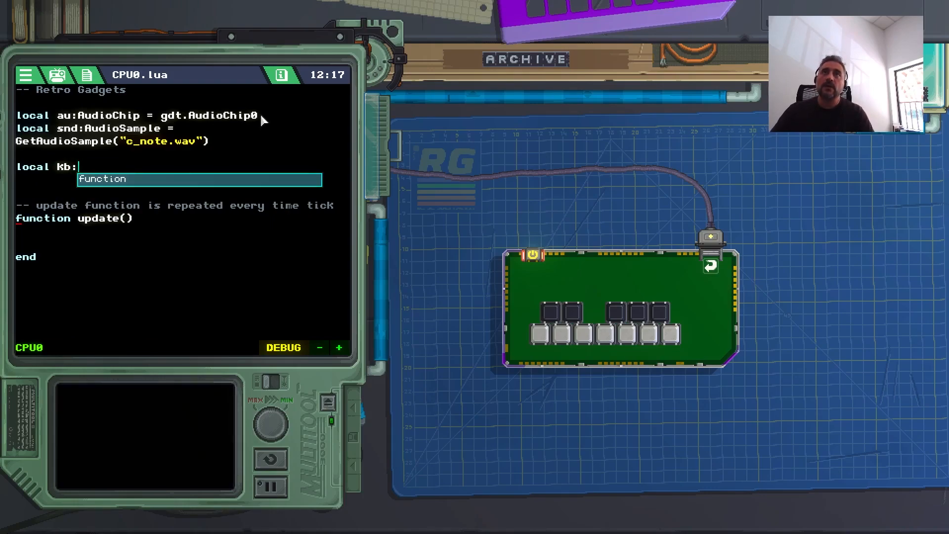
type("{")
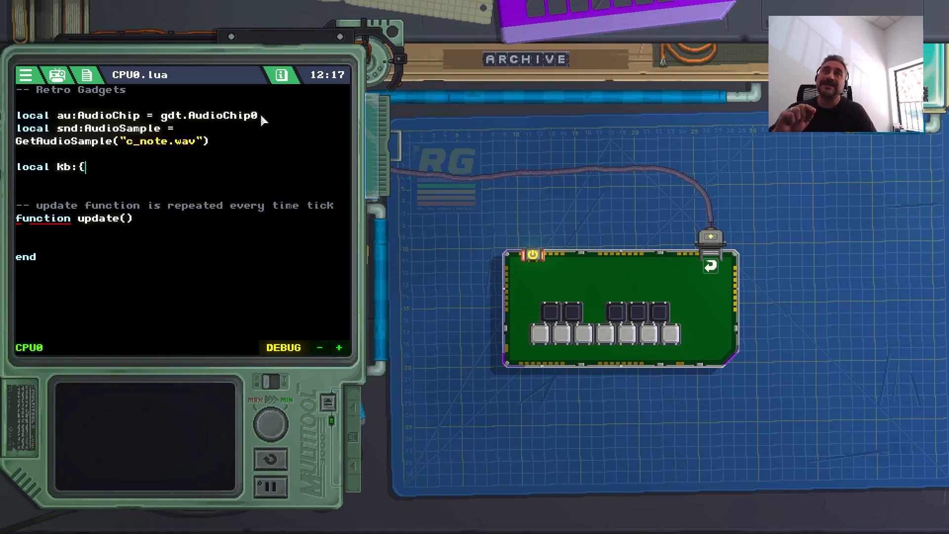
type("L")
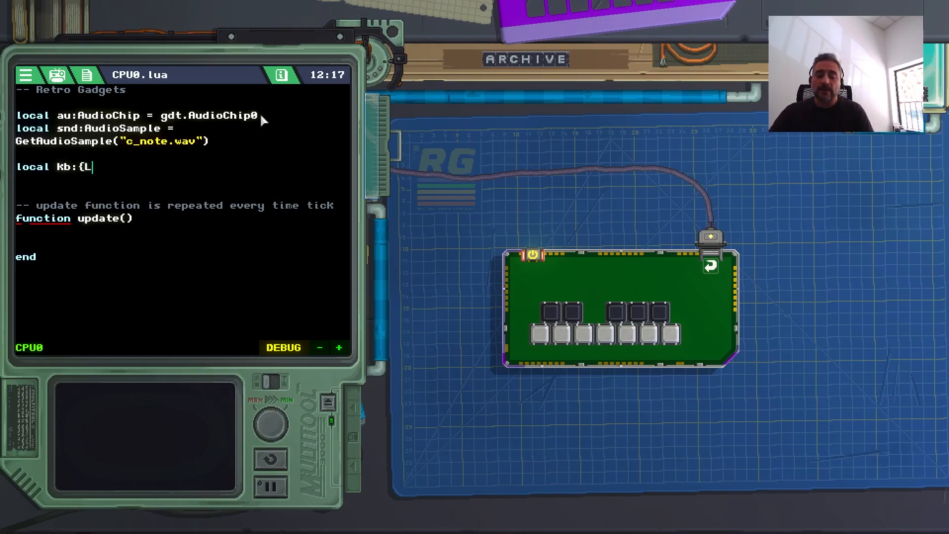
type("edBut")
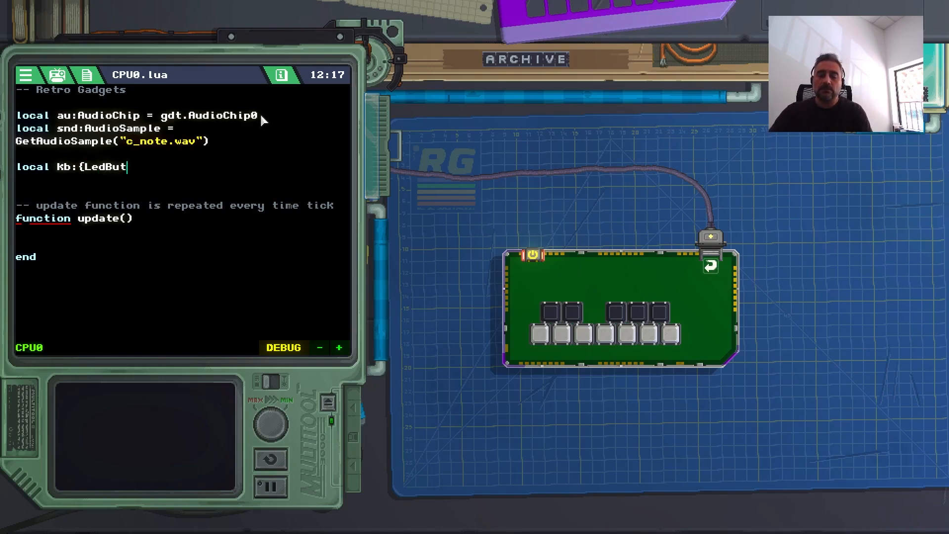
type("ton")
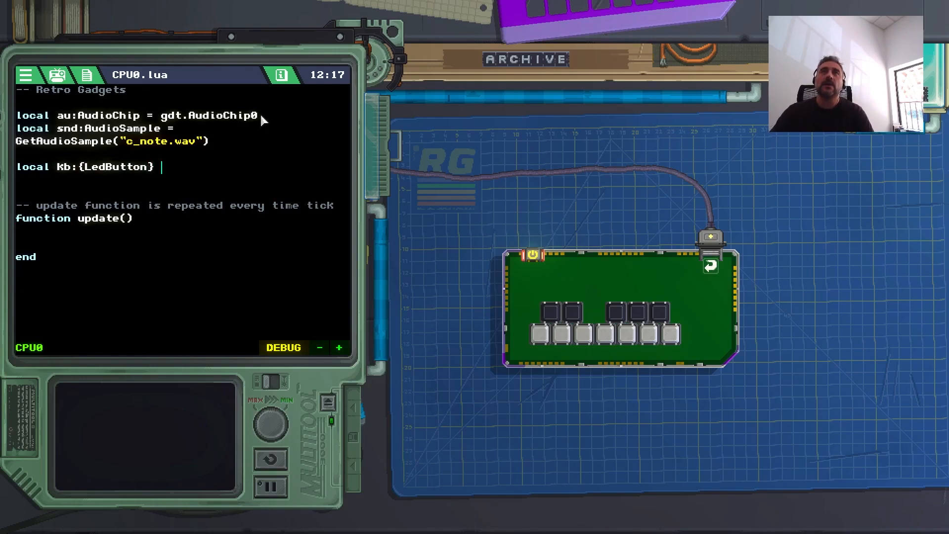
type("= {")
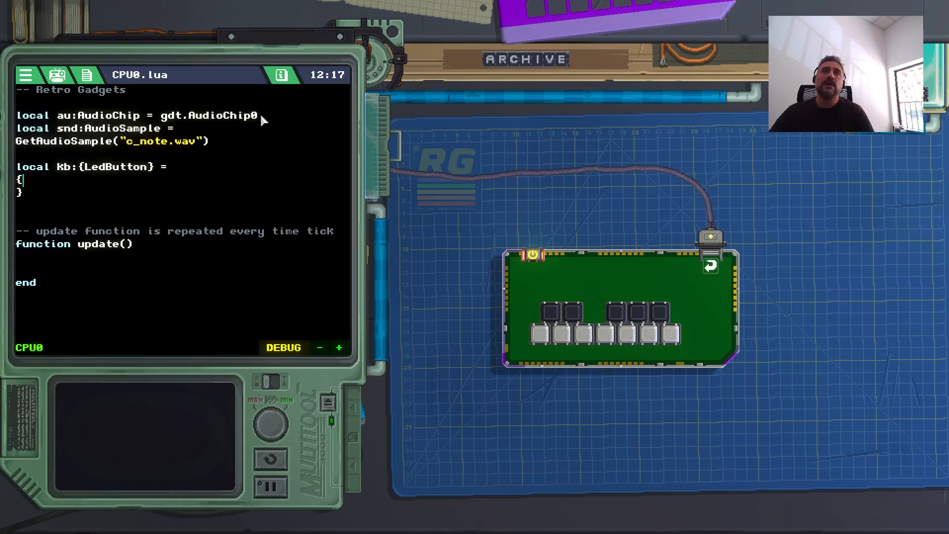
type("gdt")
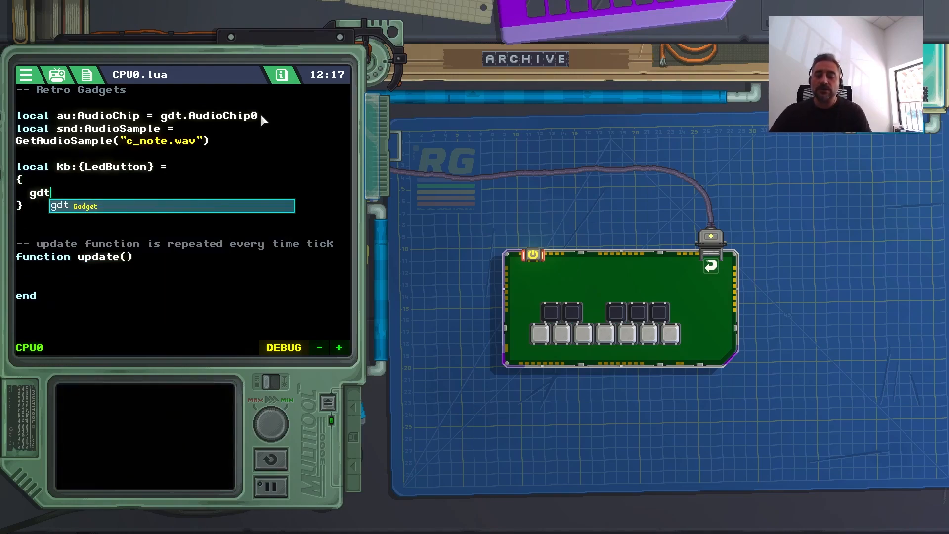
type(".LedButton0")
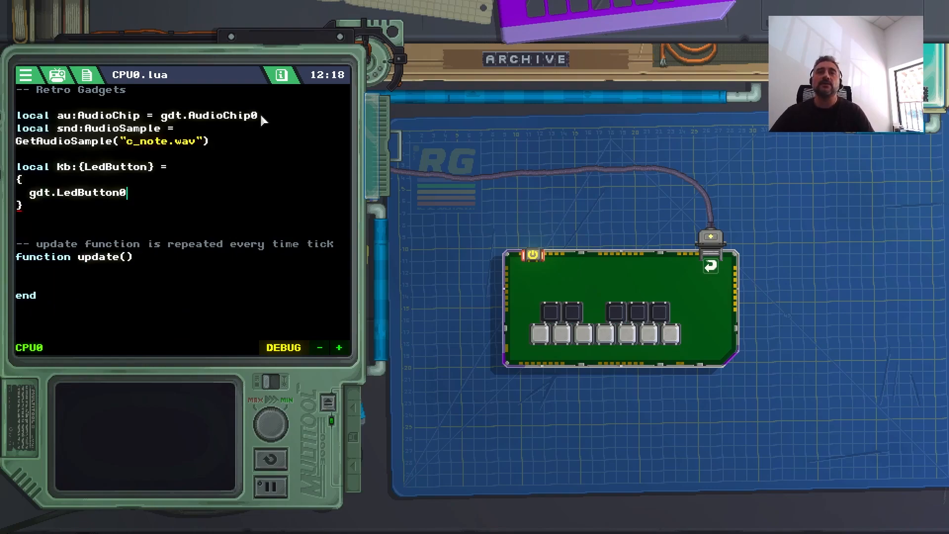
type(",")
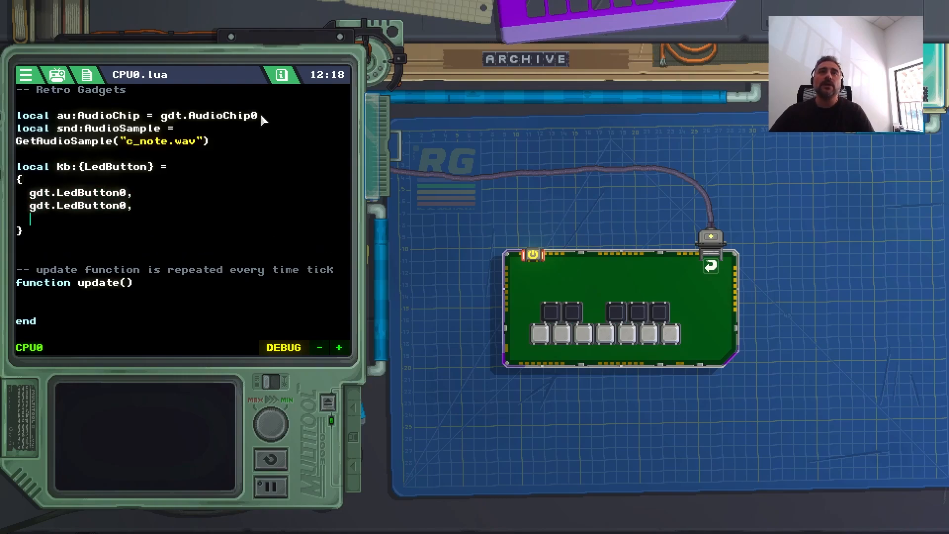
Step: Paste further gdt.LedButton entries and renumber them up to LedButton11
type("gdt.LedButton0,")
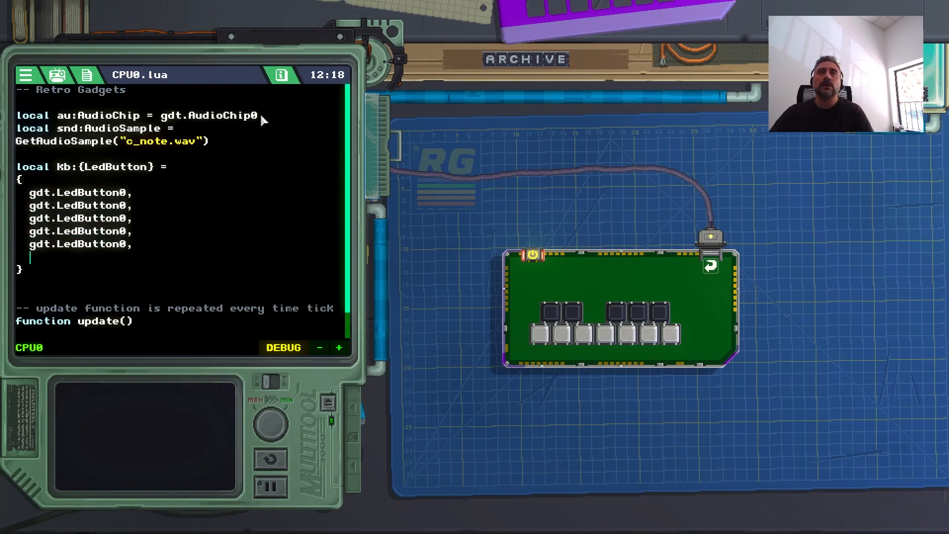
type("gdt.LedButton0,")
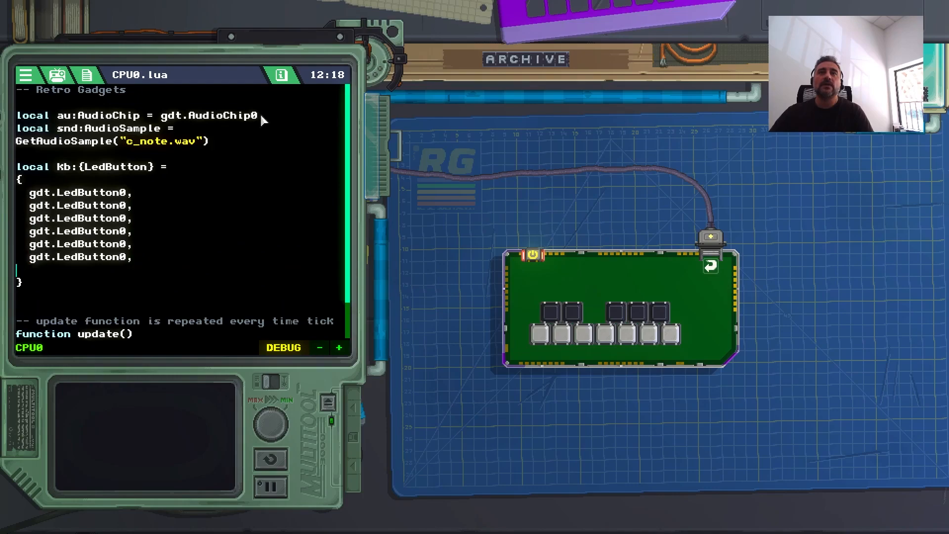
type("gdt.LedButton0,")
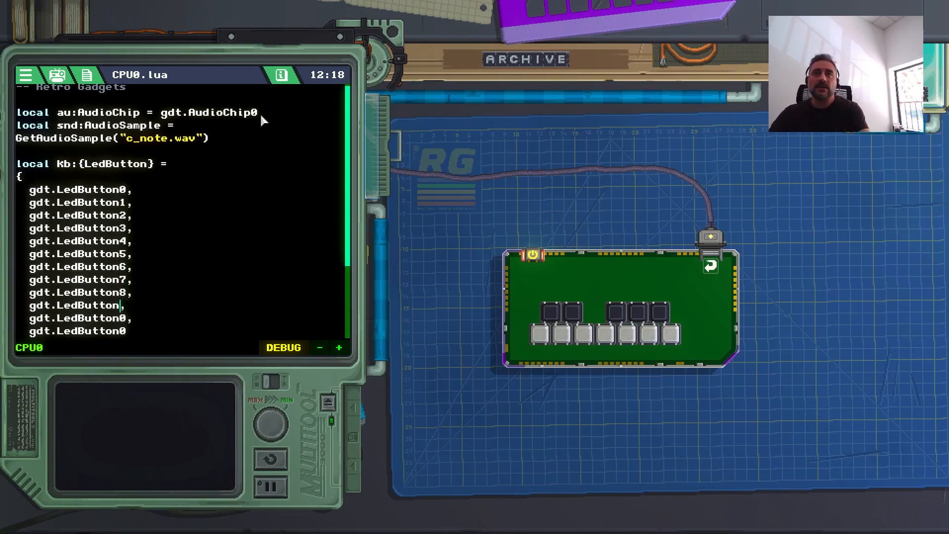
type("9,")
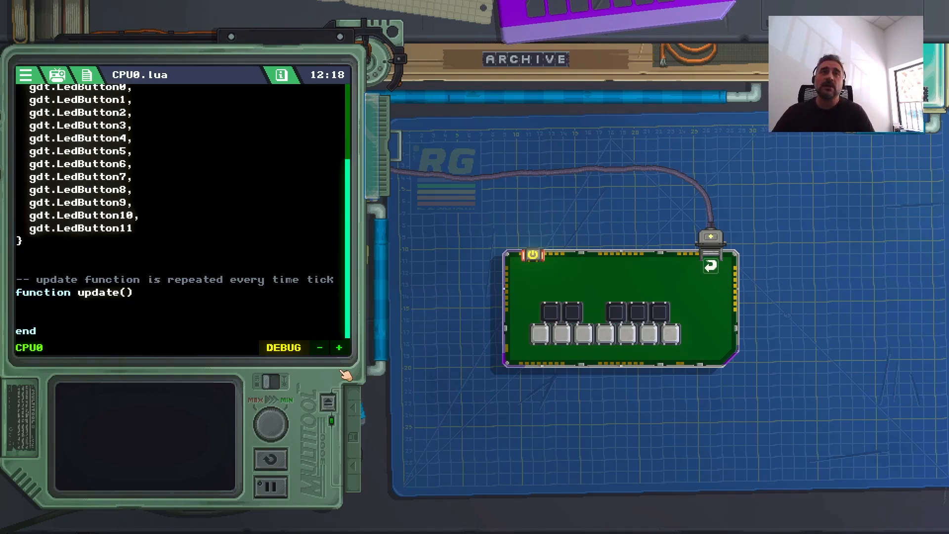
Step: Write a for KeyToCheck = 1, #Kb do ... end loop inside update()
type("for")
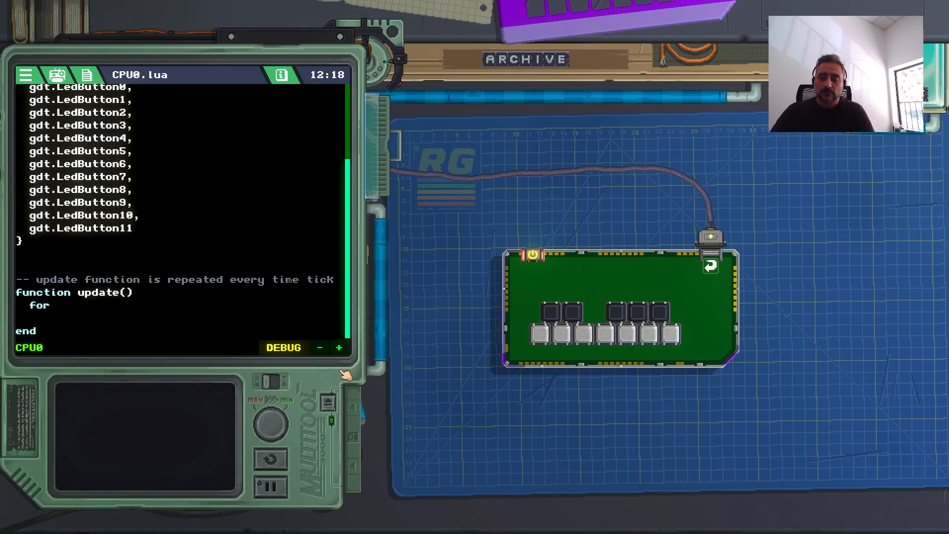
type("KeyTo")
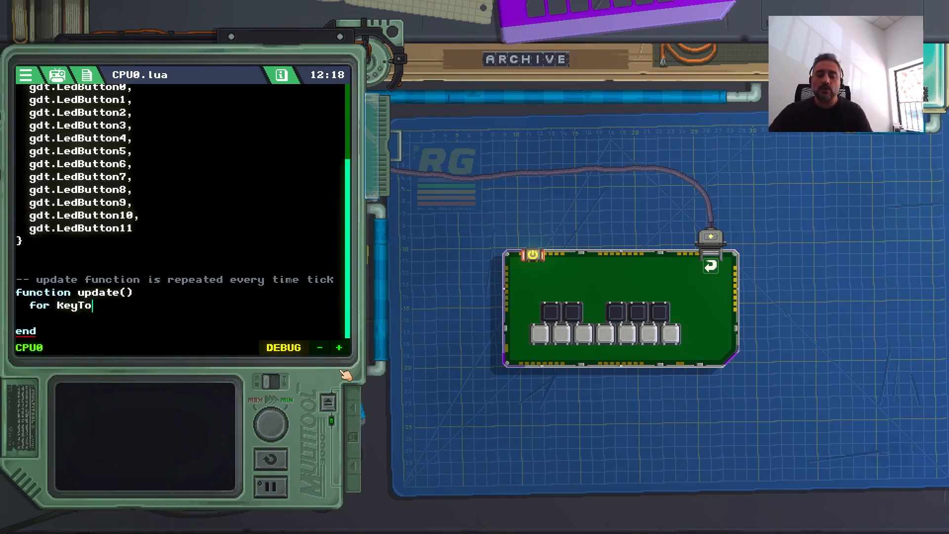
type("Check")
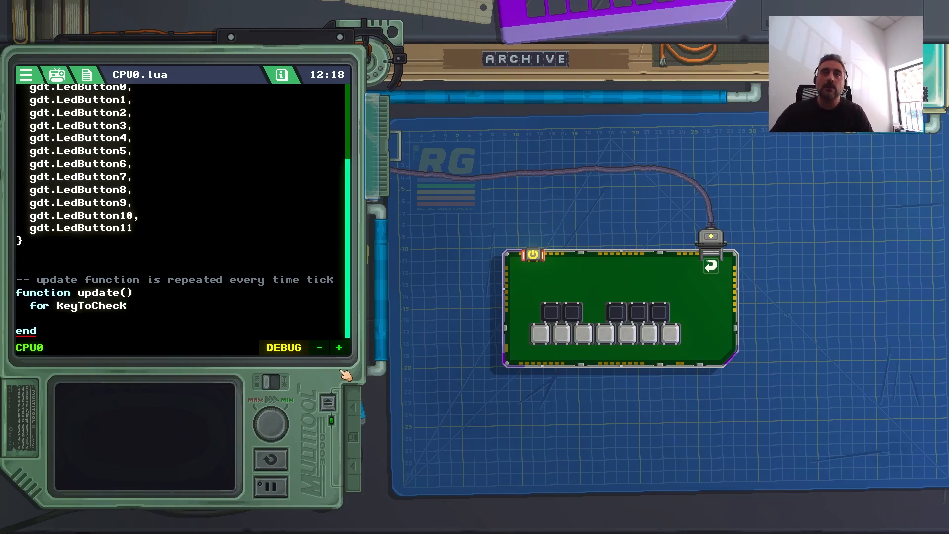
type("=1")
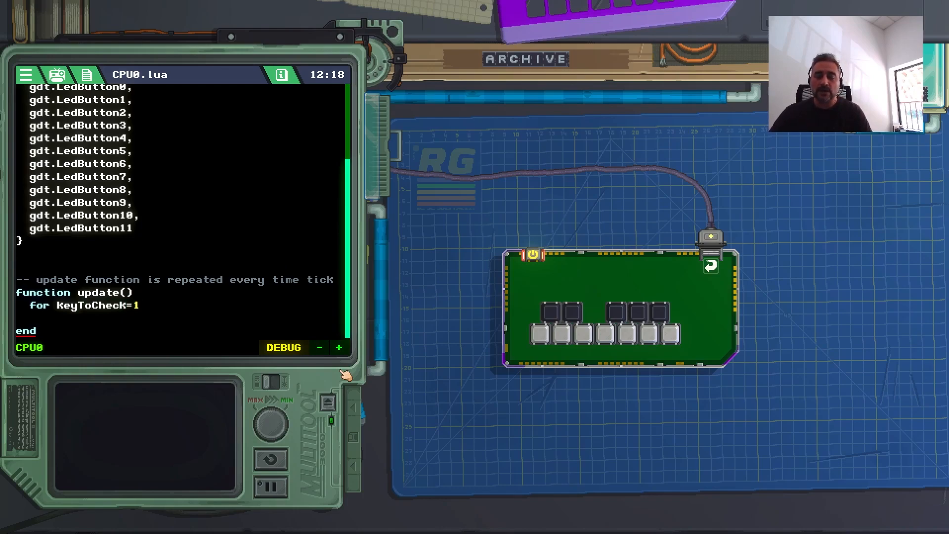
type(",")
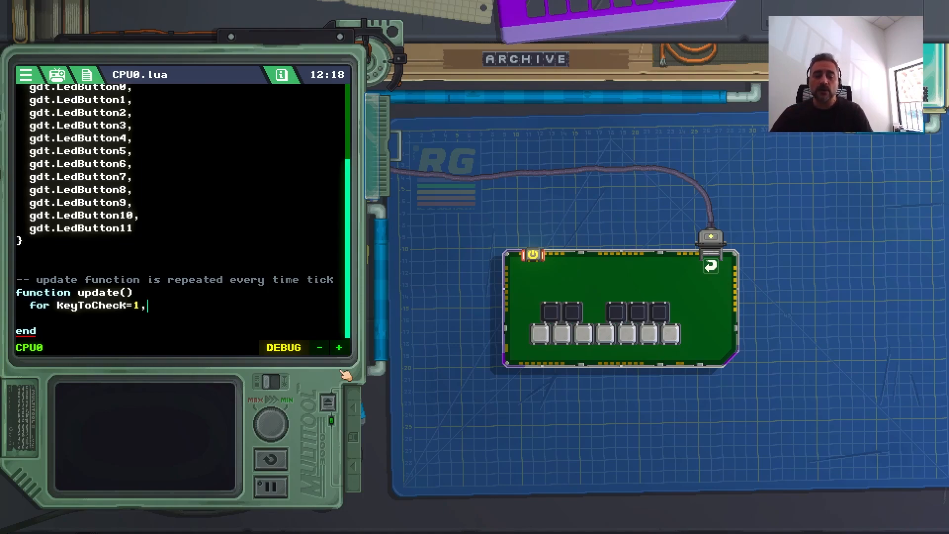
type("#")
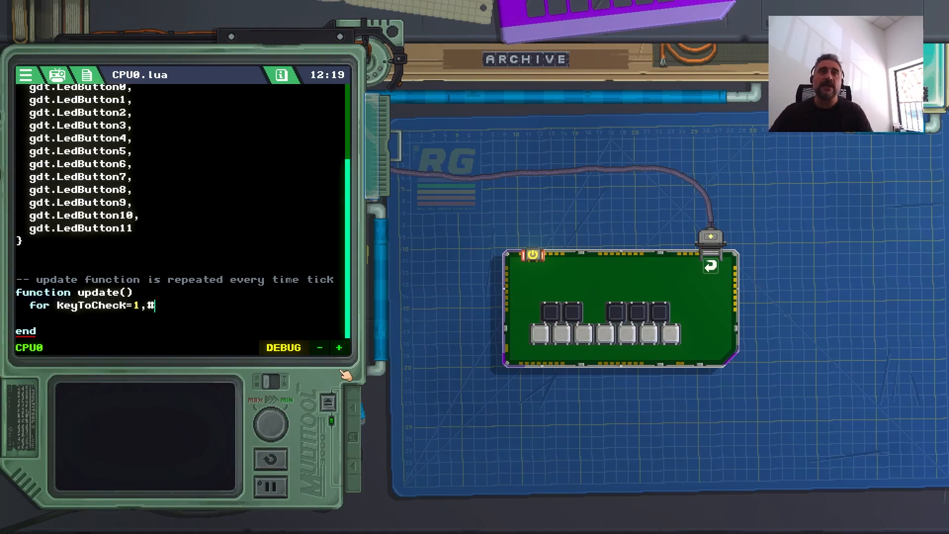
type("kb")
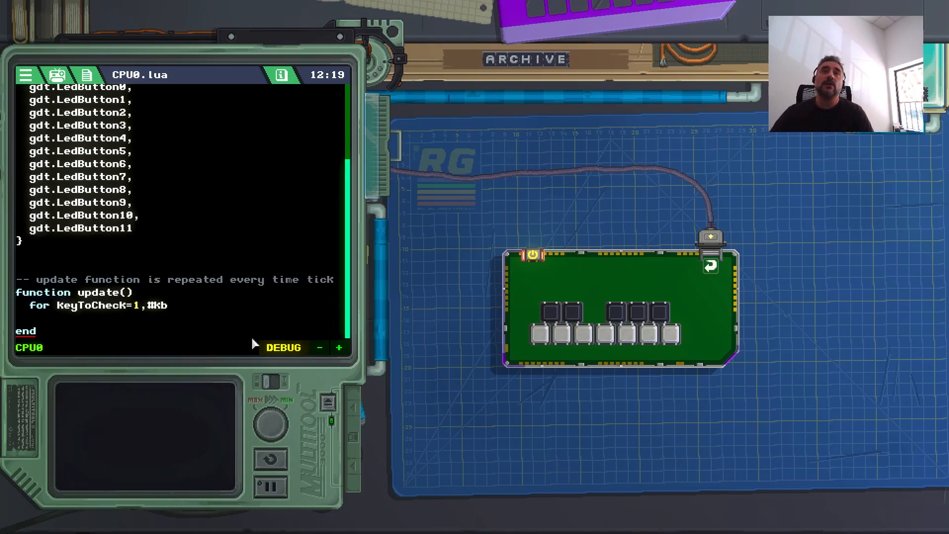
type("do")
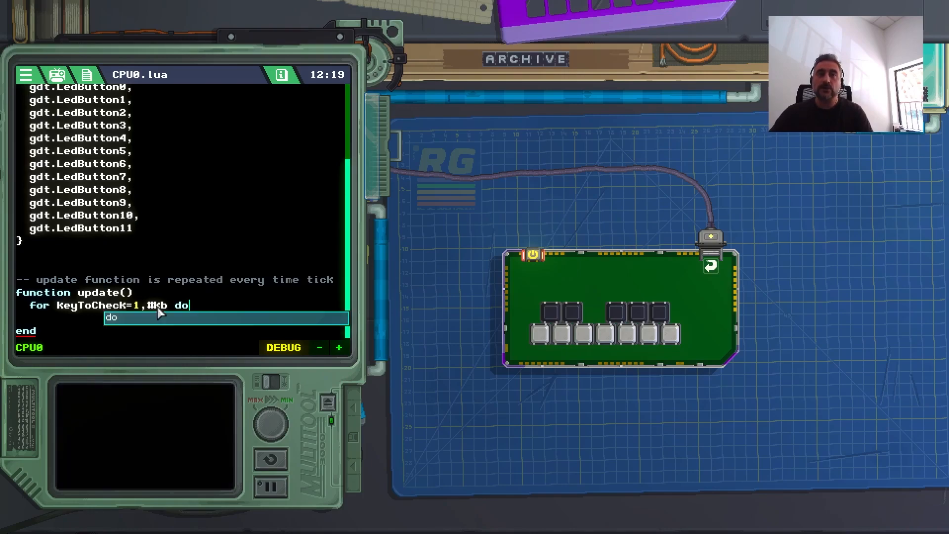
key("Return")
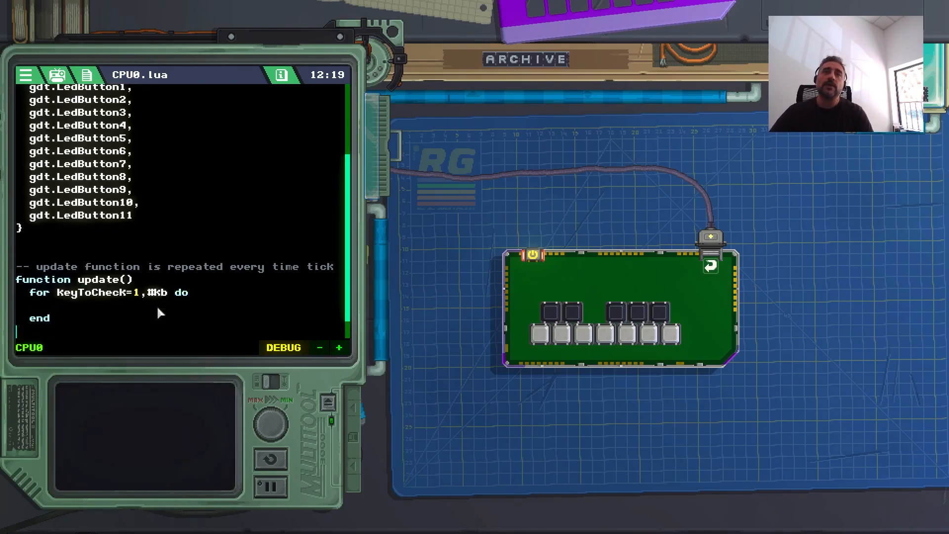
type("end")
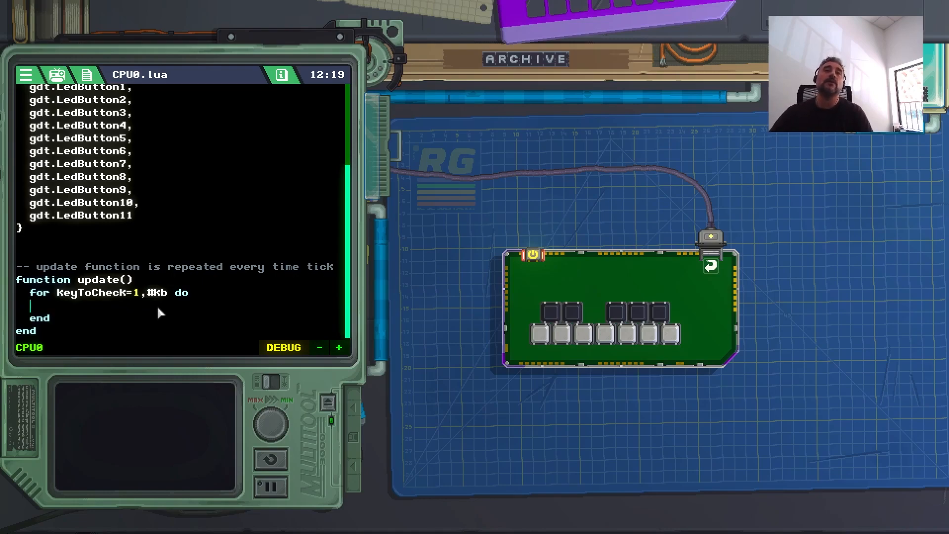
mouse_move(47, 221)
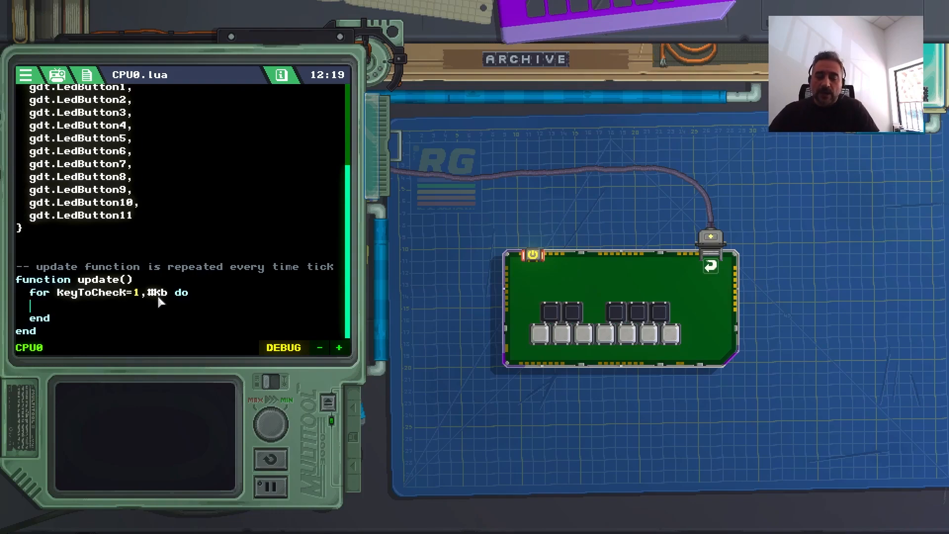
Step: Add an if Kb[KeyToCheck].ButtonDown then ... end check inside the loop
type("if")
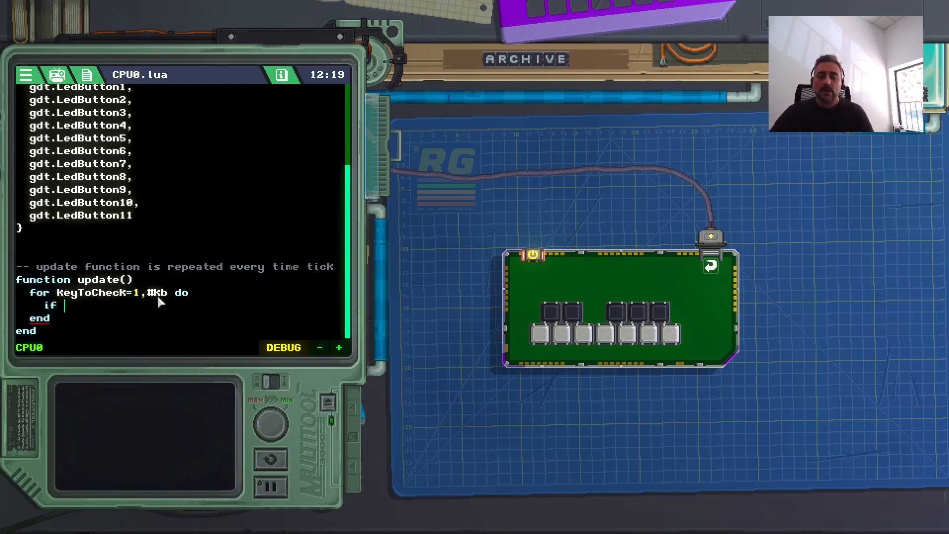
type("Kn")
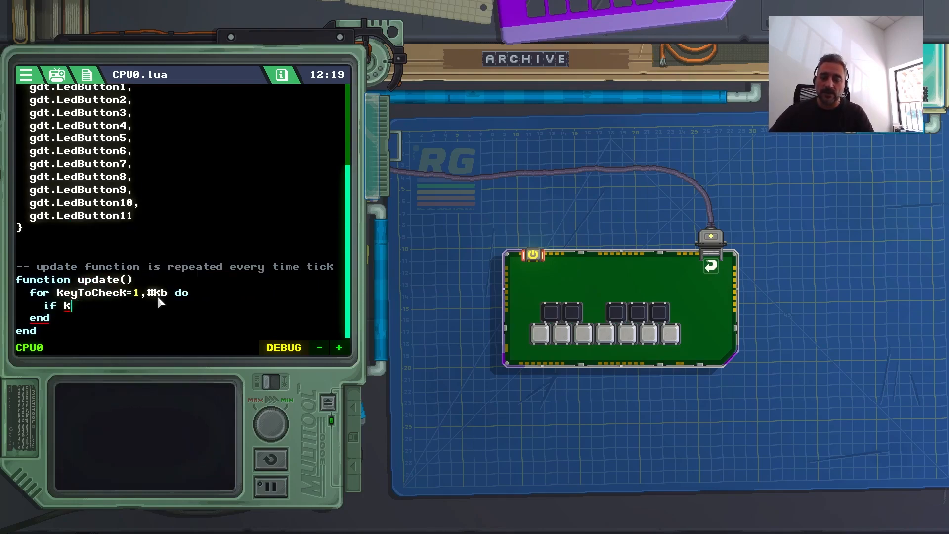
type("b[")
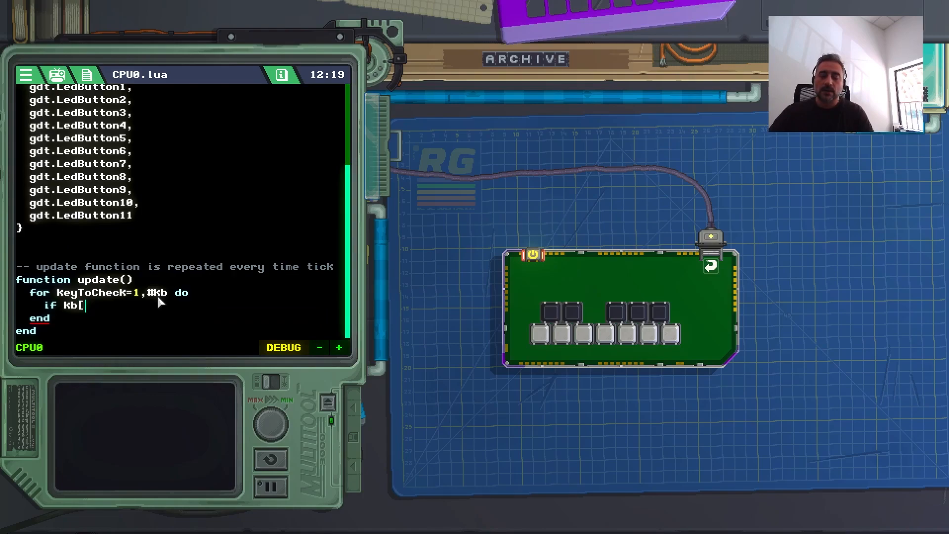
type("Key")
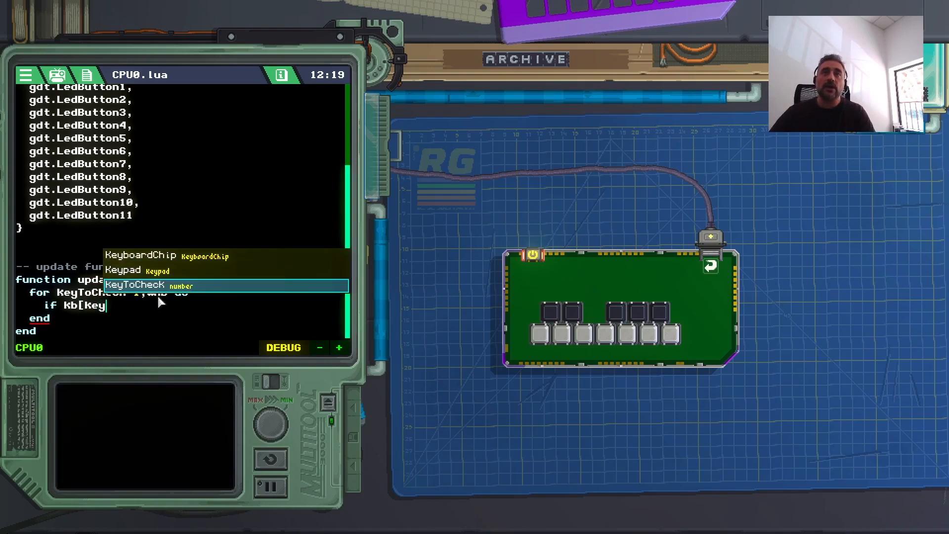
type("].")
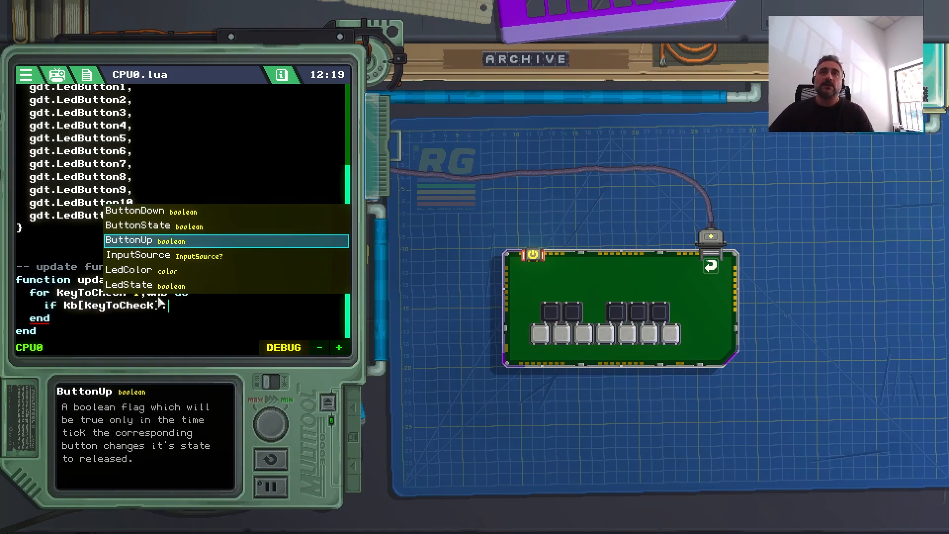
left_click(135, 210)
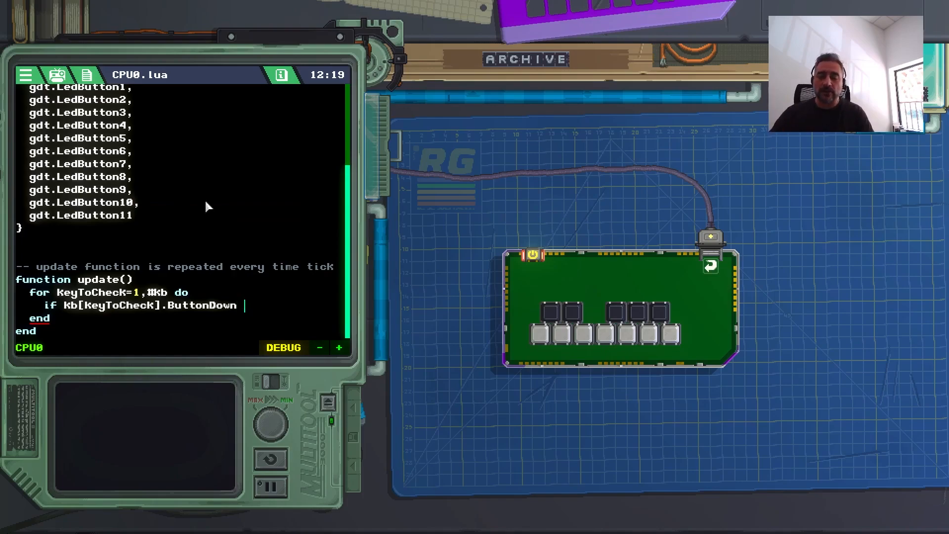
type("then")
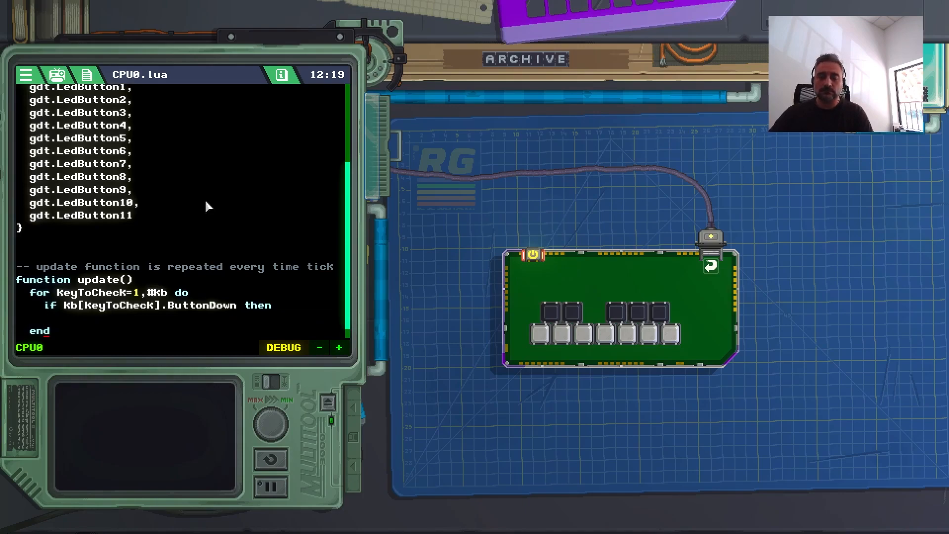
type("end")
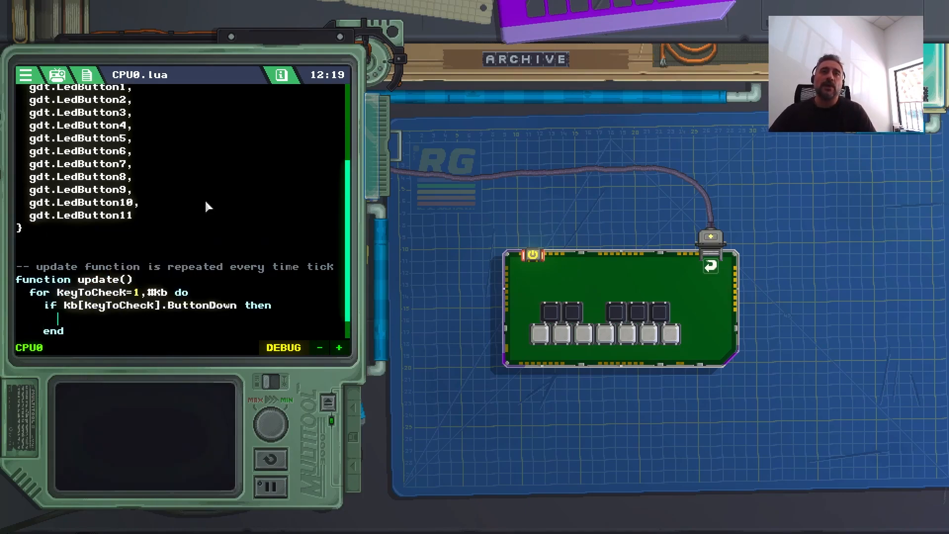
Step: Call au:Play(snd, 0) for a pressed key and power on the gadget to test
type("au:Pla")
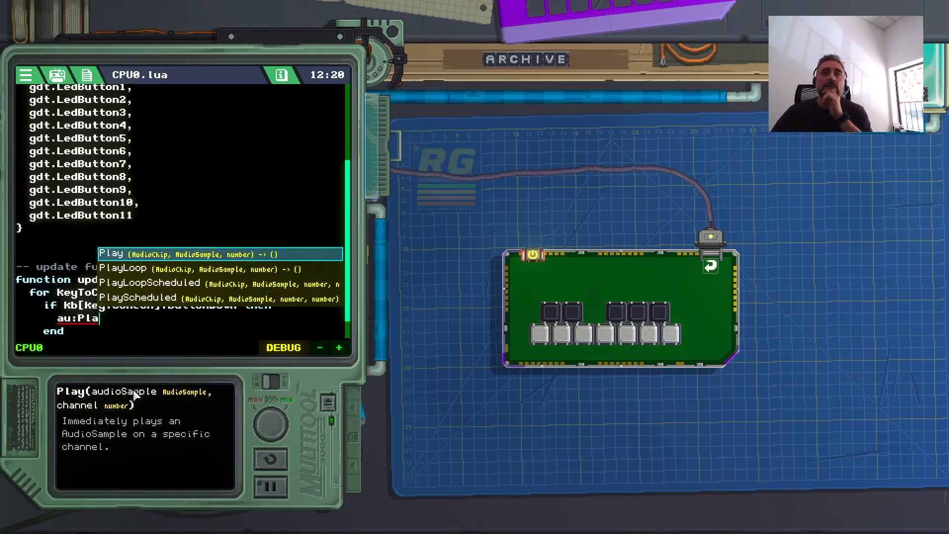
mouse_move(122, 414)
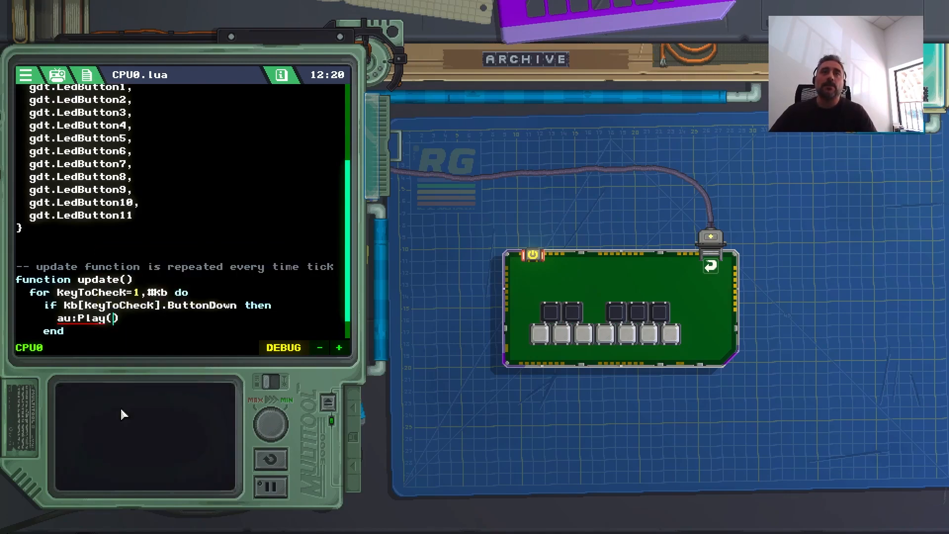
type("snd")
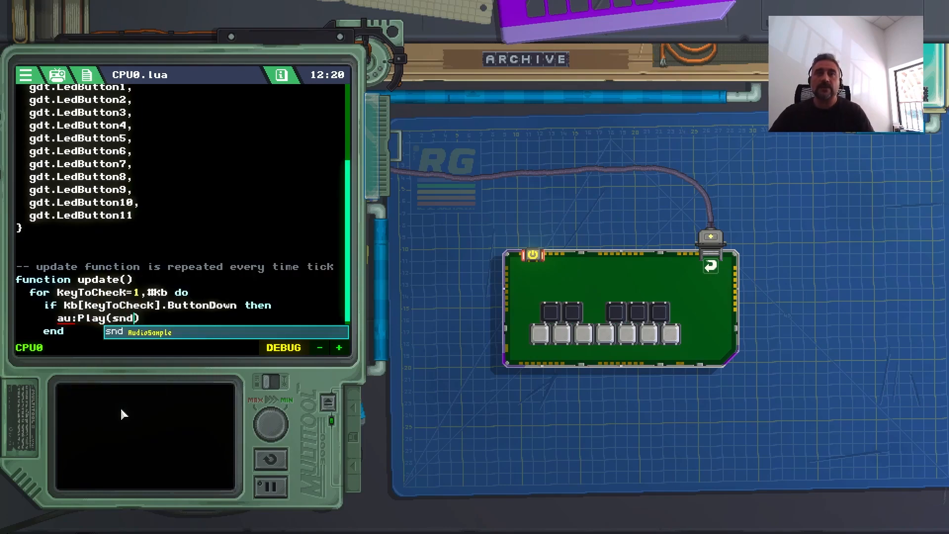
type(", 0")
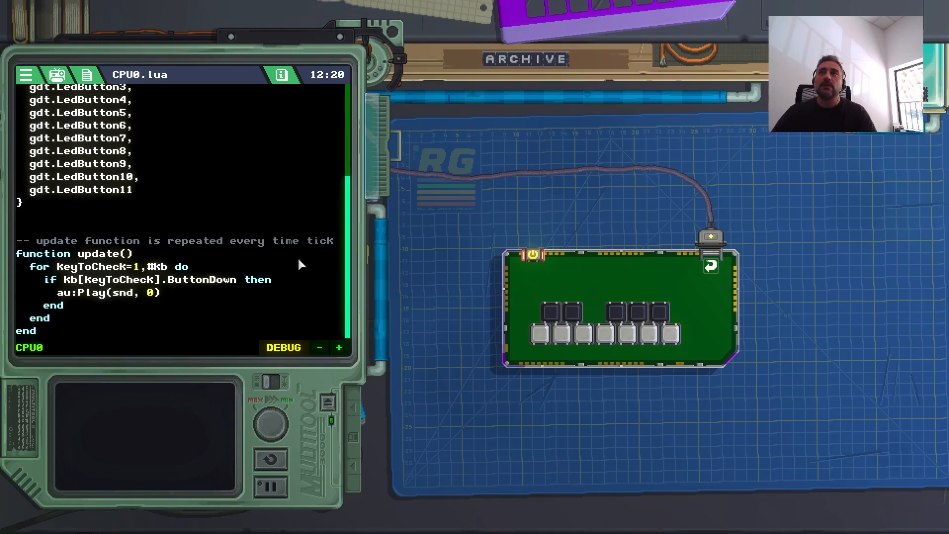
left_click(532, 267)
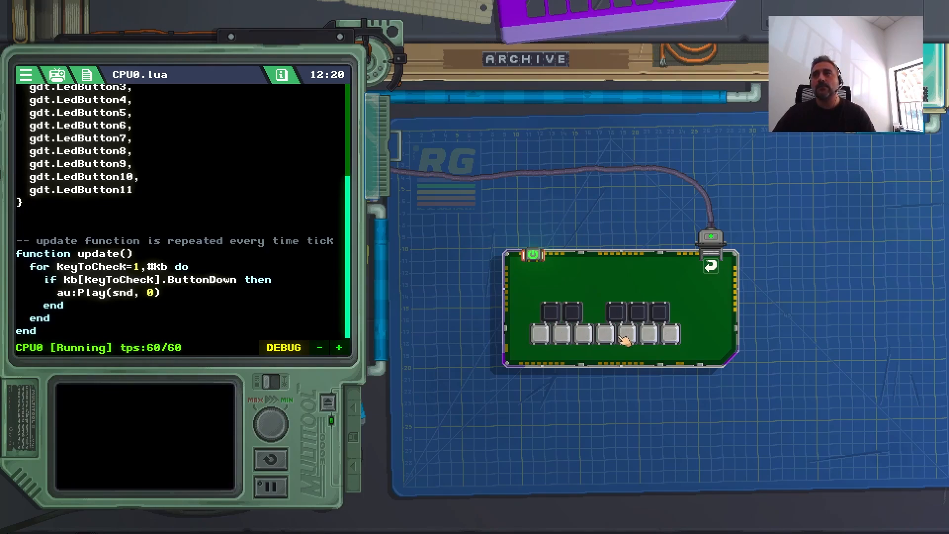
mouse_move(657, 327)
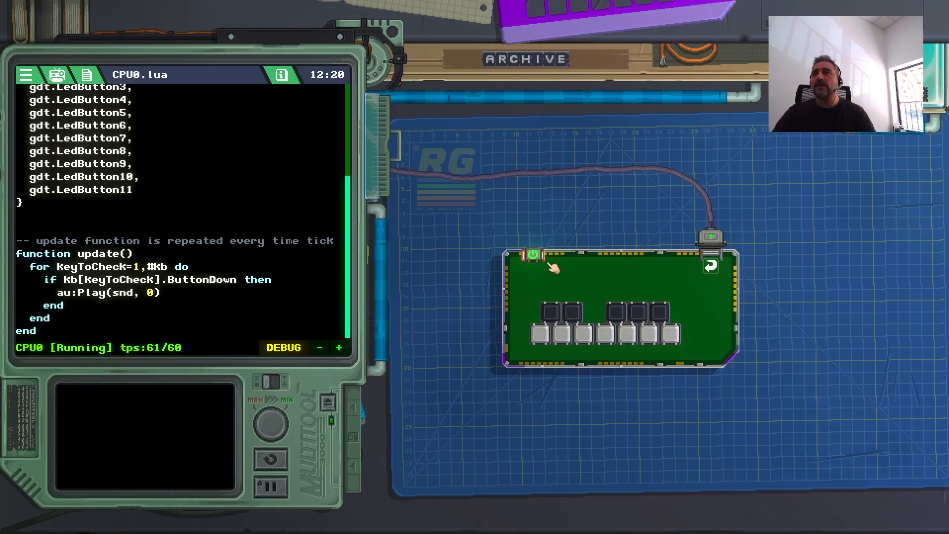
left_click(534, 266)
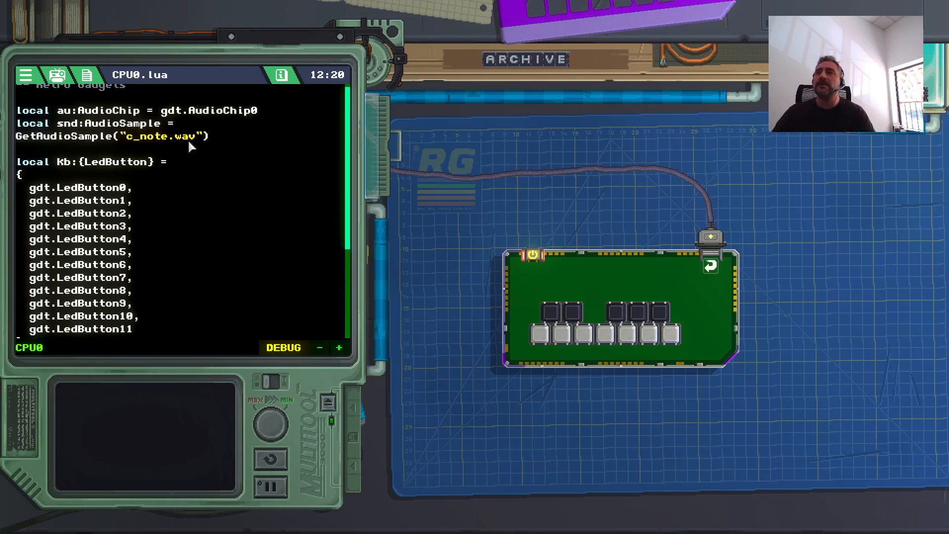
scroll("down", 3)
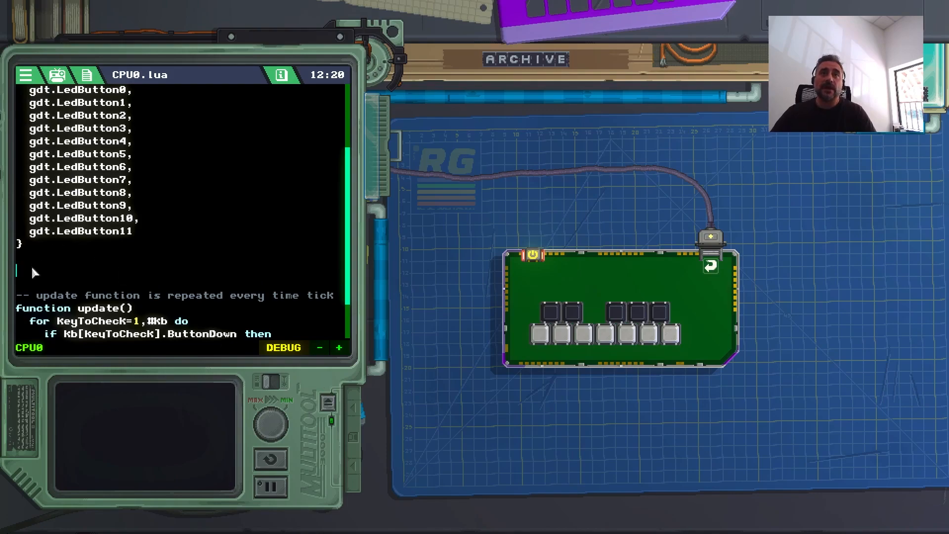
Step: Declare local p2n:number = 1.05946 and restore au:Play(snd, 0) in the key check
type("local p2n:number = 1.05946")
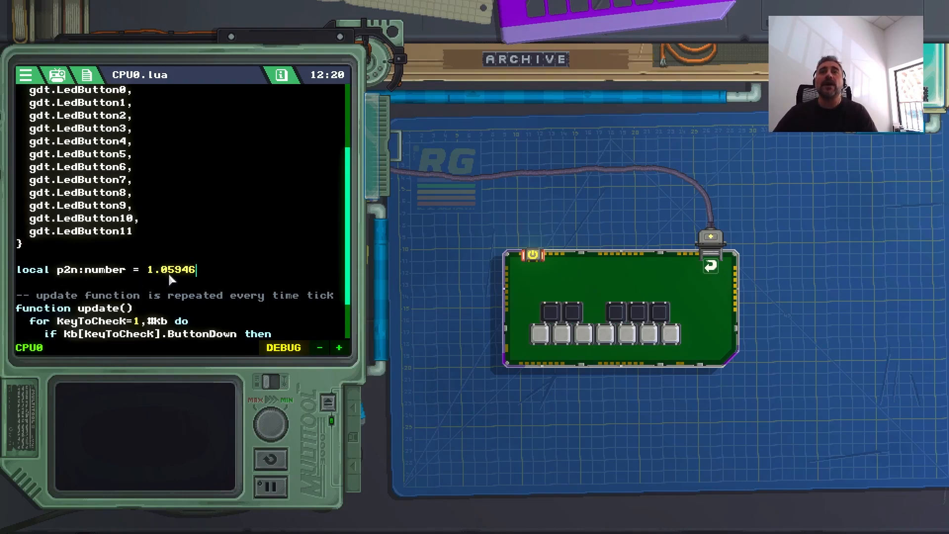
type("au:Play(snd, 0)")
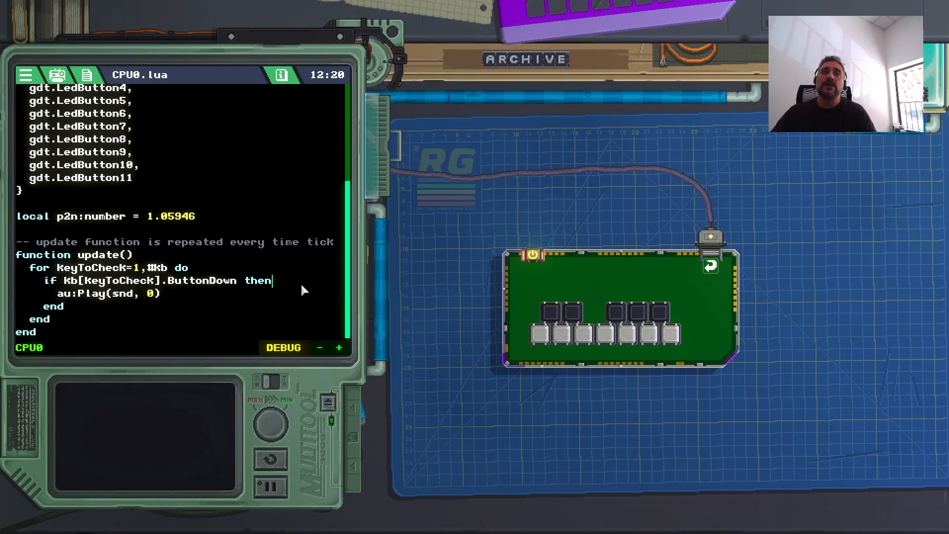
Step: Before the play call compute local pitch:number = p2n^KeyToCheck
key("Enter")
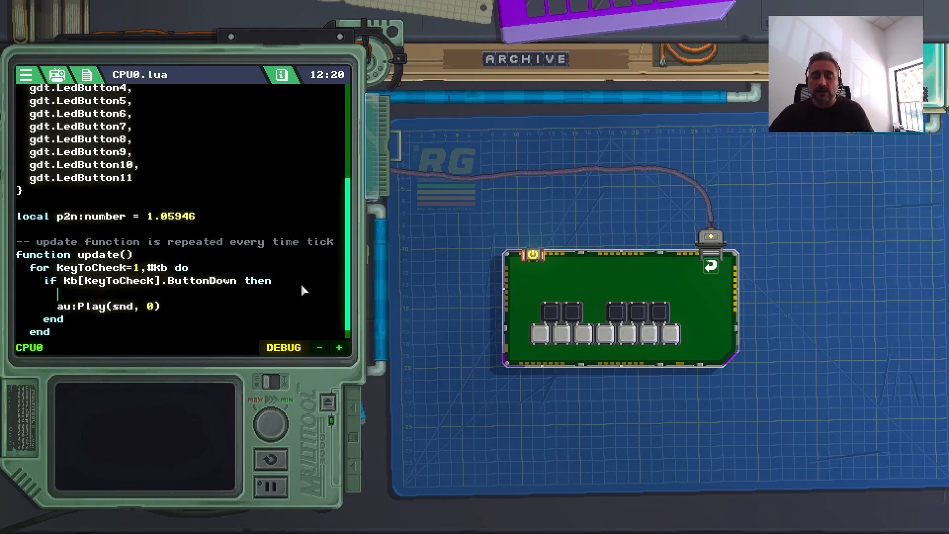
type("local")
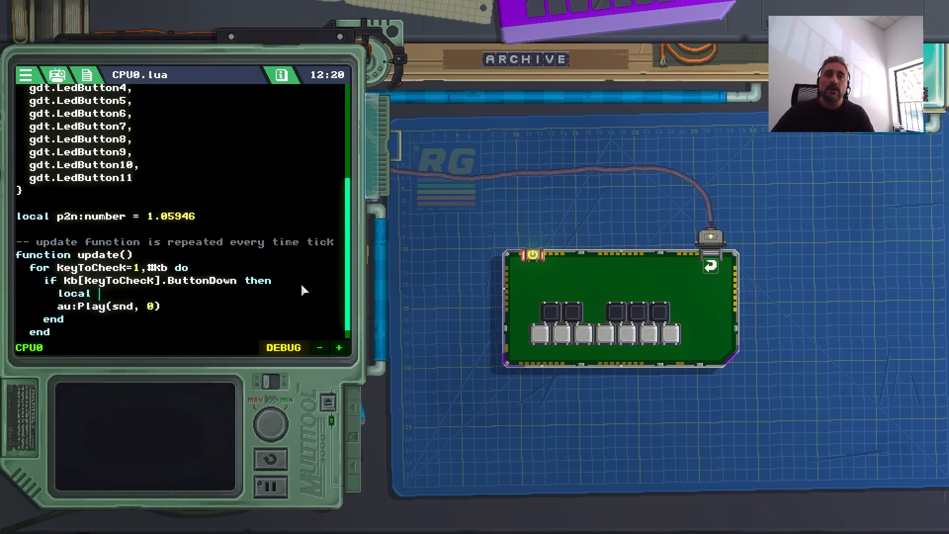
type("pitch")
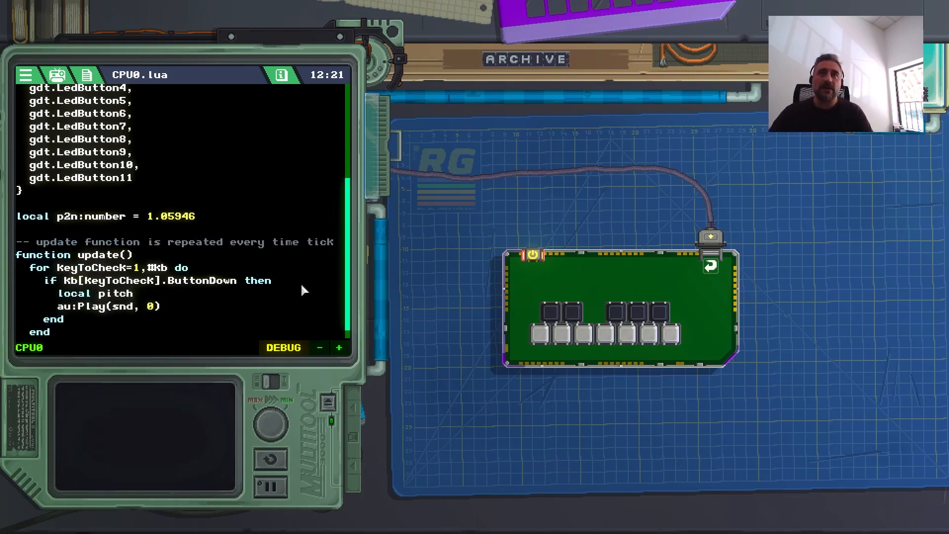
type(":number")
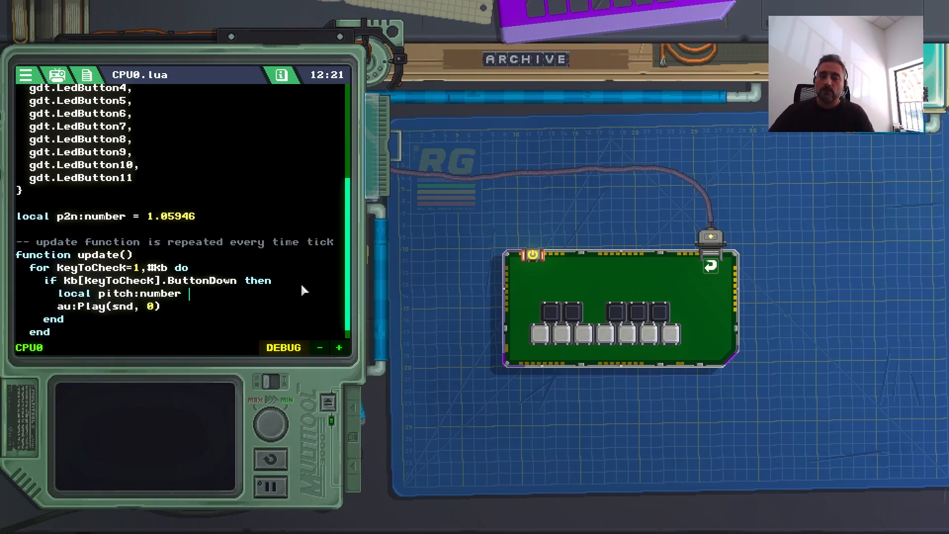
type("=")
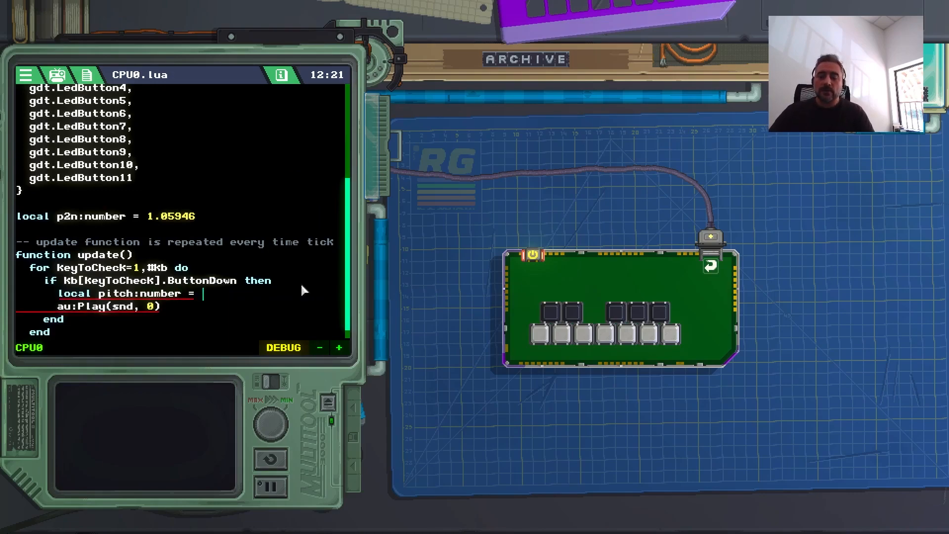
type("p2n^")
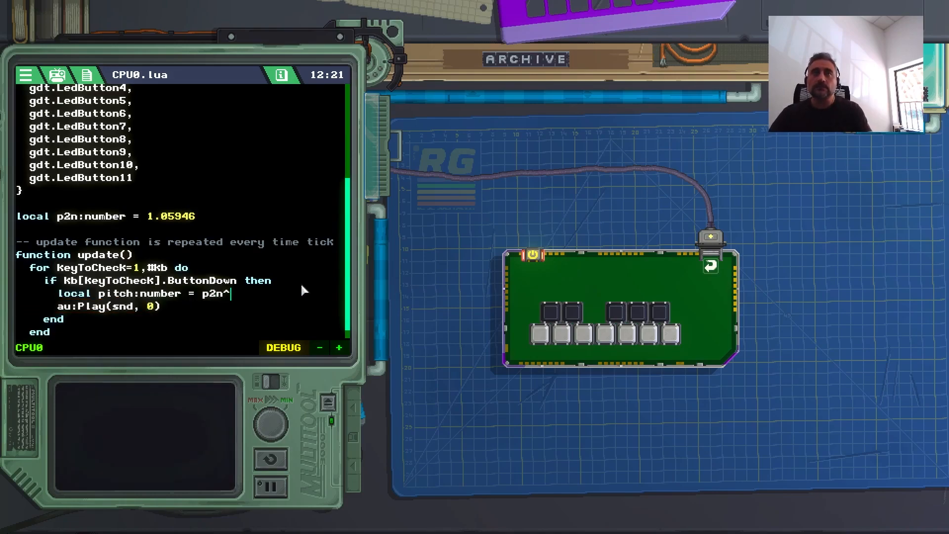
type("k")
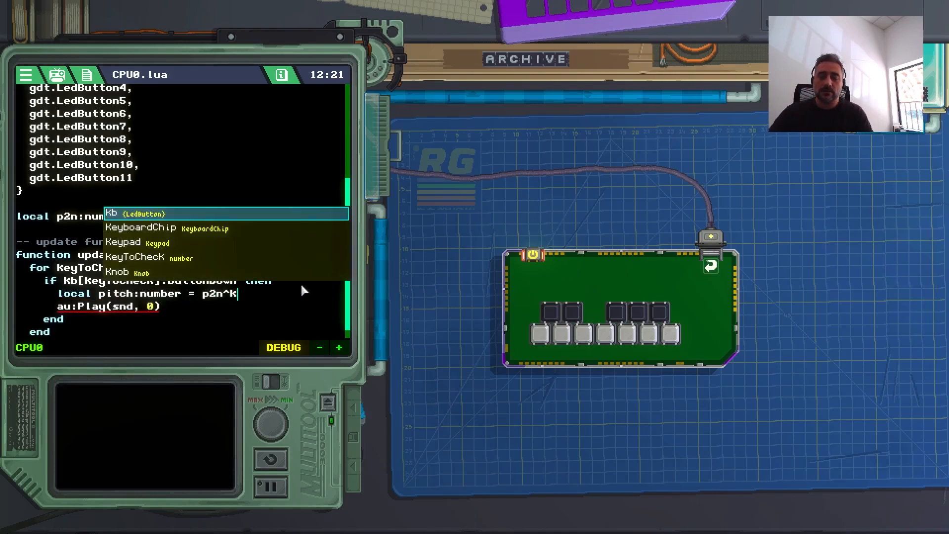
type("eyToCheck")
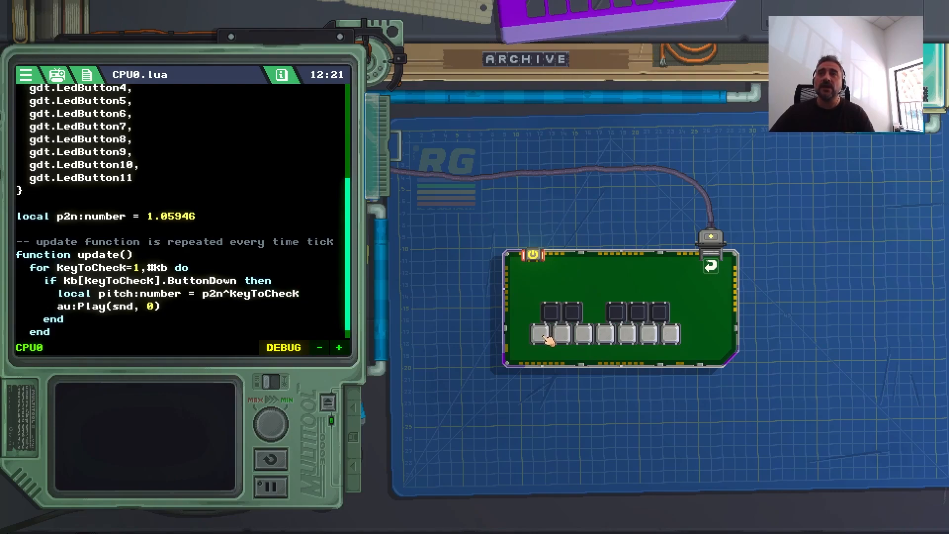
mouse_move(211, 305)
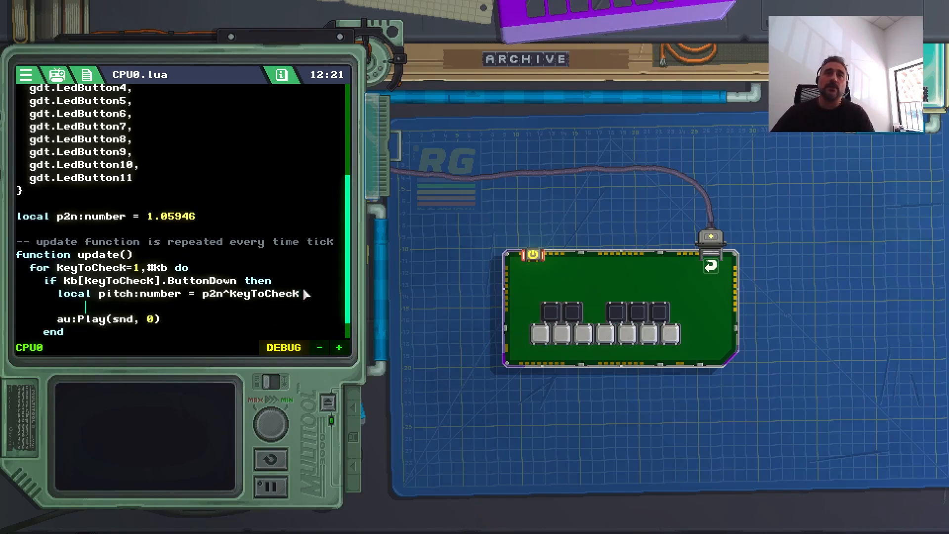
Step: Set channel 0's pitch with au:SetChannelPitch(pitch, 0)
type("au:")
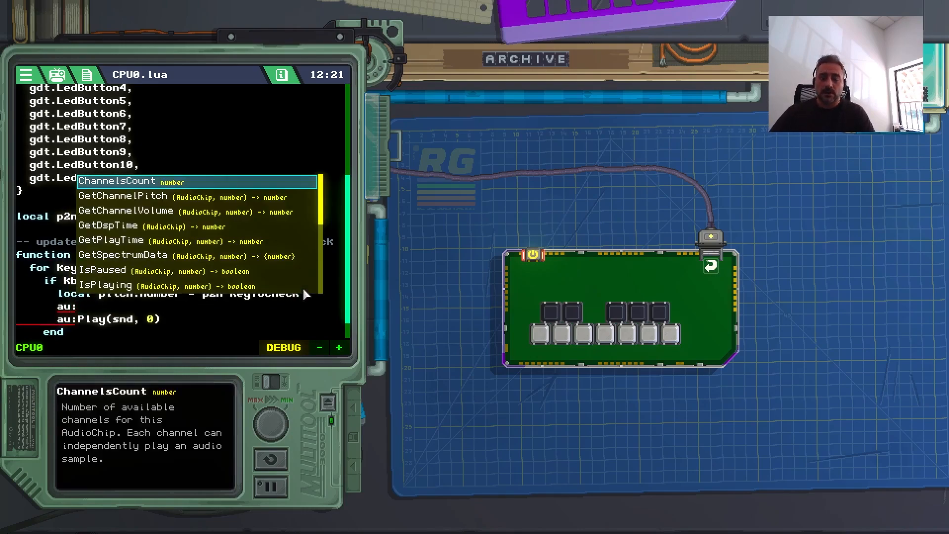
type("au:setChannelPitch(")
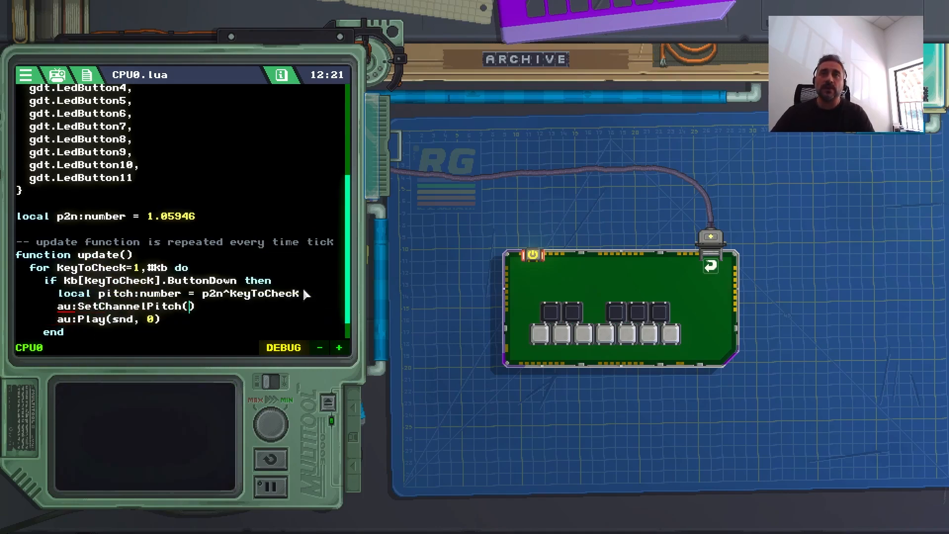
type("pitch")
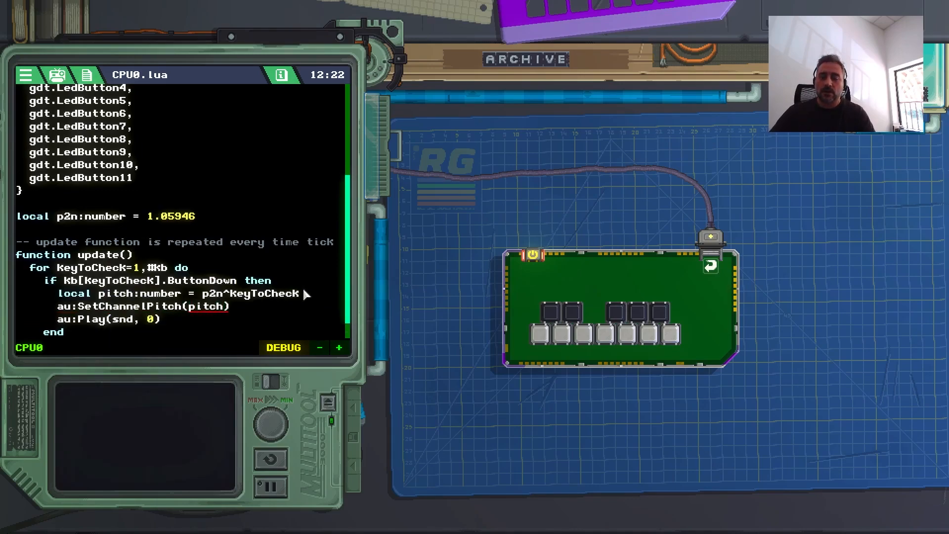
type(", 0")
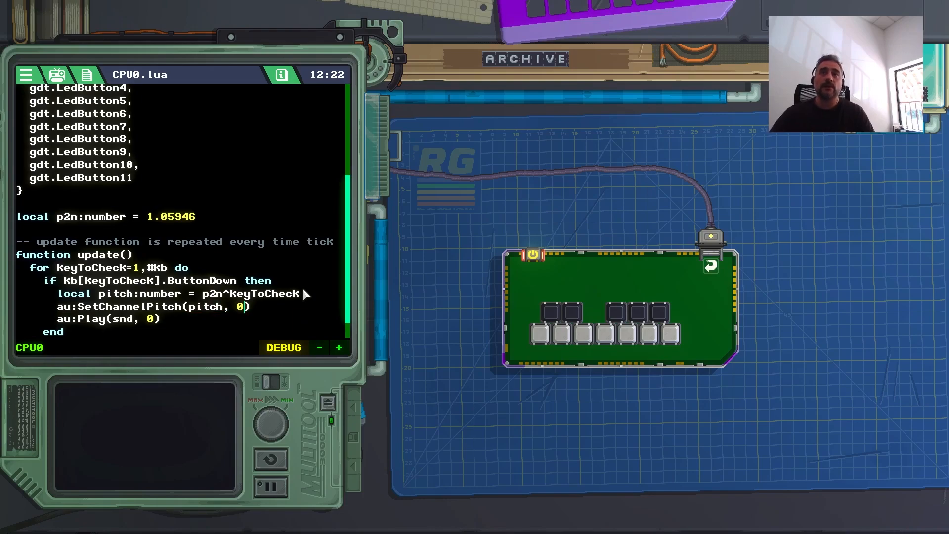
mouse_move(246, 310)
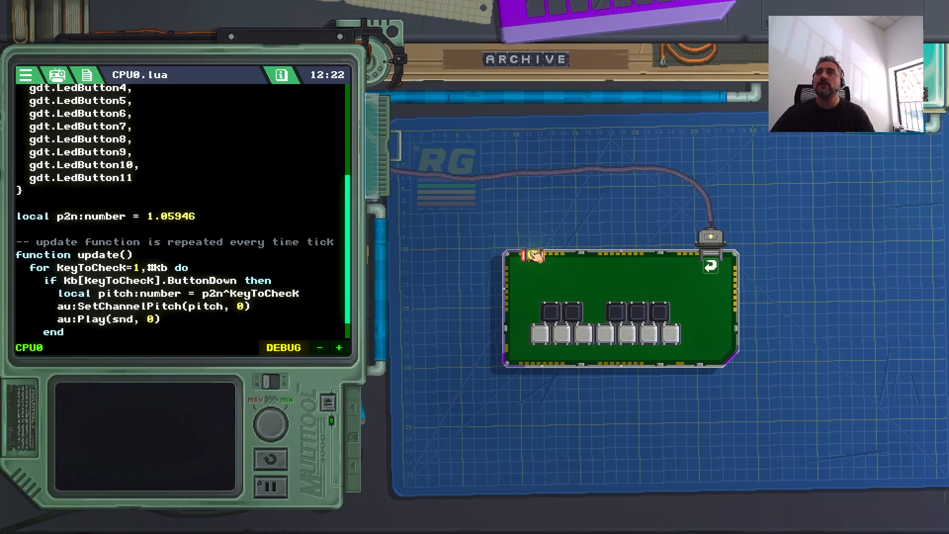
left_click(532, 254)
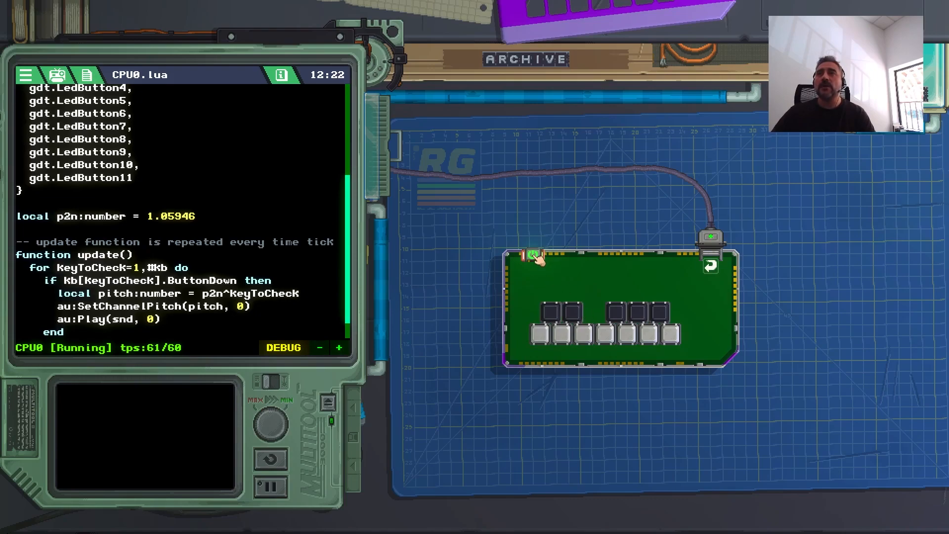
left_click(531, 255)
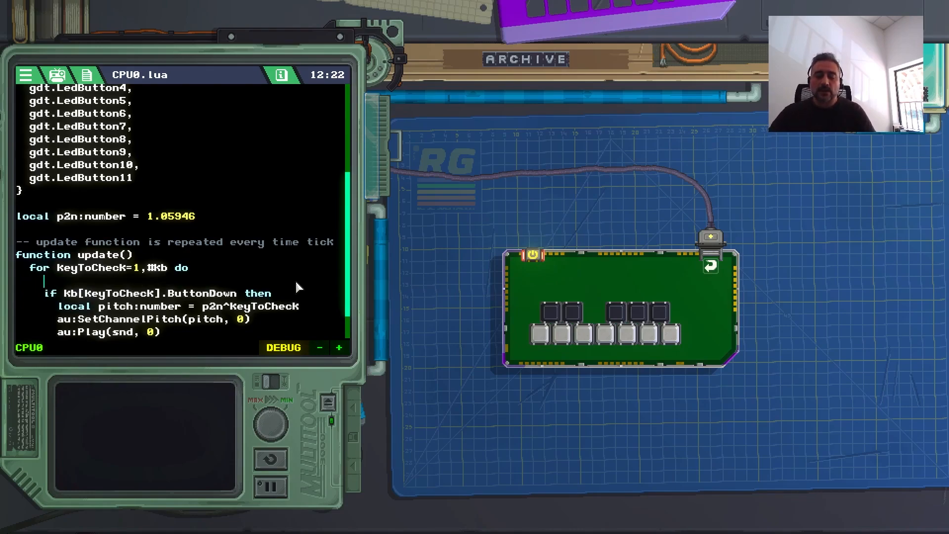
Step: Write Kb[KeyToCheck].LedState = Kb[KeyToCheck].ButtonState at the start of the for loop
type("Kb[")
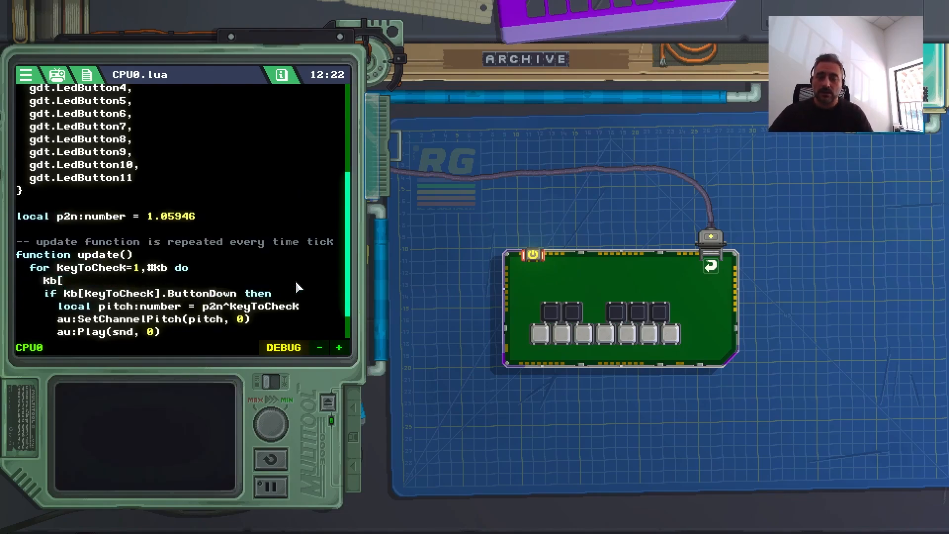
type("KeyToCheck")
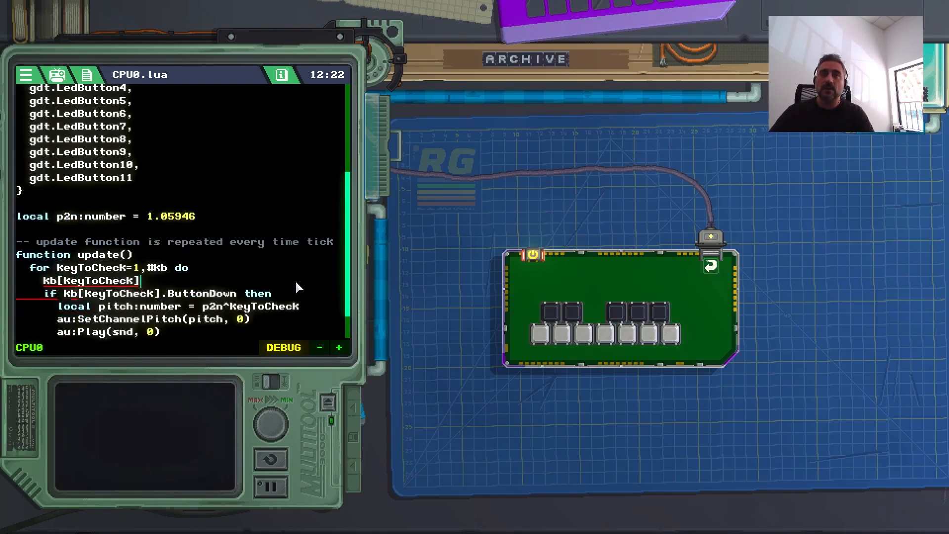
type(".le")
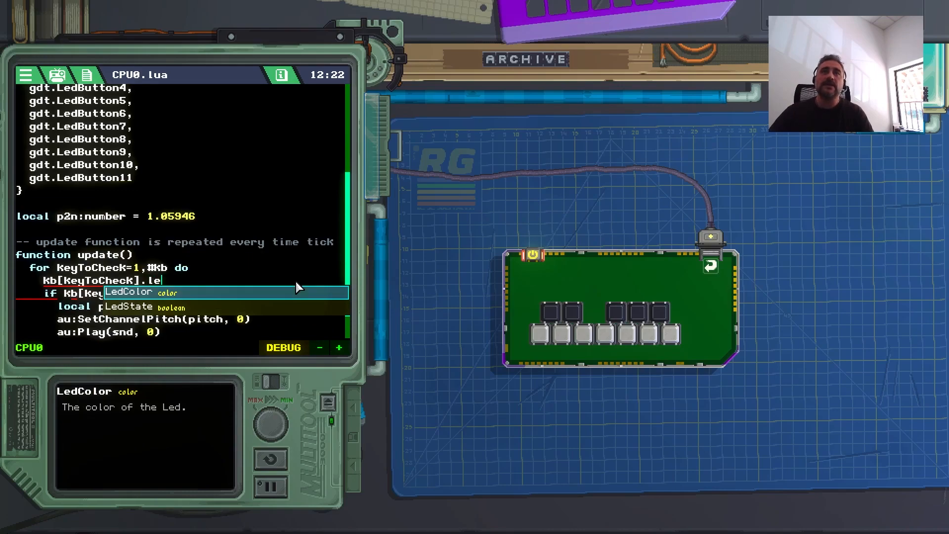
type("LedState")
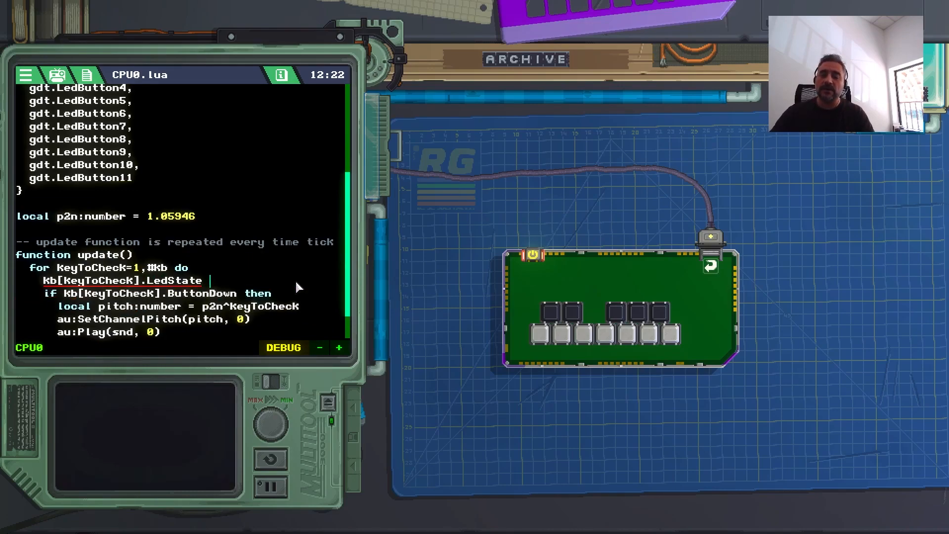
type("= K")
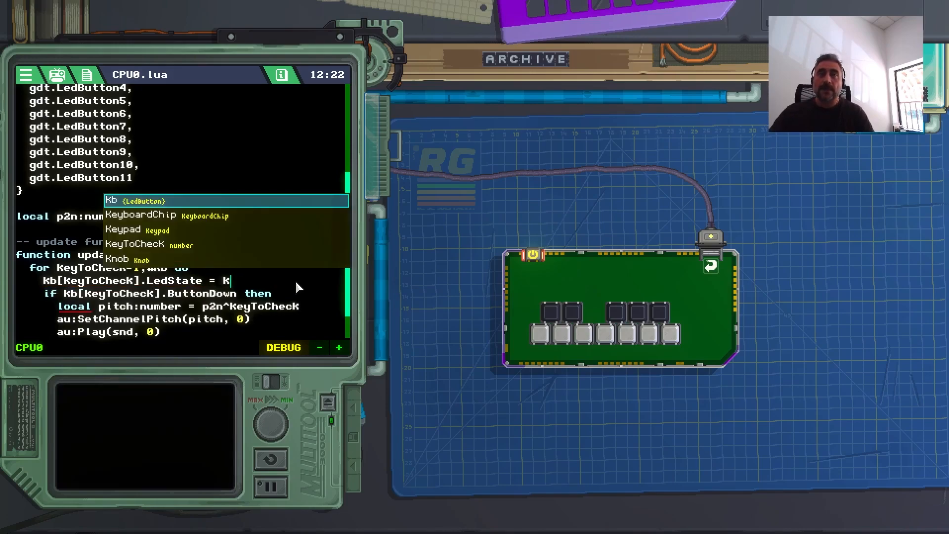
type("b[KeyToCheck")
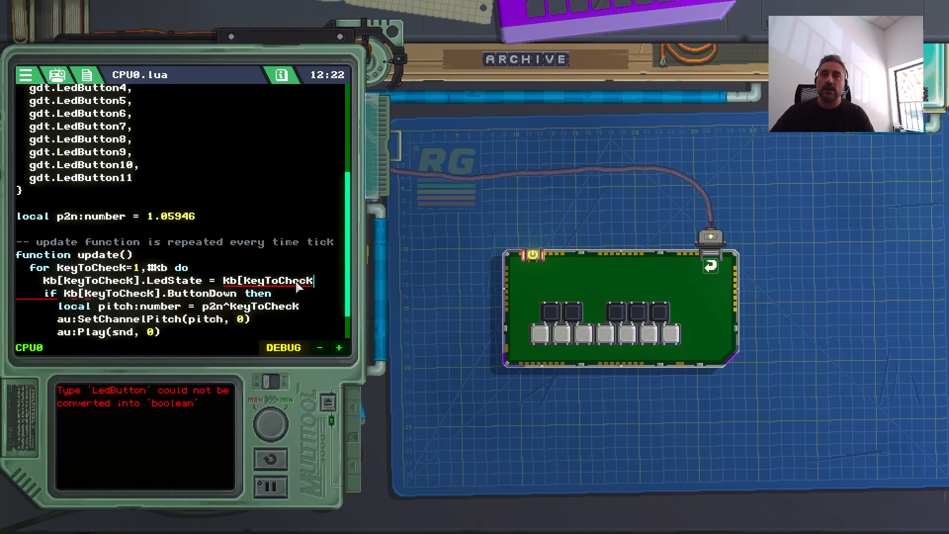
type(".")
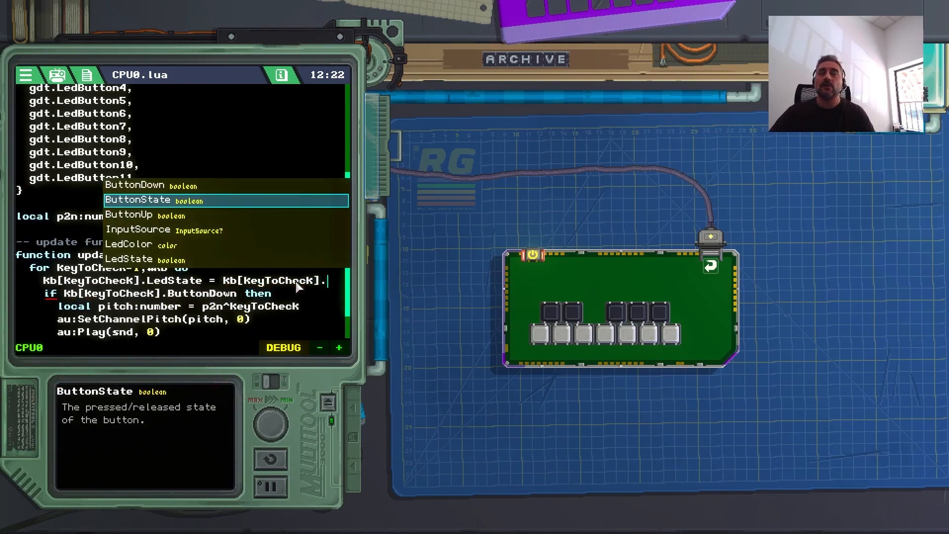
left_click(137, 199)
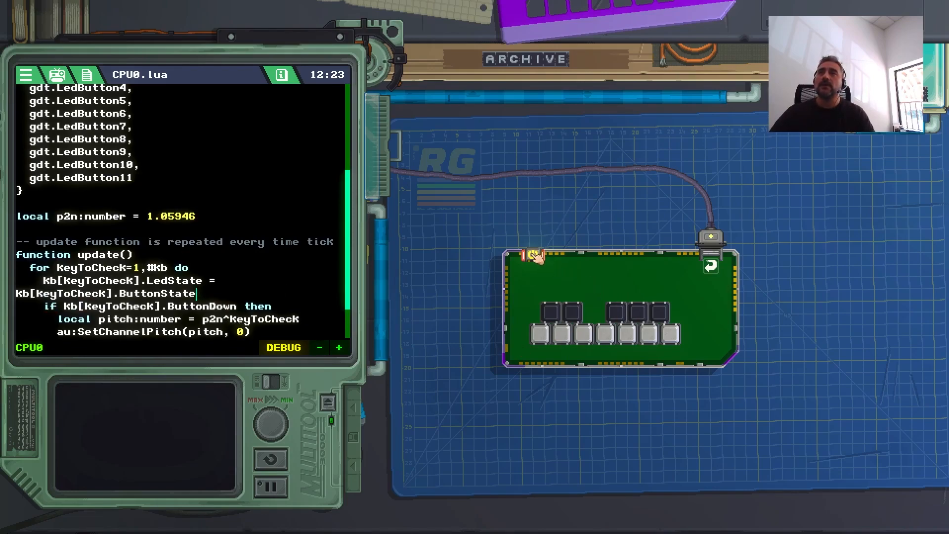
left_click(532, 255)
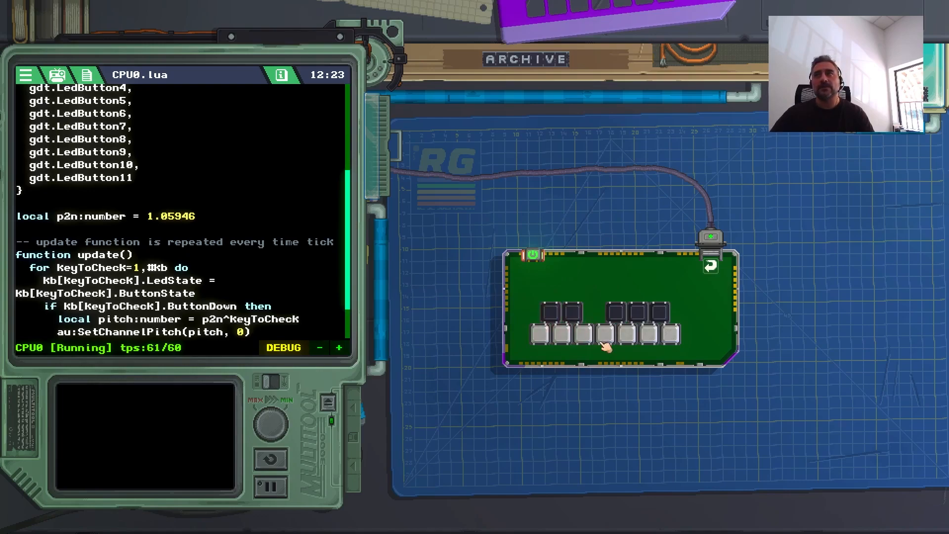
mouse_move(649, 352)
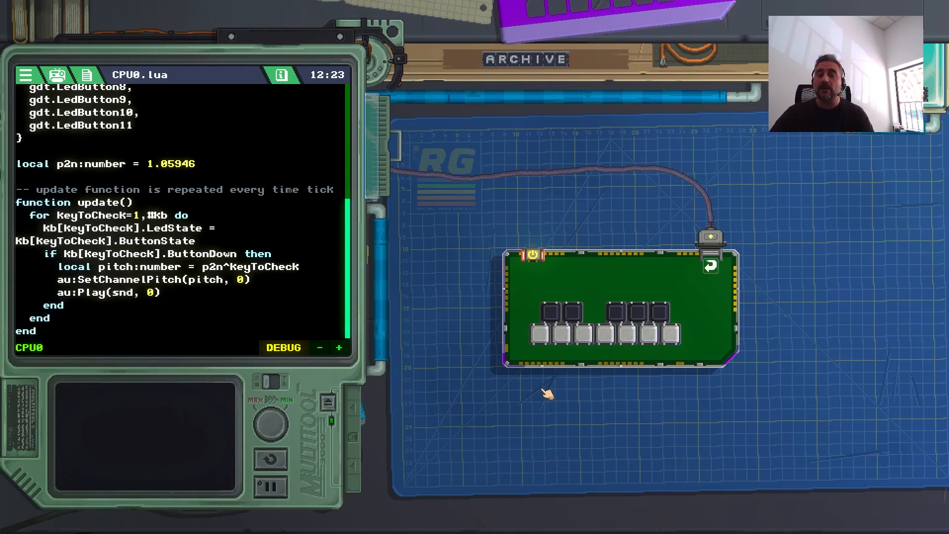
mouse_move(560, 347)
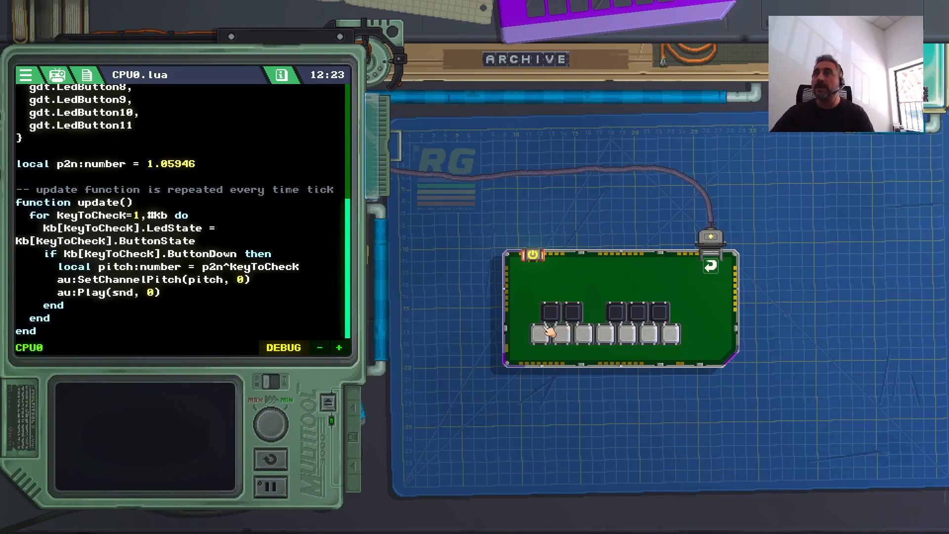
mouse_move(875, 156)
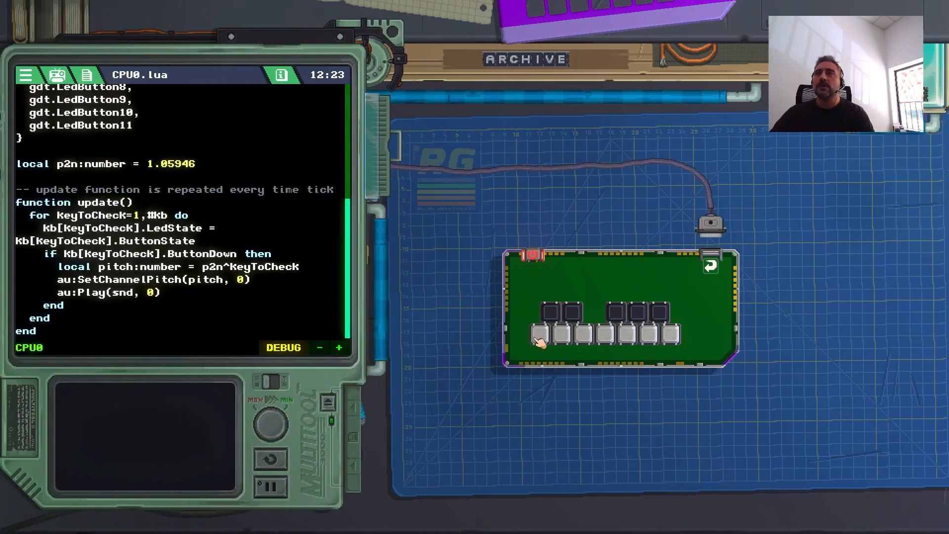
Step: Set LedButton0's InputSource to KeyboardChip0 mapped to the A key
left_click(539, 339)
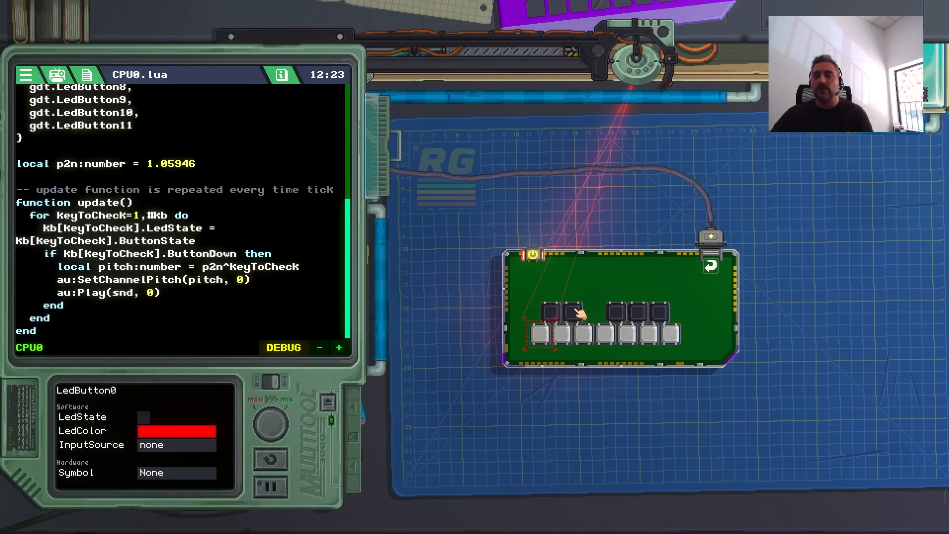
mouse_move(540, 291)
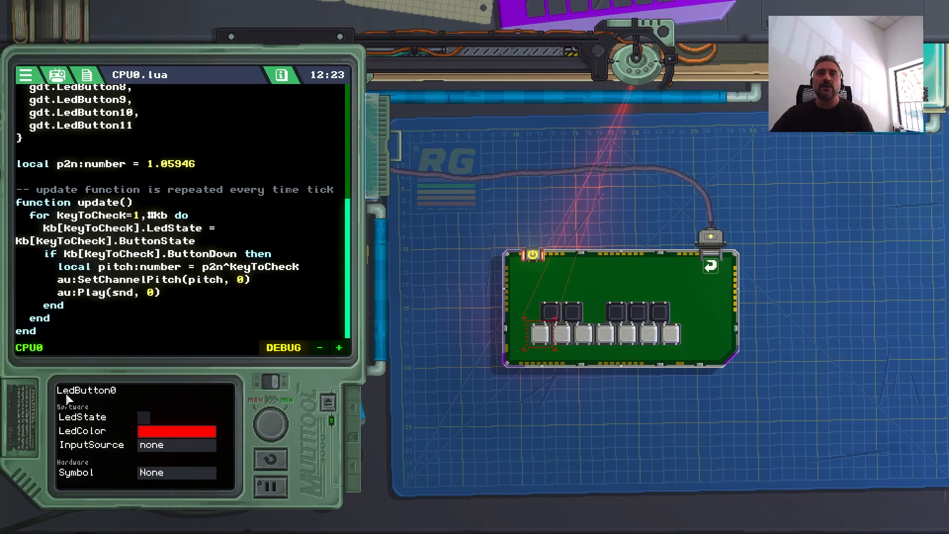
left_click(176, 445)
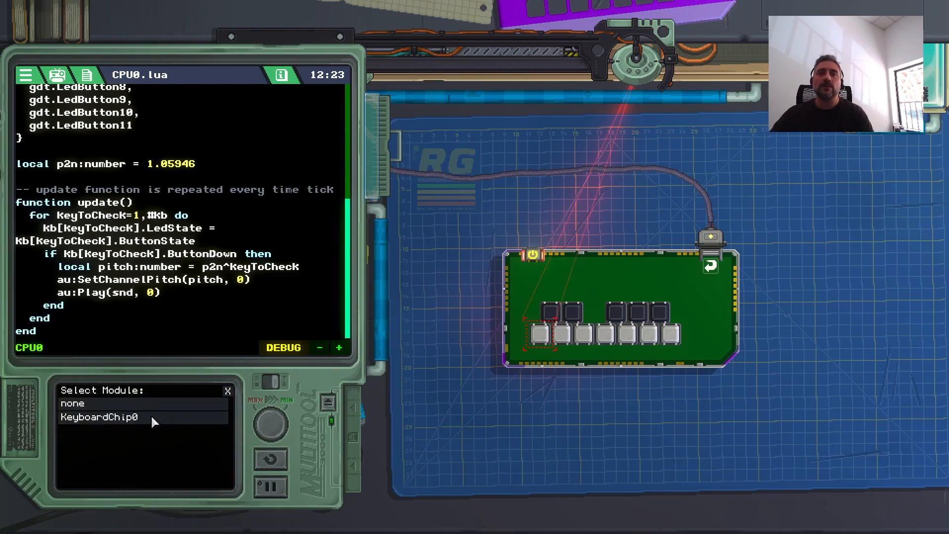
left_click(99, 416)
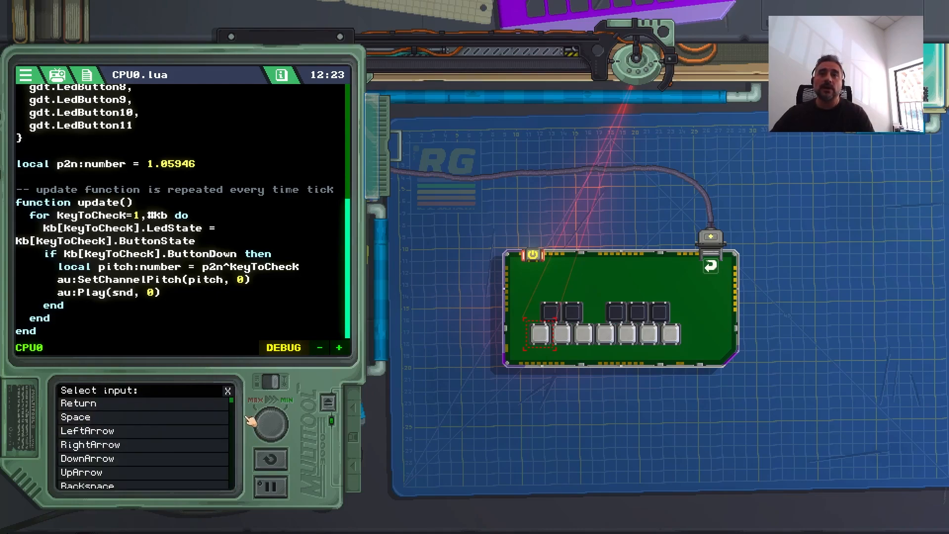
scroll("down", 3)
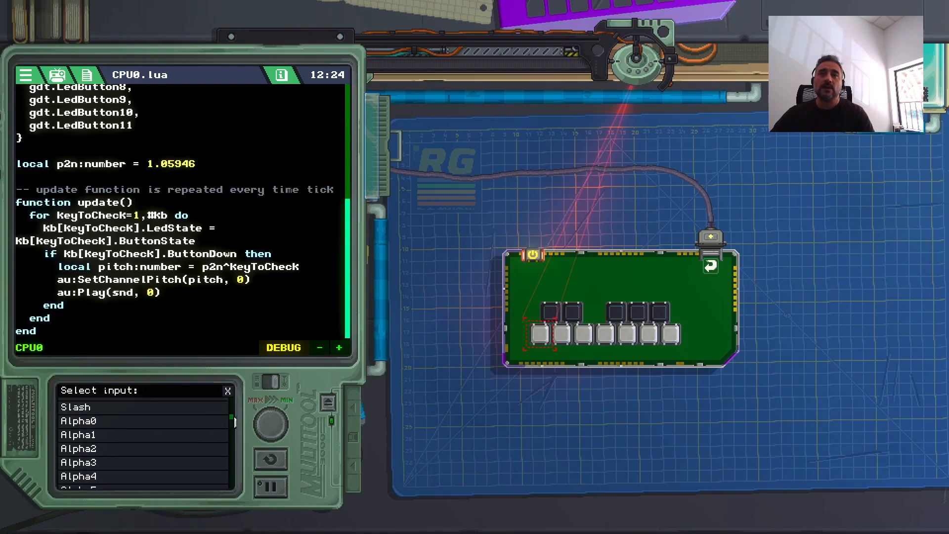
scroll("down", 3)
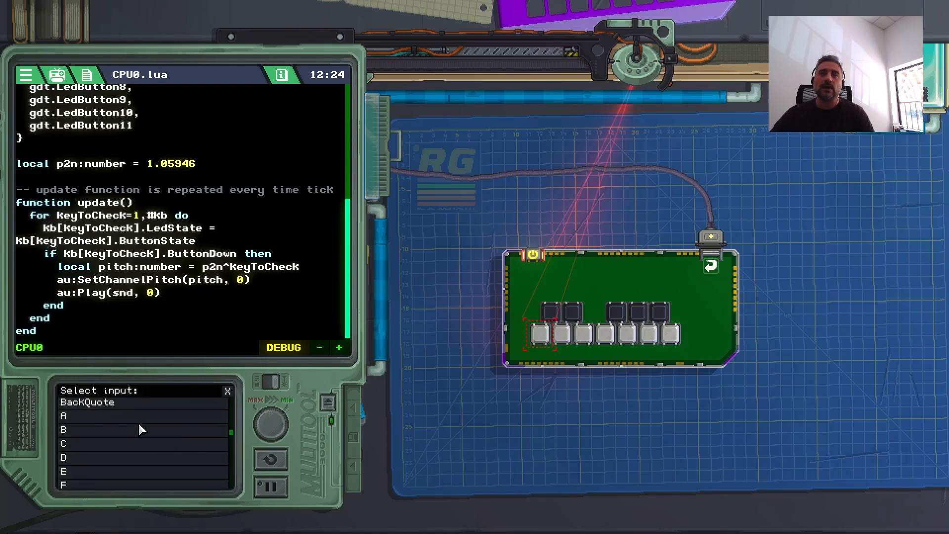
left_click(63, 415)
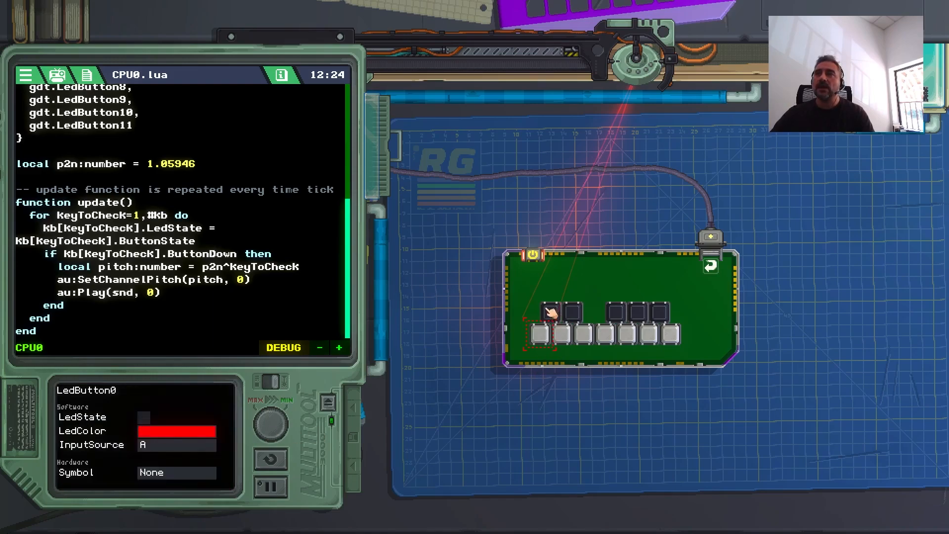
Step: Set the remaining LED buttons' input sources to KeyboardChip0 letter keys
left_click(567, 315)
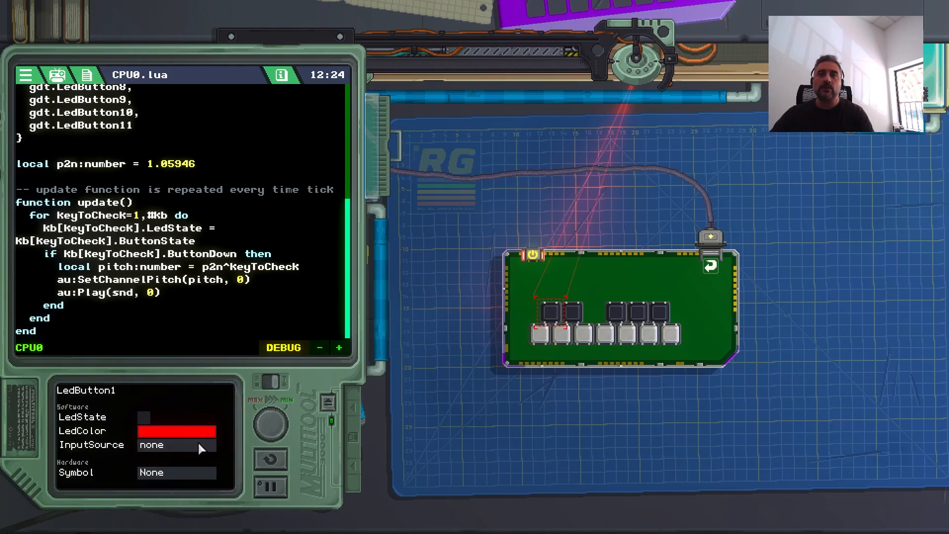
left_click(176, 445)
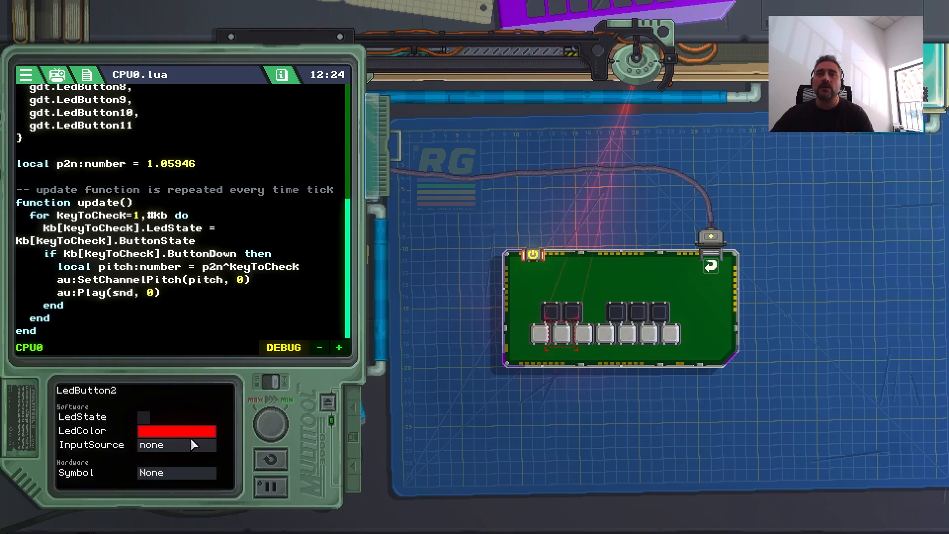
left_click(176, 445)
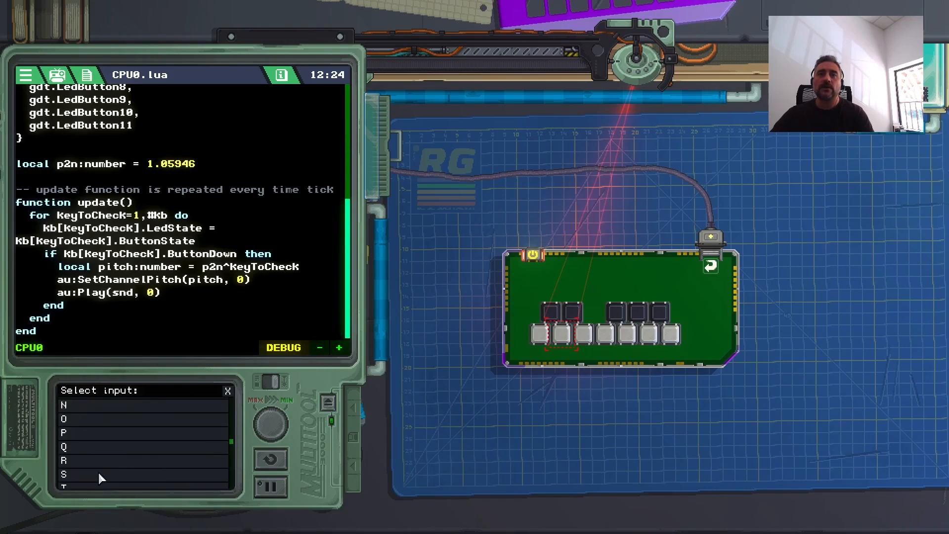
left_click(67, 471)
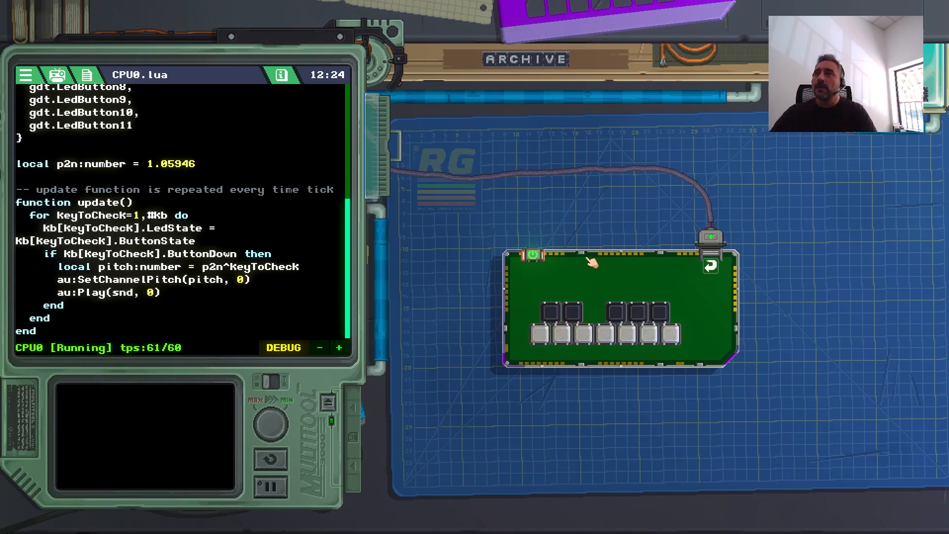
Step: Switch the gadget off and place the cursor at the SetChannelPitch channel argument
left_click(535, 255)
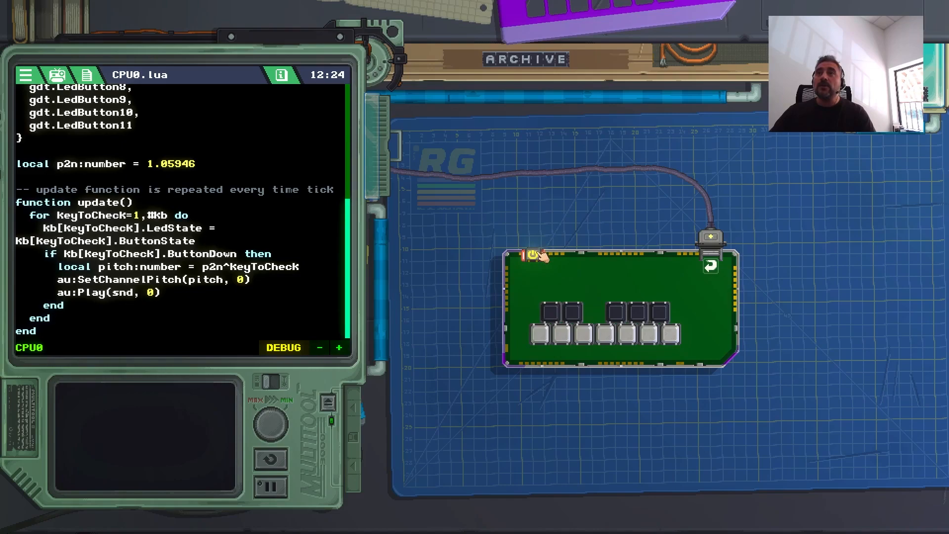
left_click(529, 256)
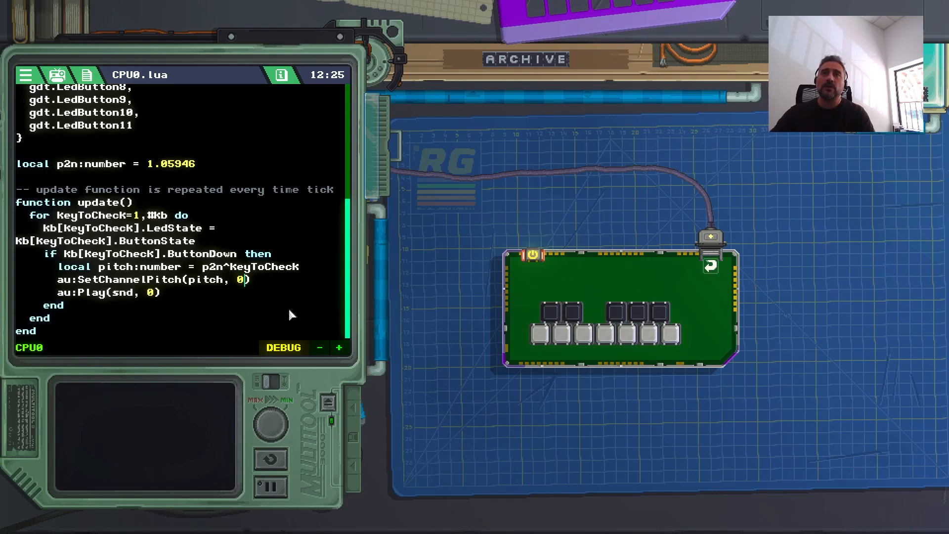
Step: Replace the 0 channel in SetChannelPitch and Play with KeyToCheck, then power on to test polyphony
key("Backspace")
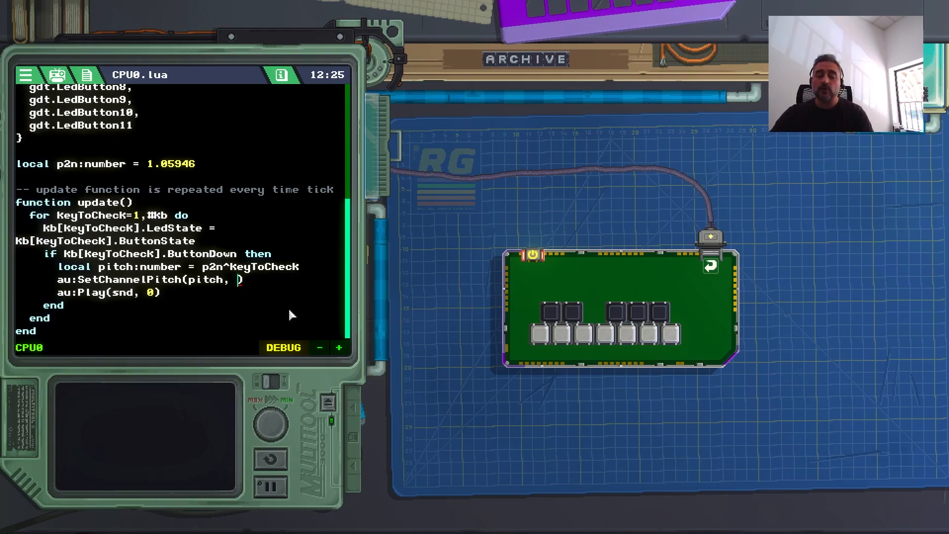
type("KeyToCheck")
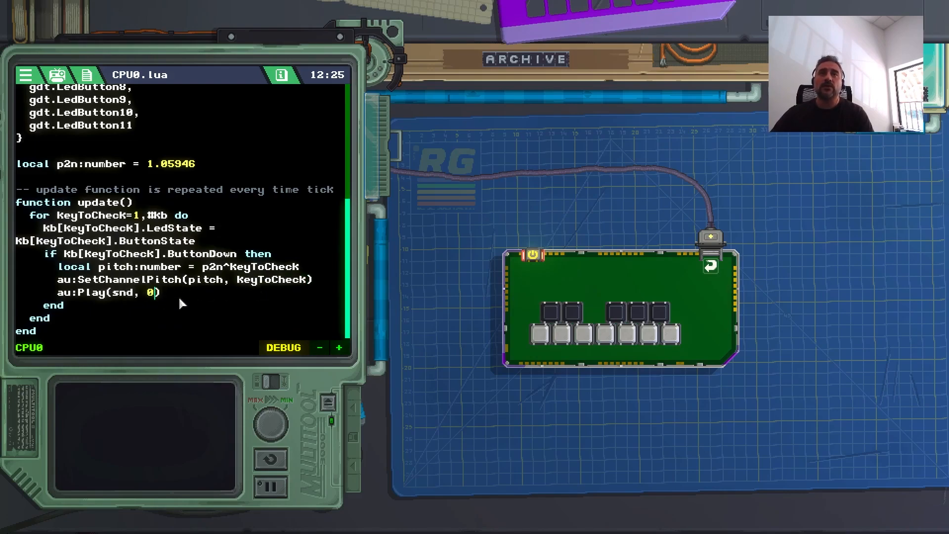
type("KeyToCheck")
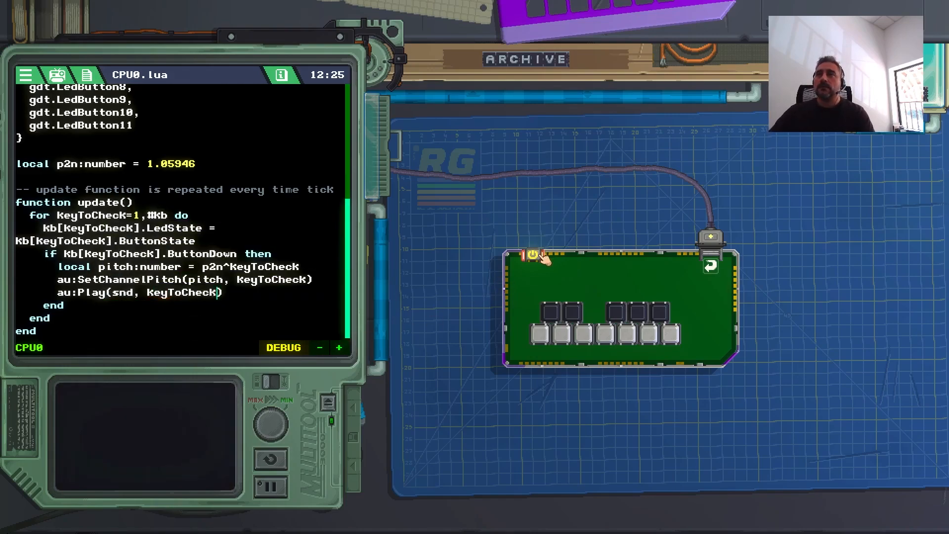
left_click(532, 255)
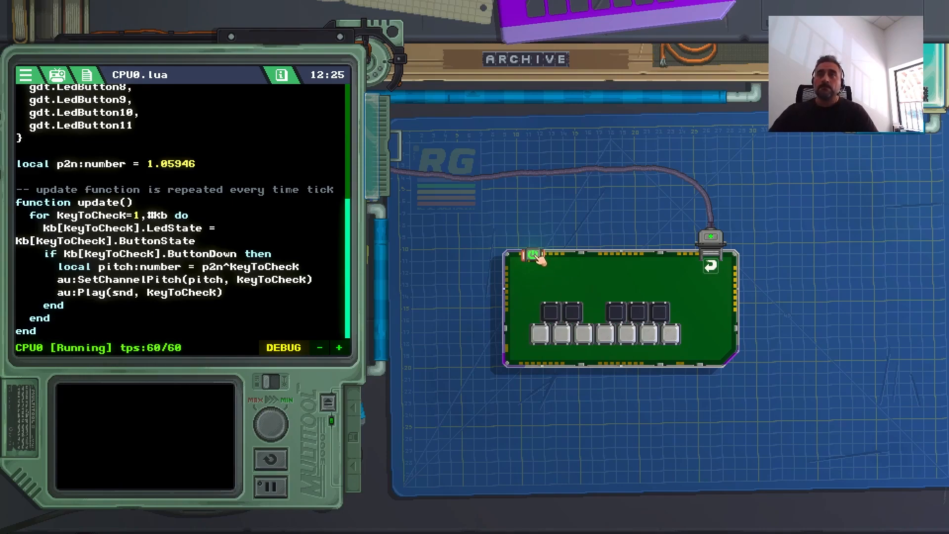
Step: Close the keyboard gadget's purple case
left_click(533, 255)
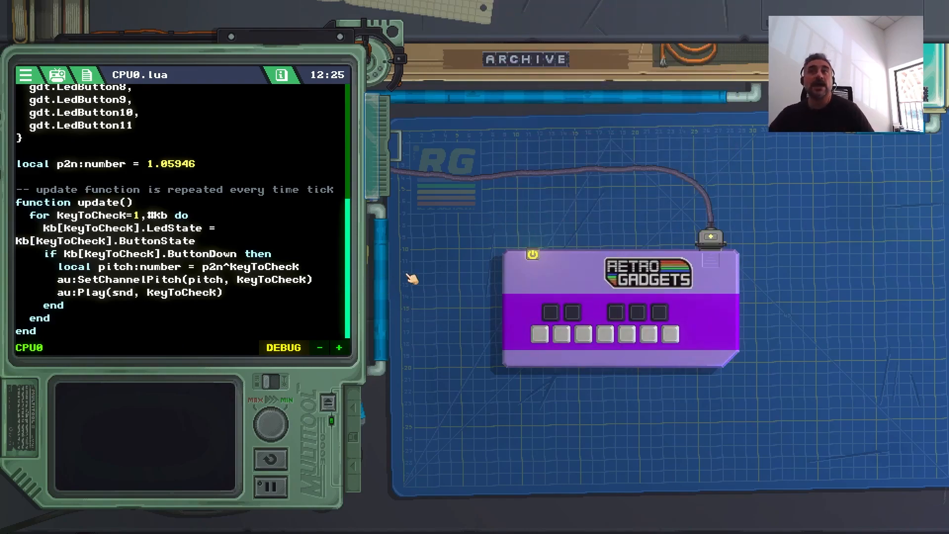
mouse_move(340, 283)
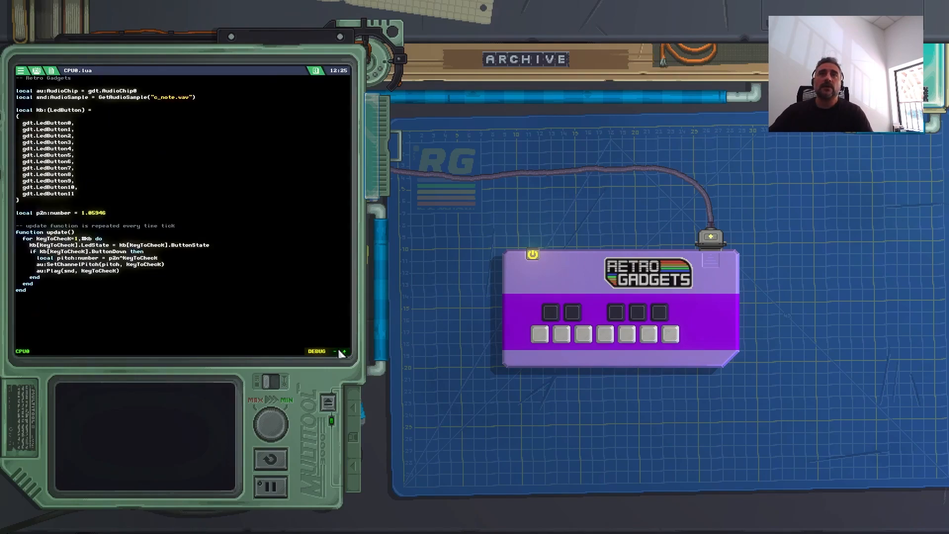
mouse_move(92, 143)
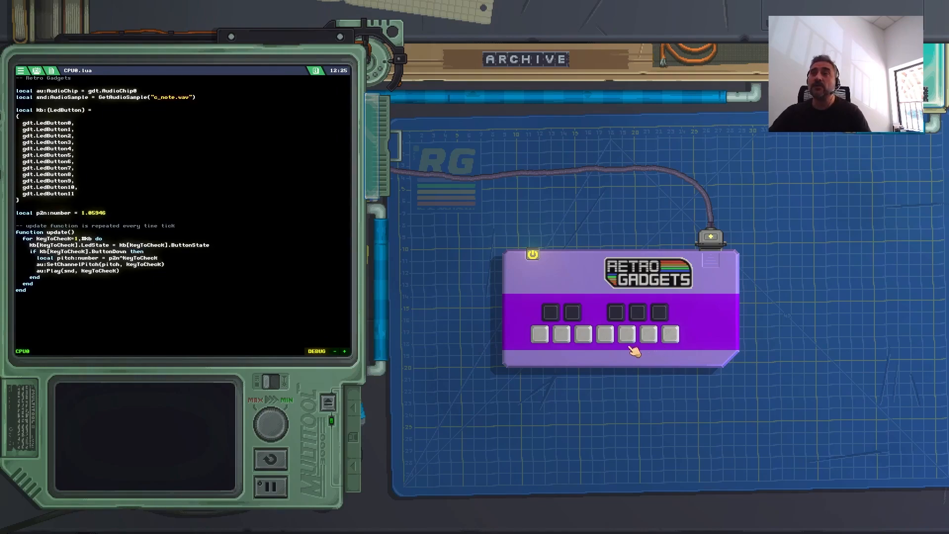
mouse_move(542, 278)
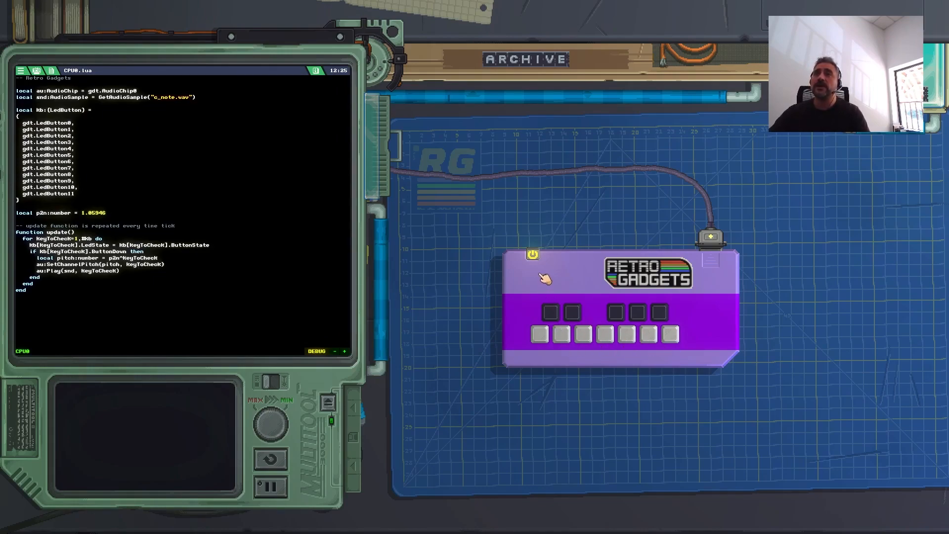
mouse_move(605, 344)
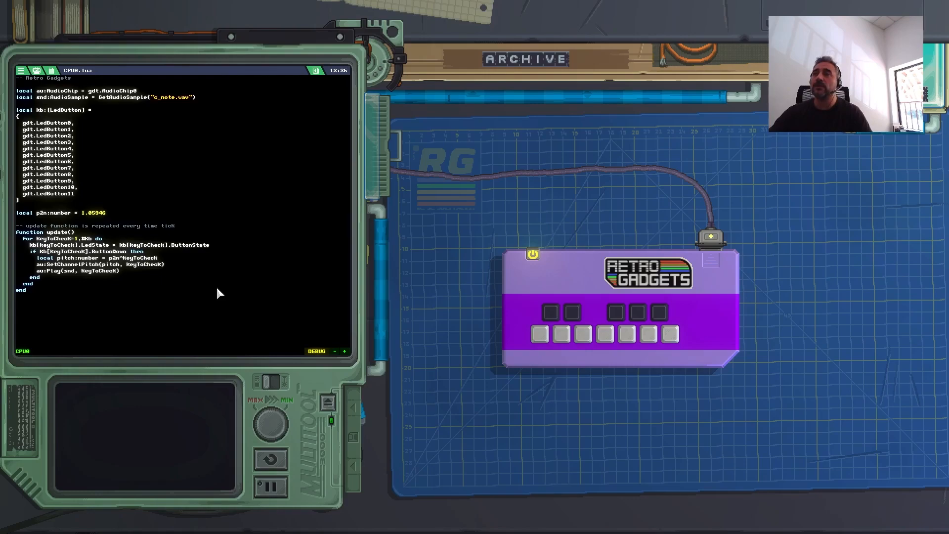
mouse_move(385, 317)
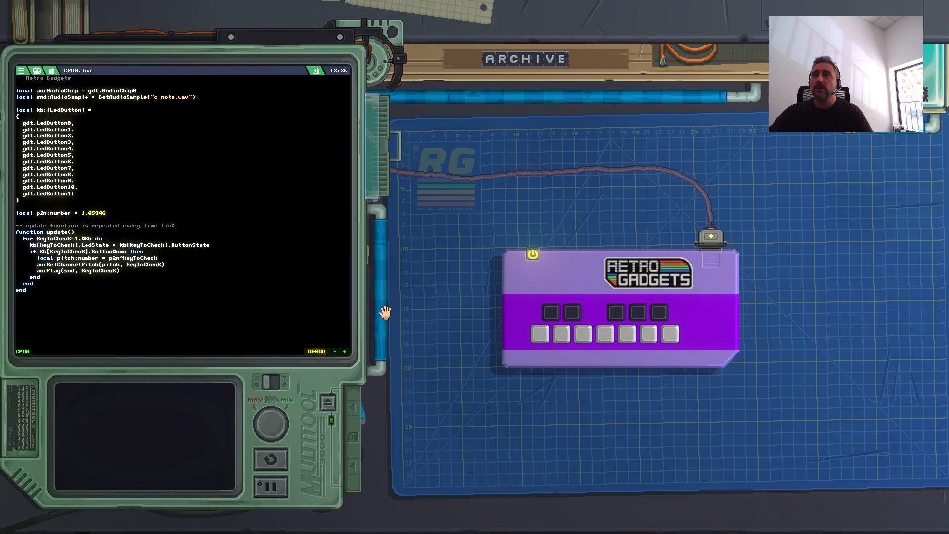